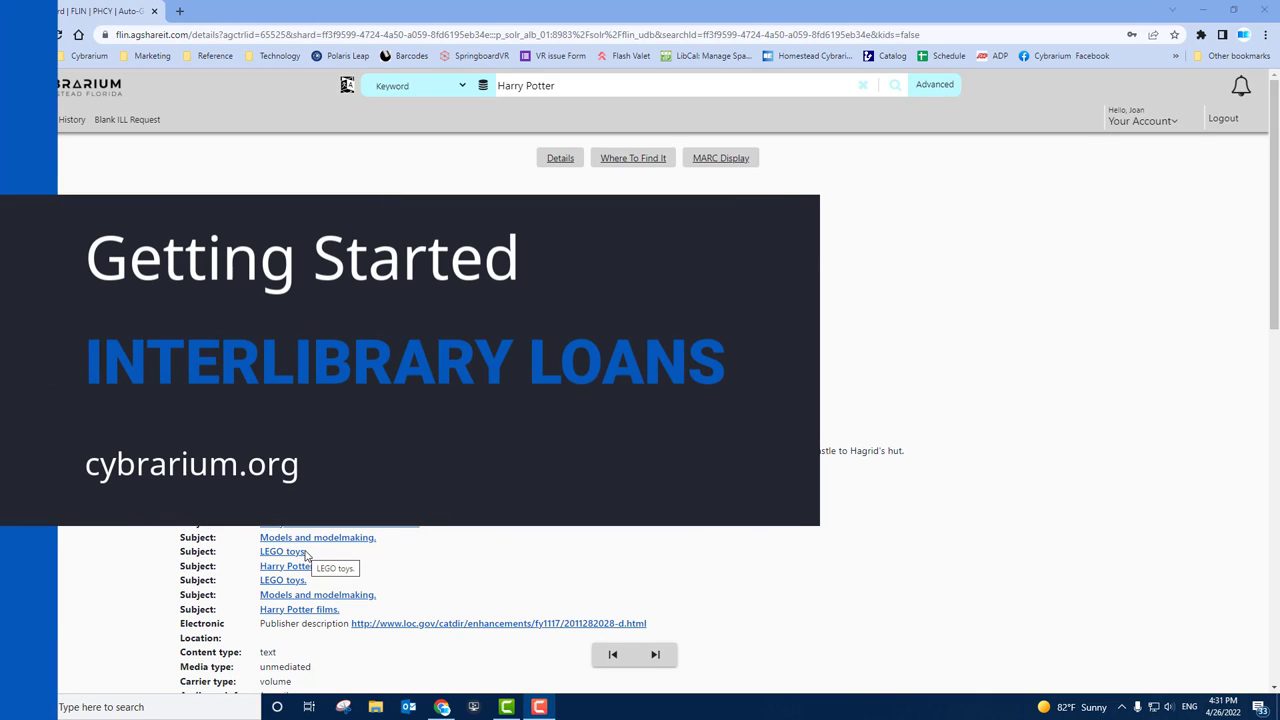
mouse_move(490, 540)
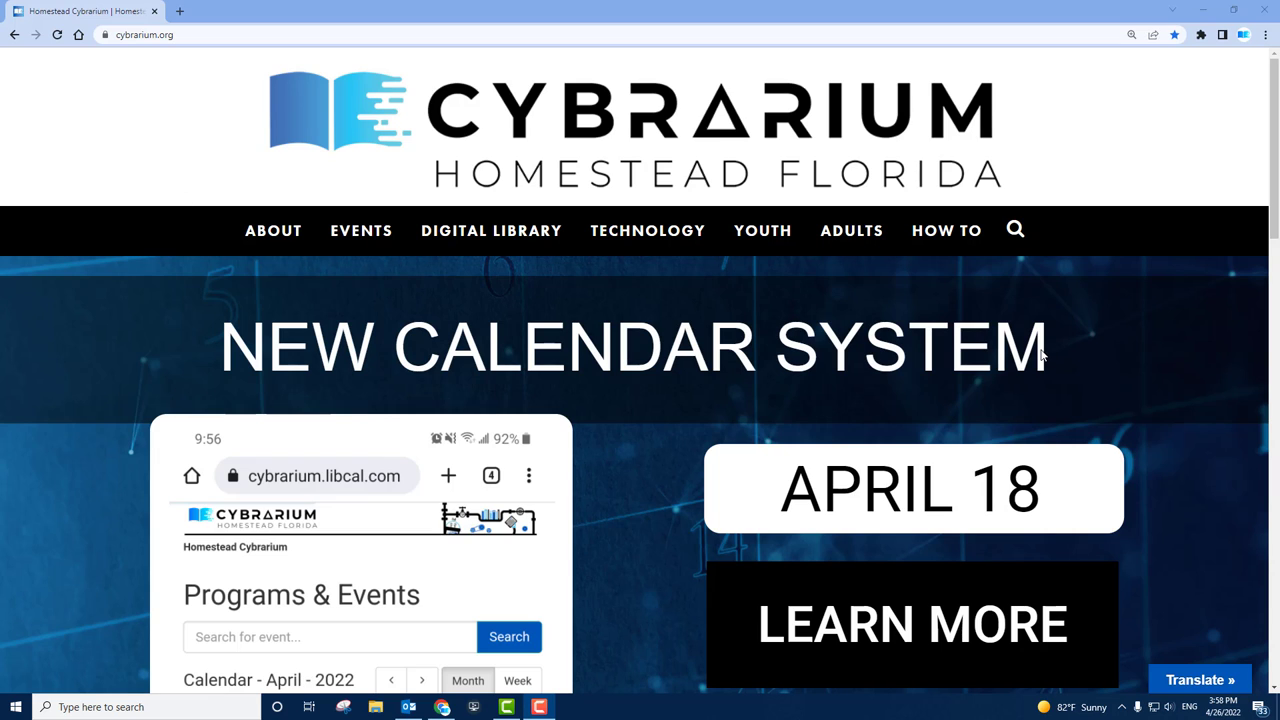
mouse_move(946, 240)
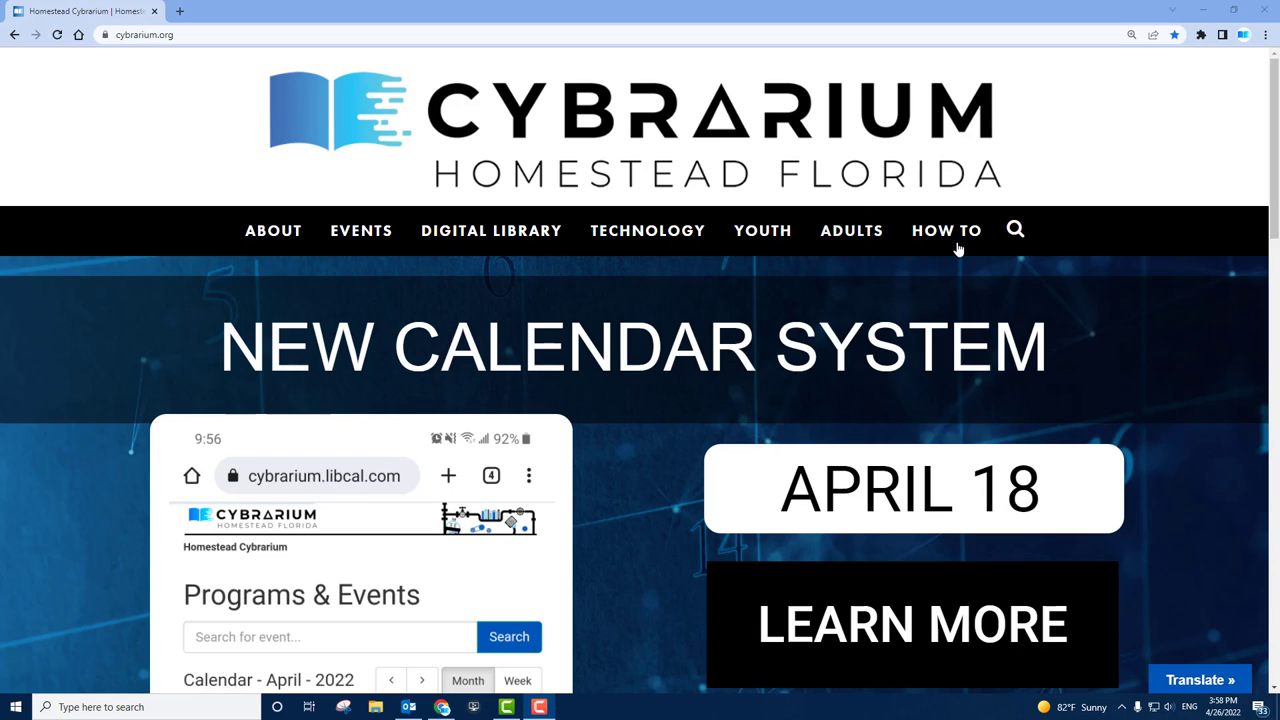
- Go to the Cybrarium How To page and expand the Interlibrary Loan (ILL) section
left_click(946, 230)
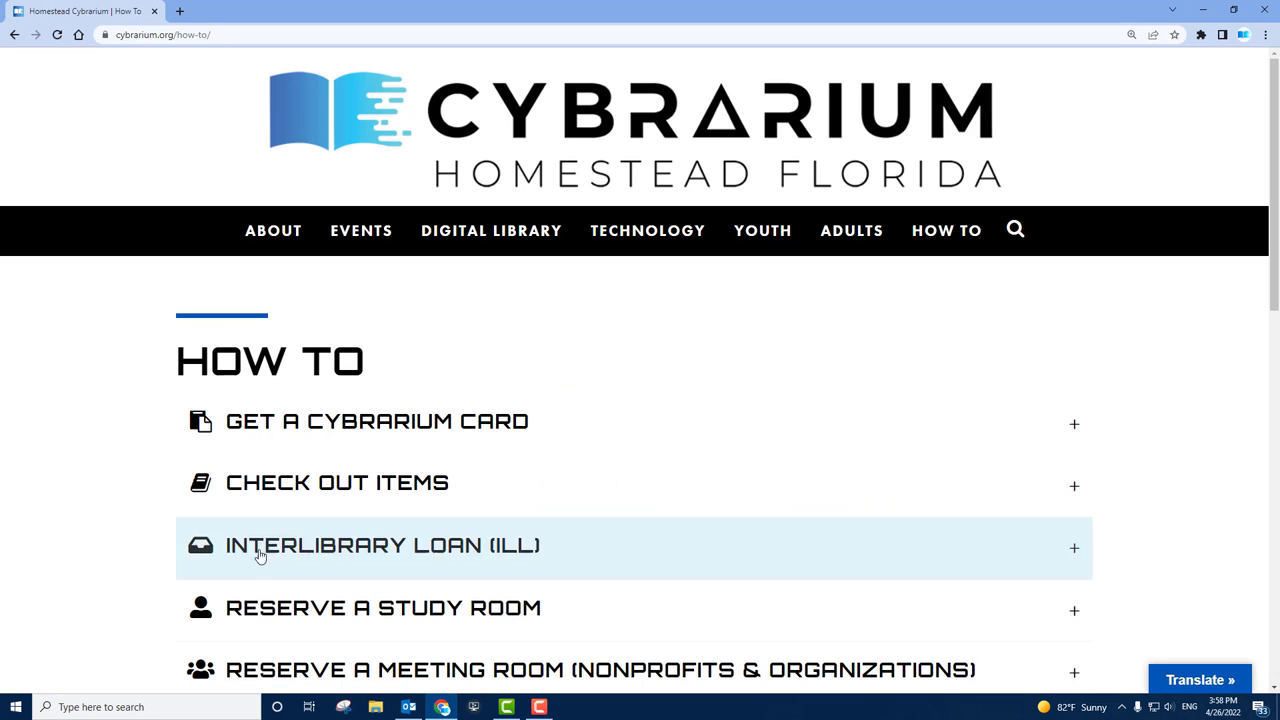
left_click(383, 545)
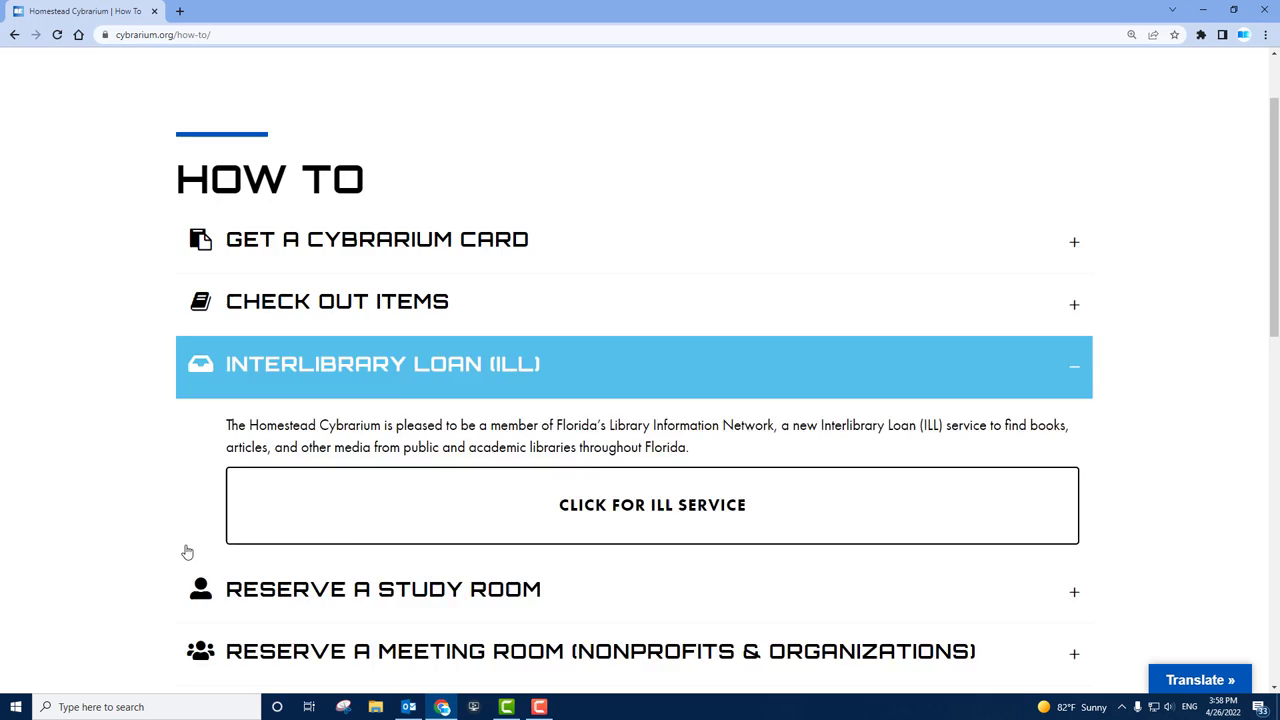
scroll("down", 3)
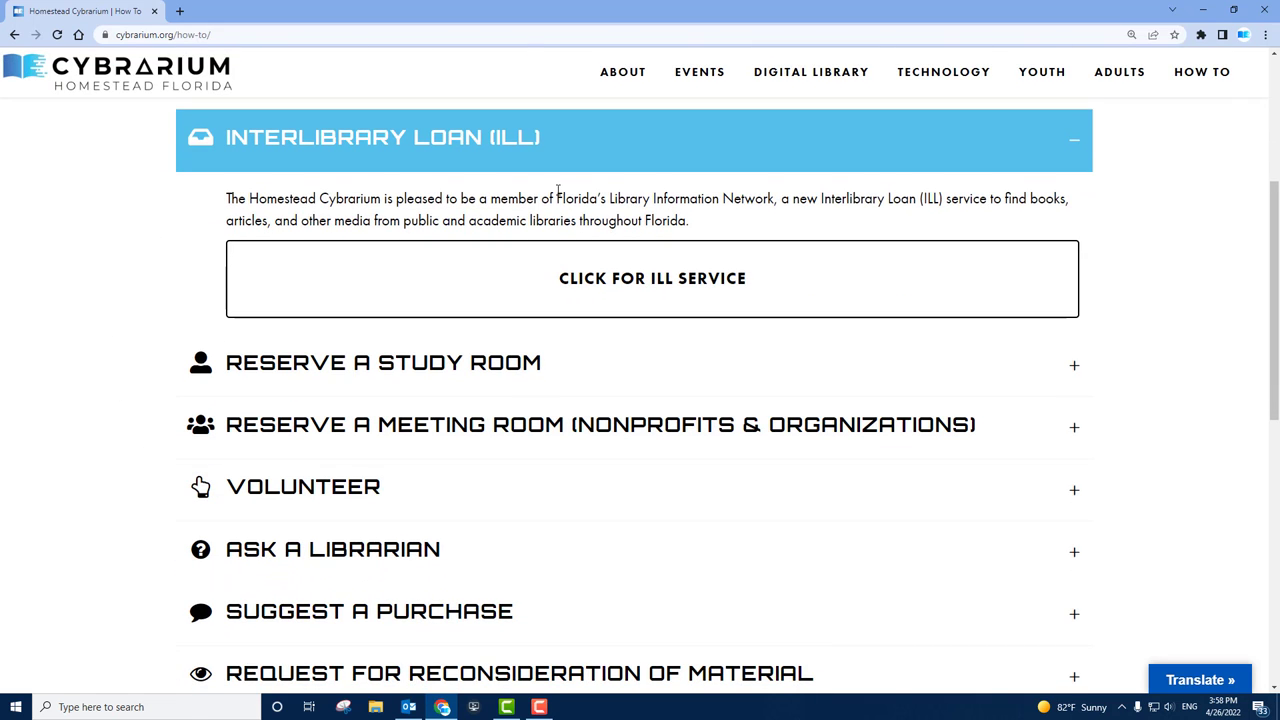
mouse_move(658, 192)
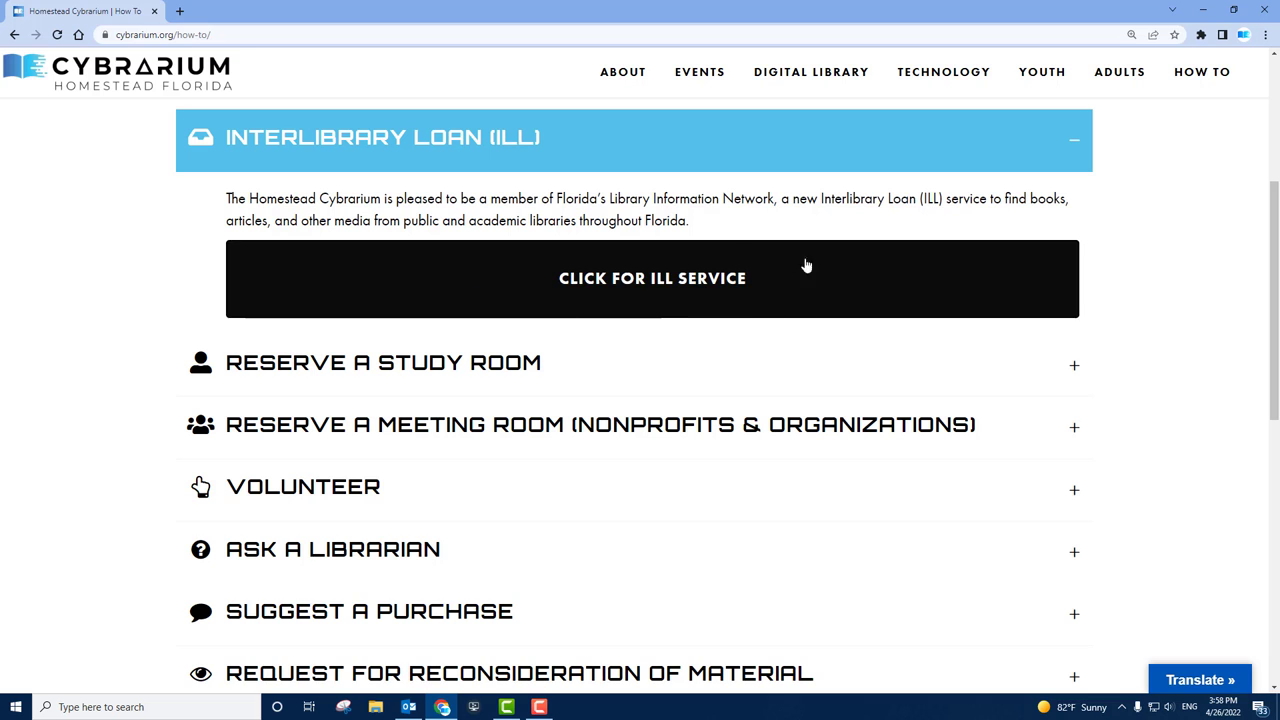
mouse_move(572, 300)
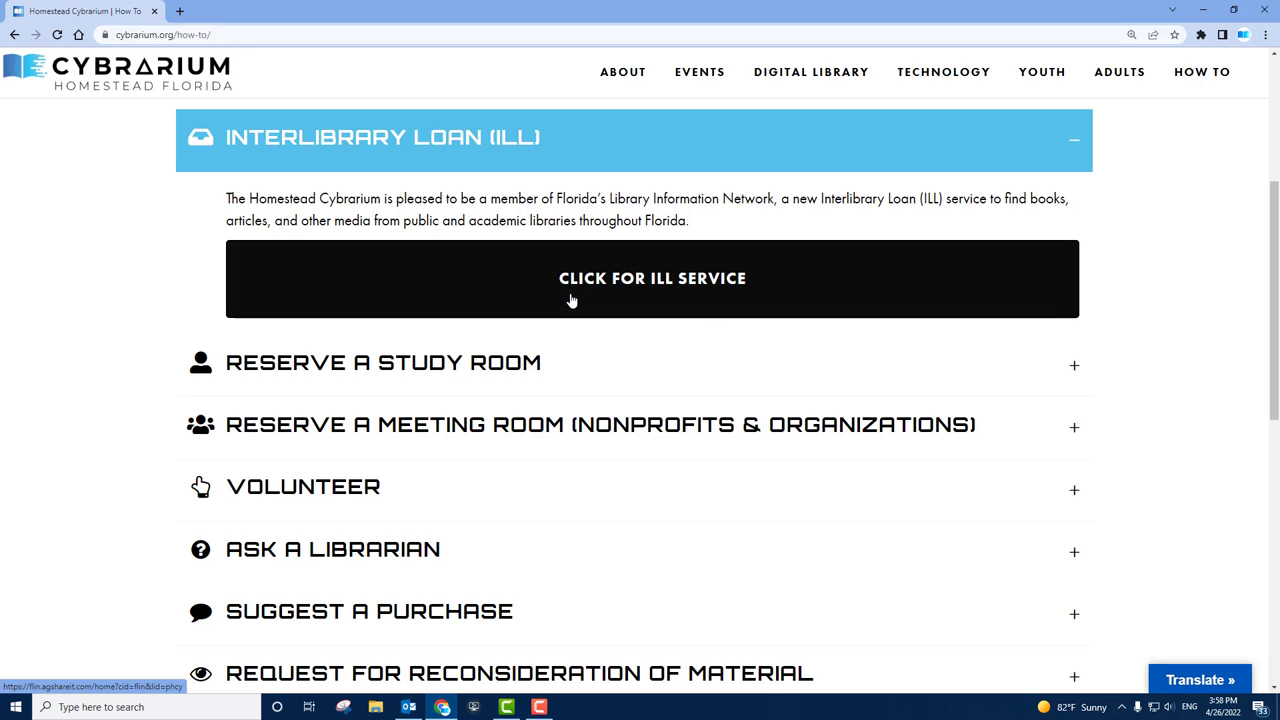
- Enter the ILL service welcome page and review the list of ILL eligibility rules
left_click(652, 278)
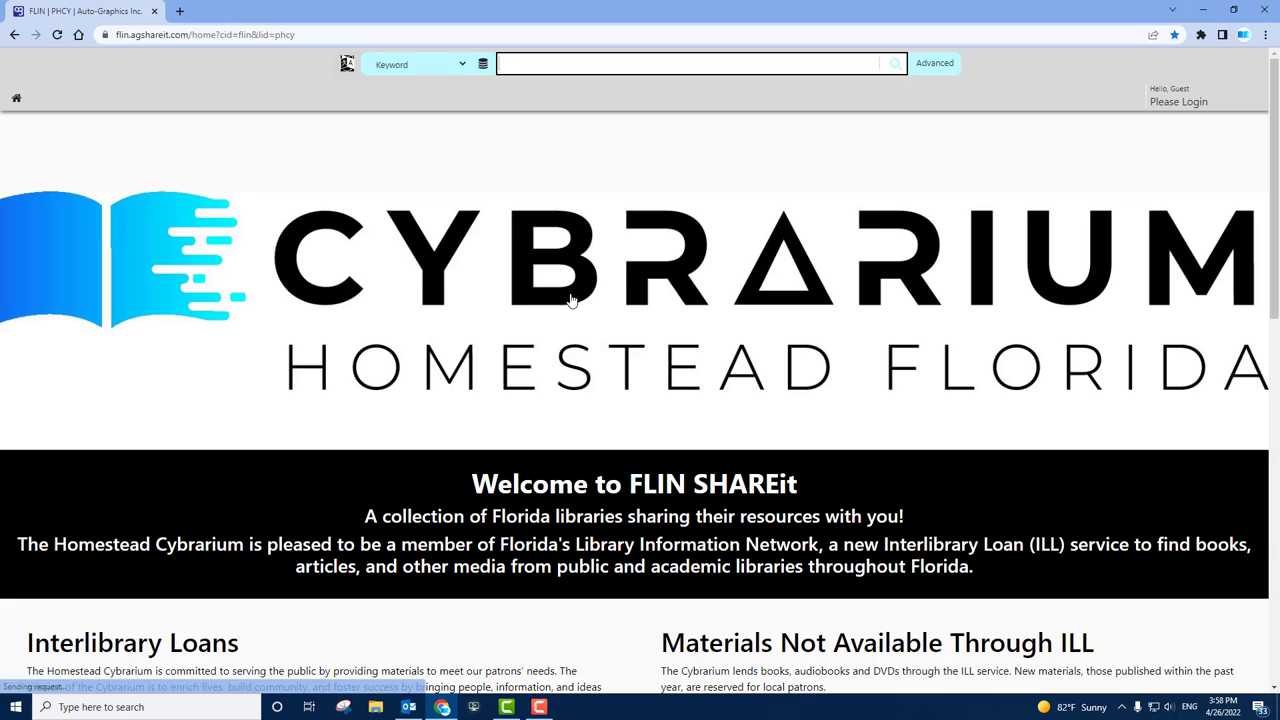
mouse_move(175, 385)
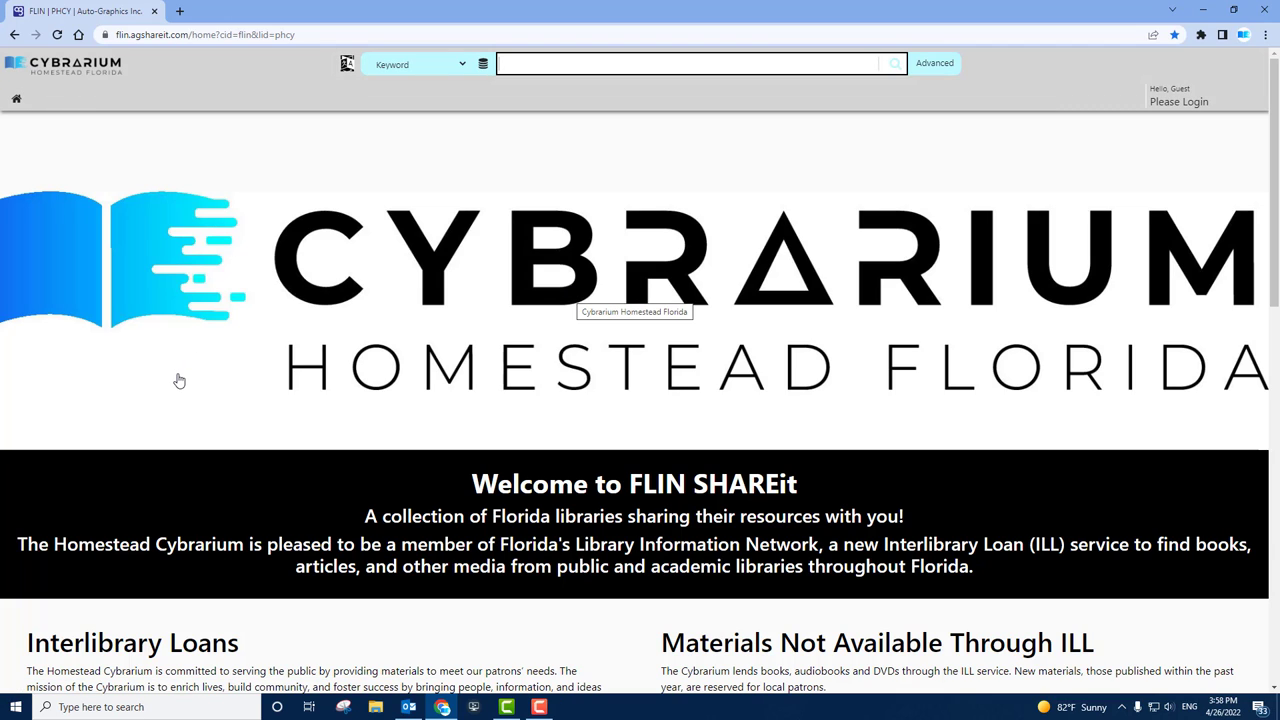
mouse_move(740, 500)
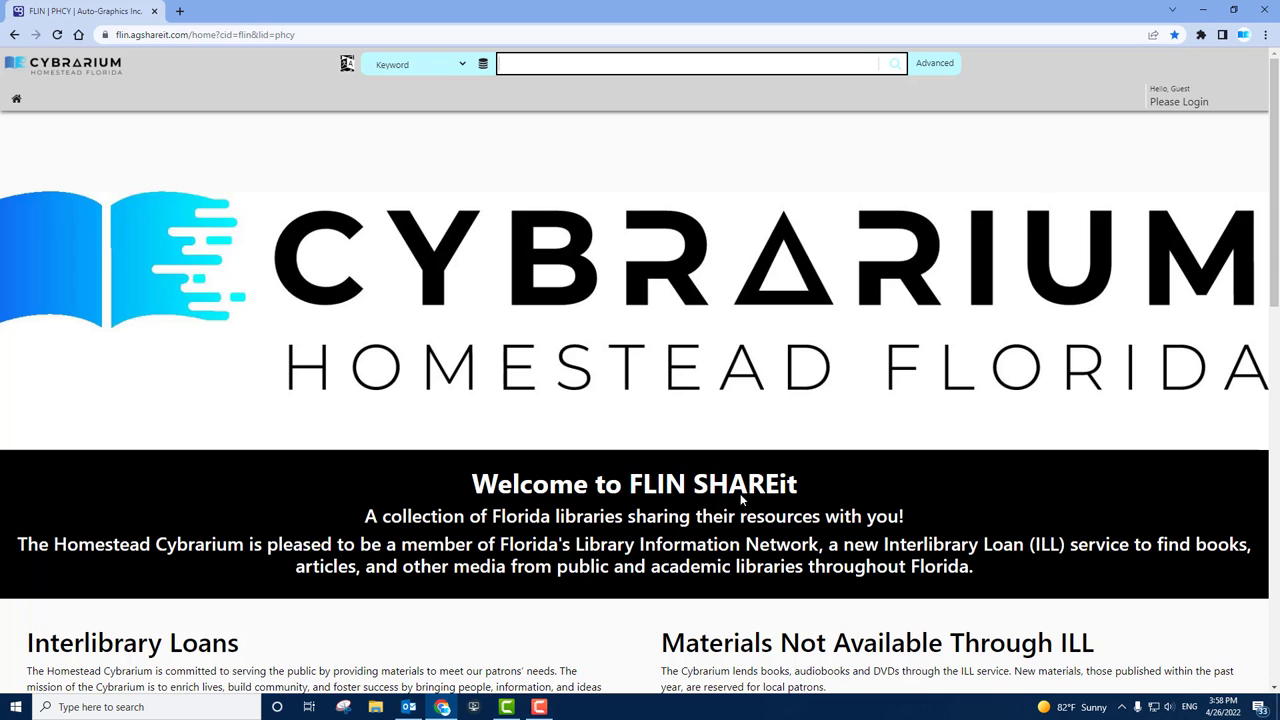
scroll("down", 3)
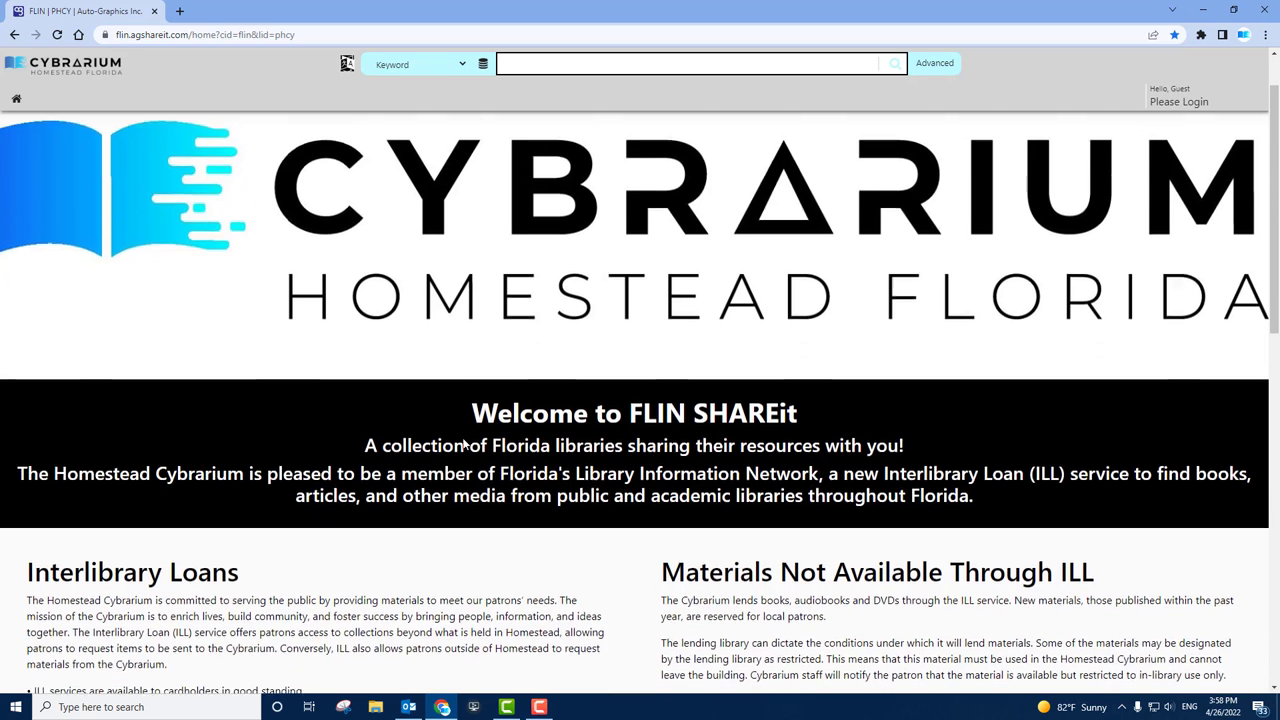
scroll("down", 3)
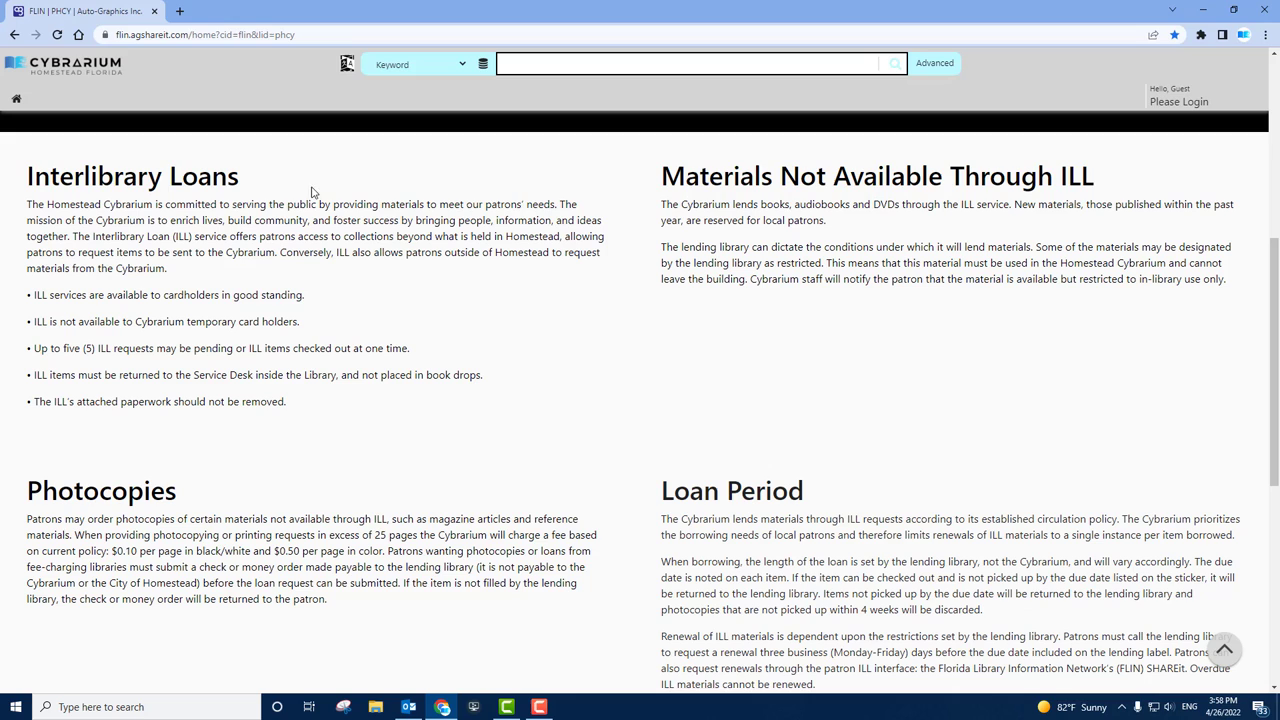
mouse_move(663, 390)
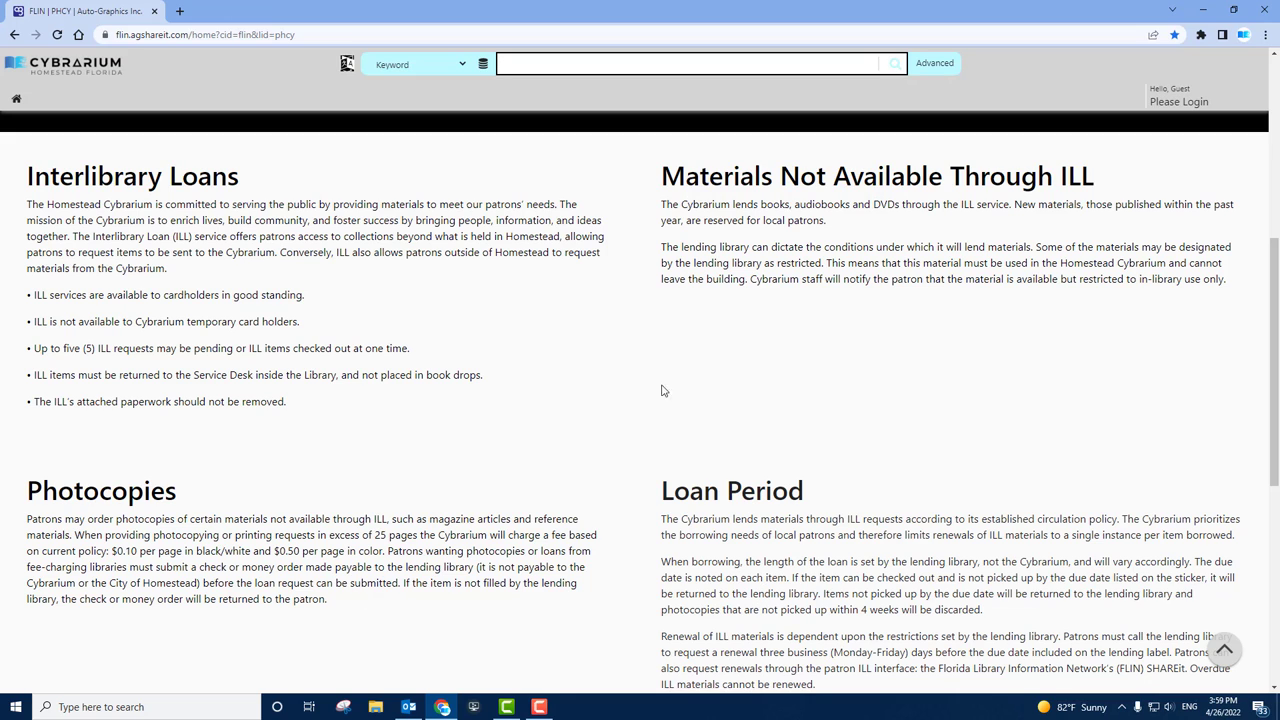
left_click_drag(30, 294, 285, 401)
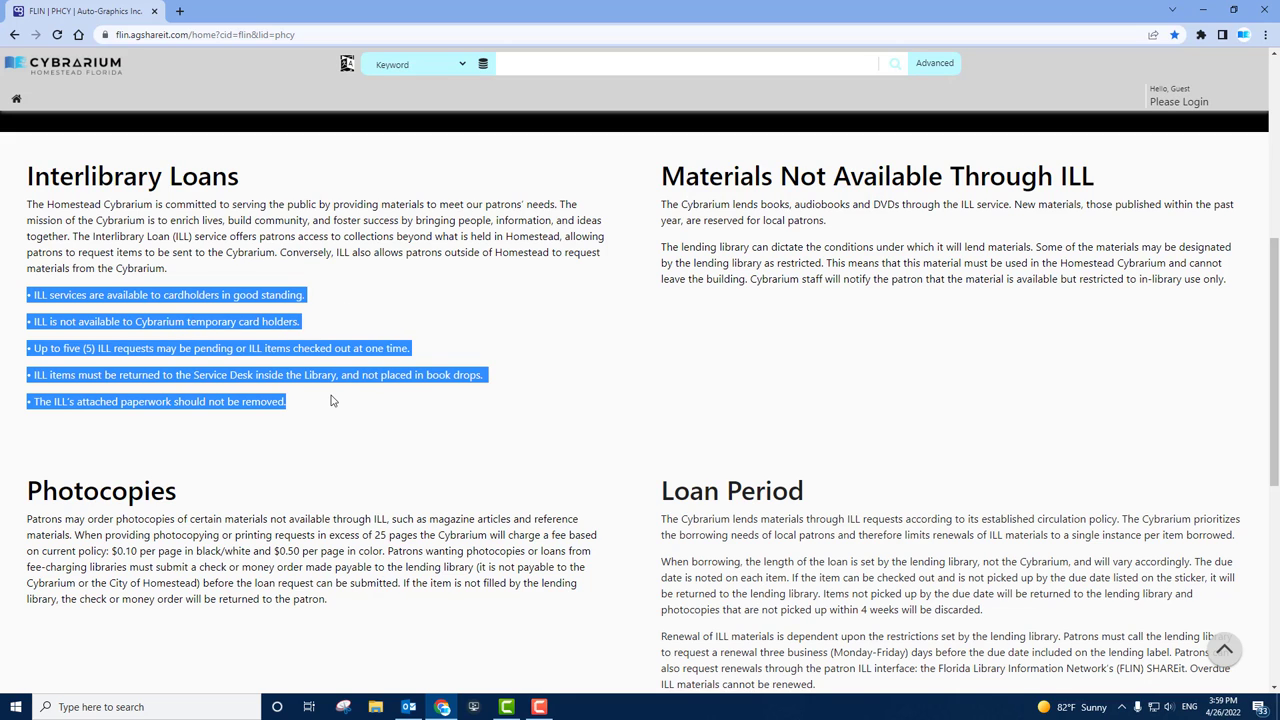
left_click(472, 301)
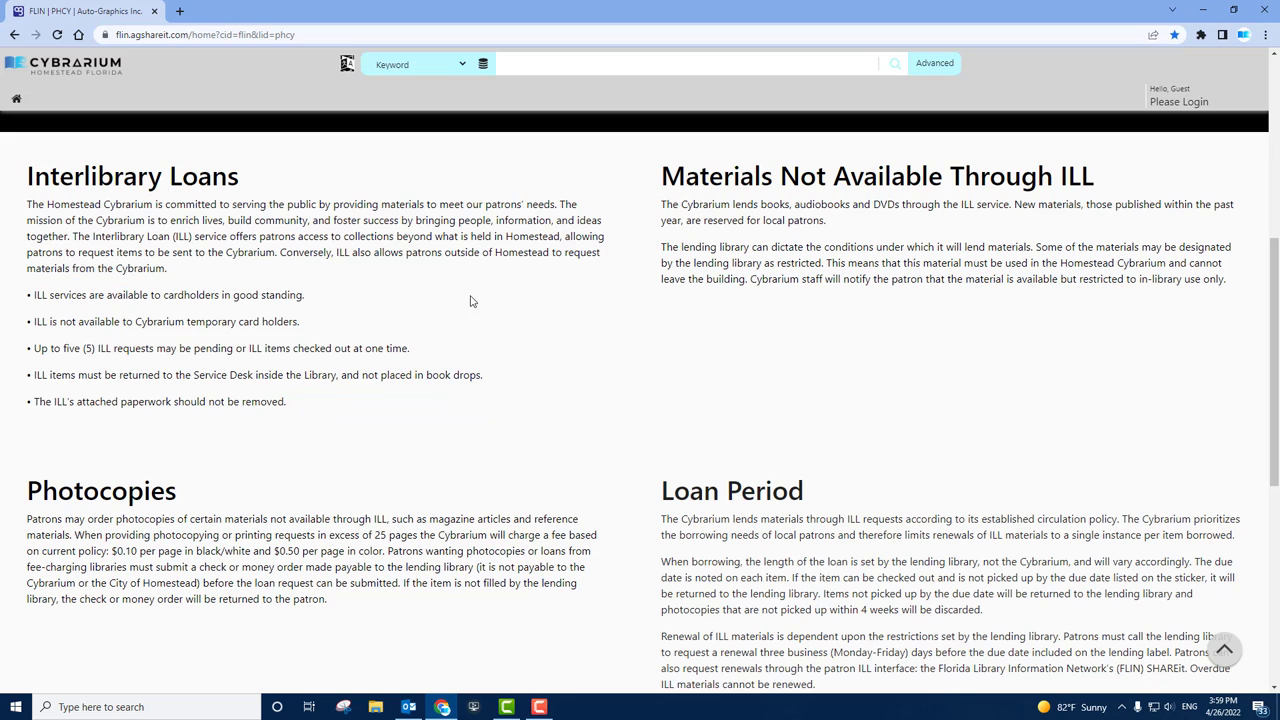
- Highlight the good-standing, five-request limit and Service Desk return rules, then return to the top
double_click(126, 294)
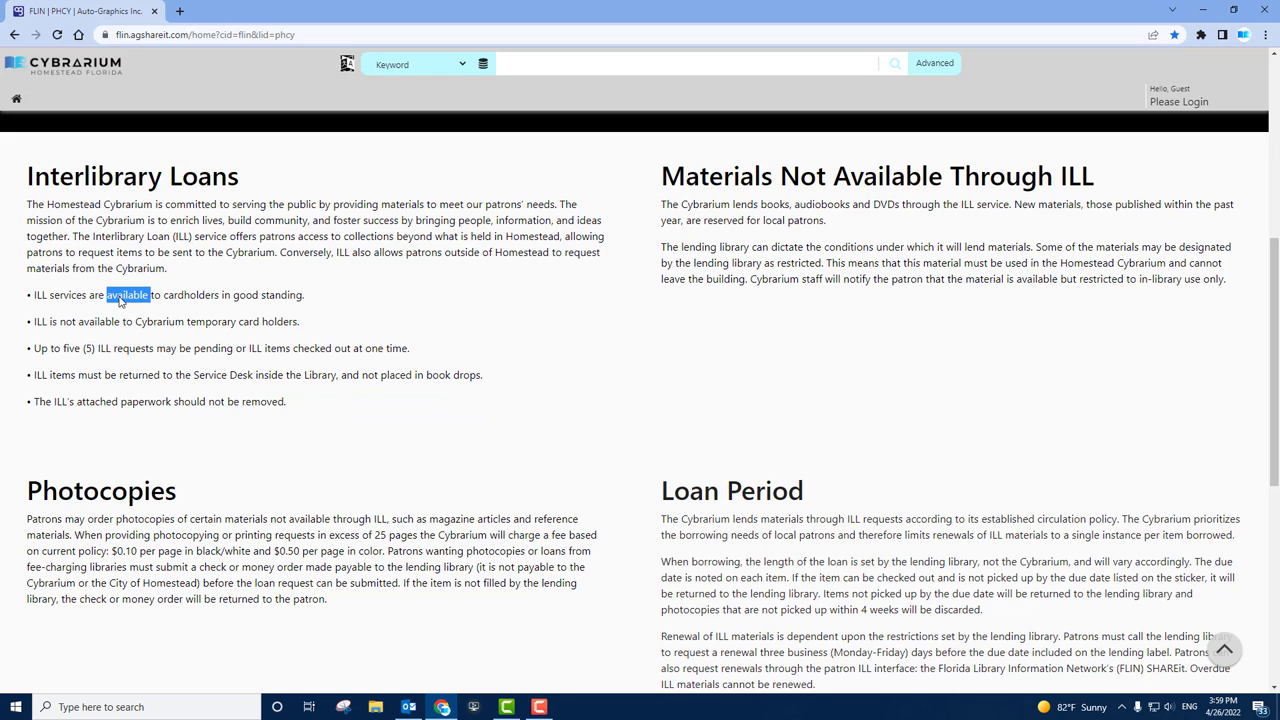
triple_click(165, 294)
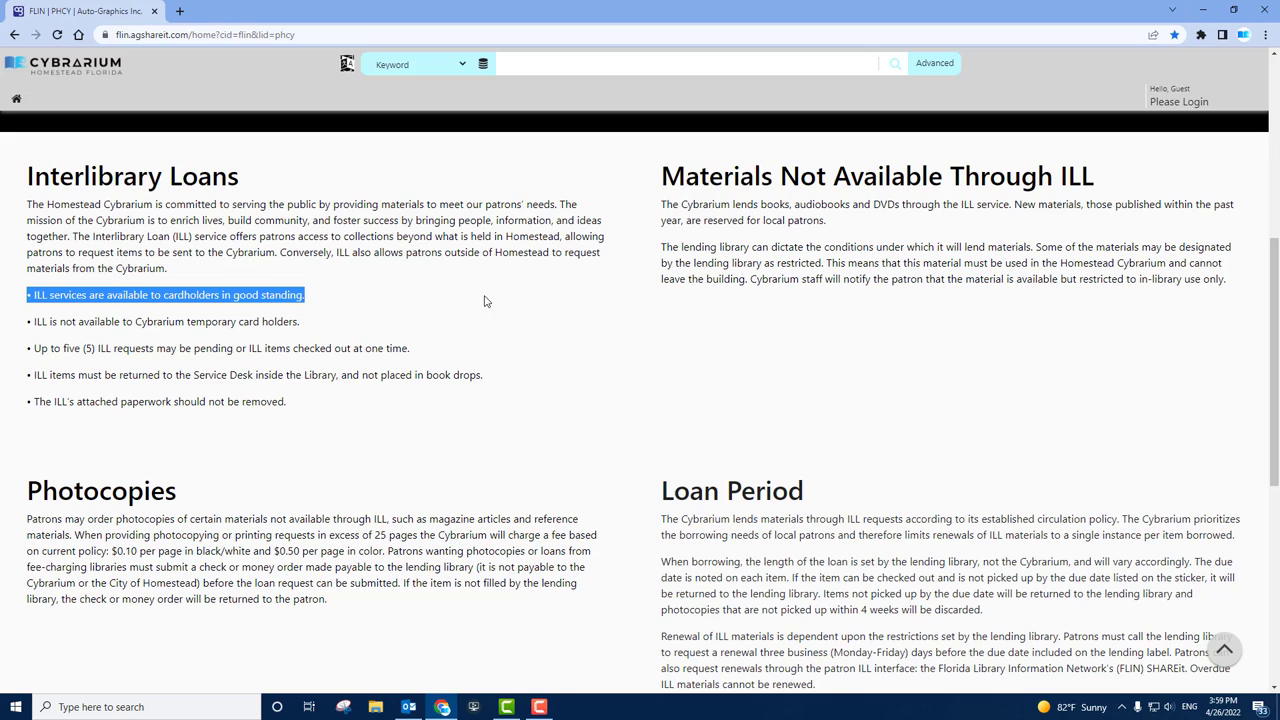
mouse_move(421, 301)
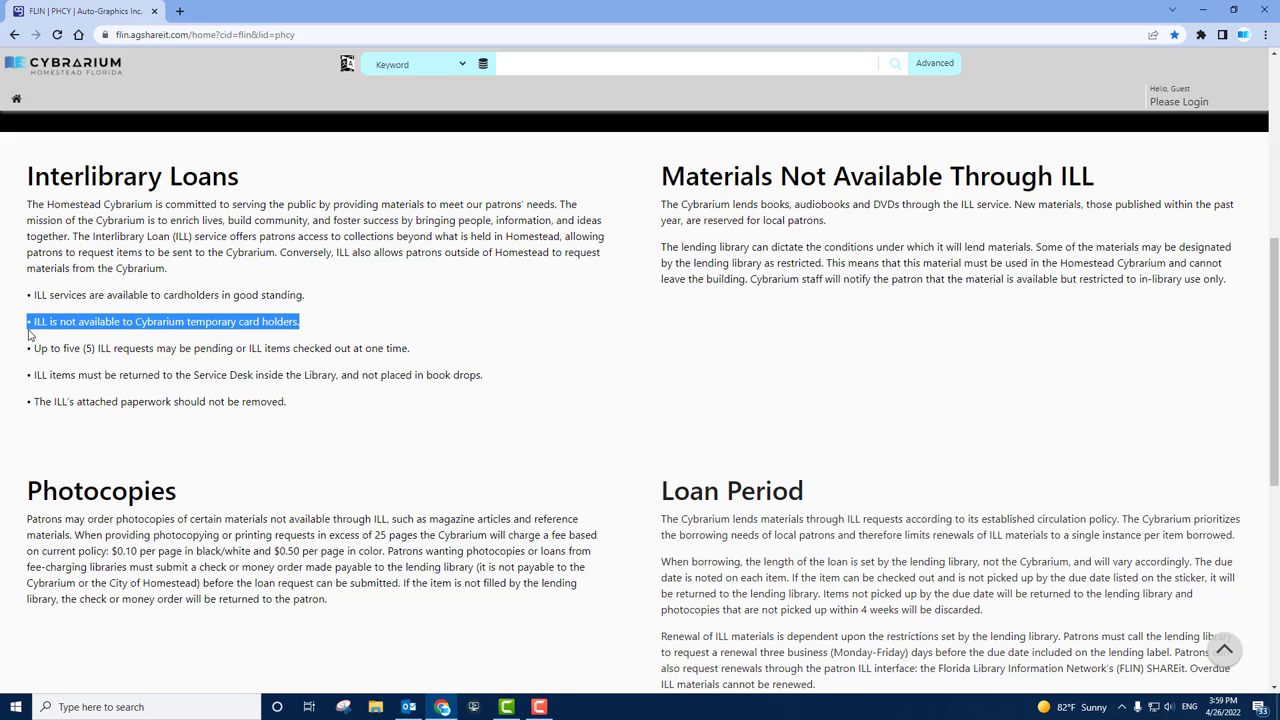
mouse_move(37, 353)
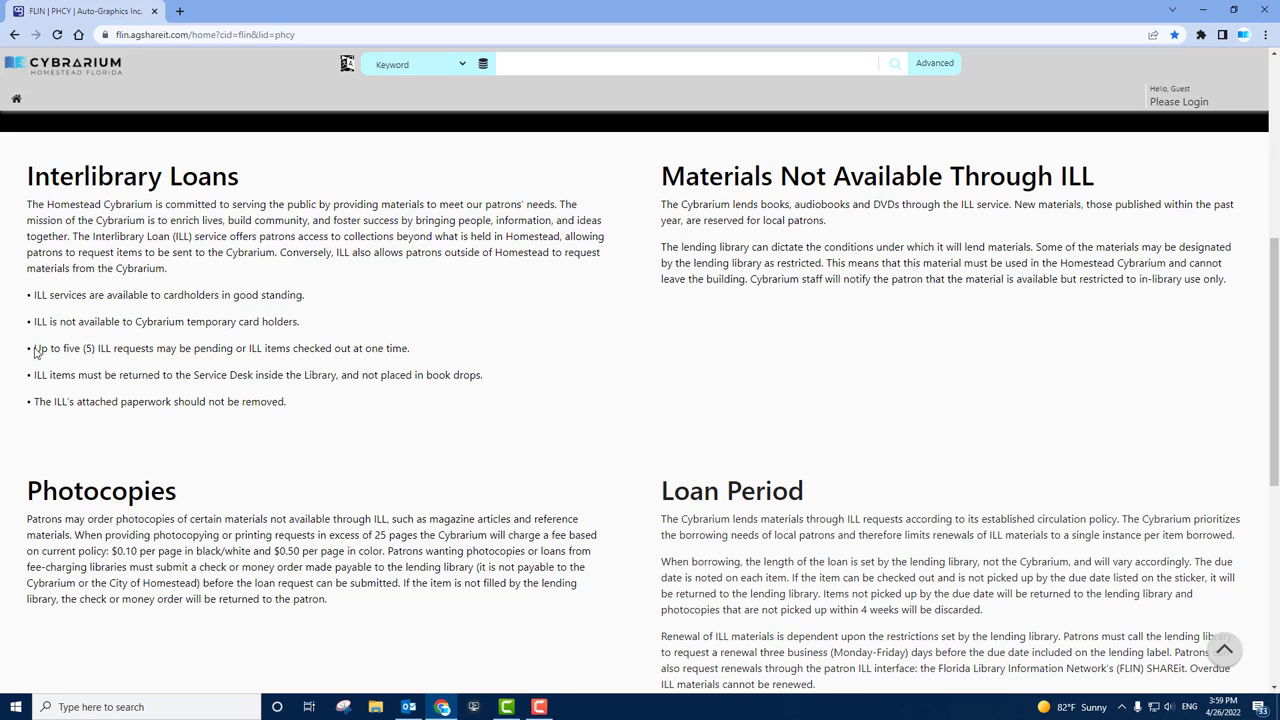
triple_click(220, 348)
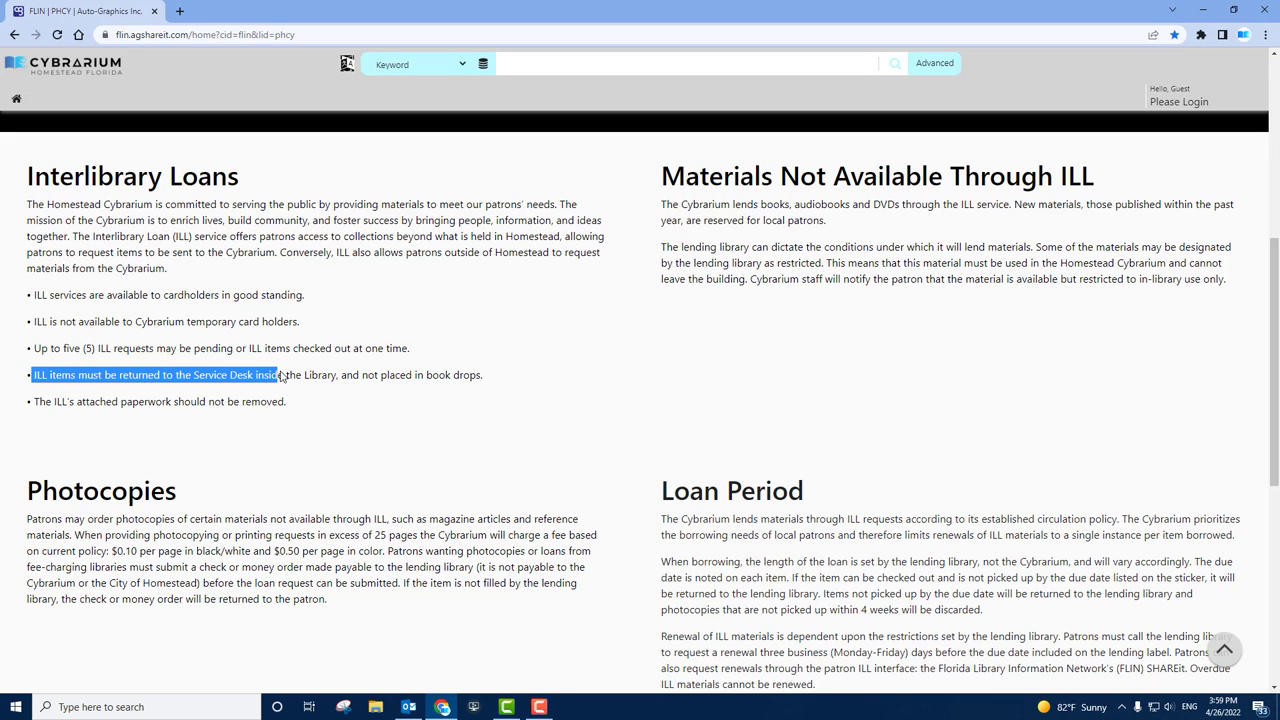
left_click_drag(280, 374, 483, 374)
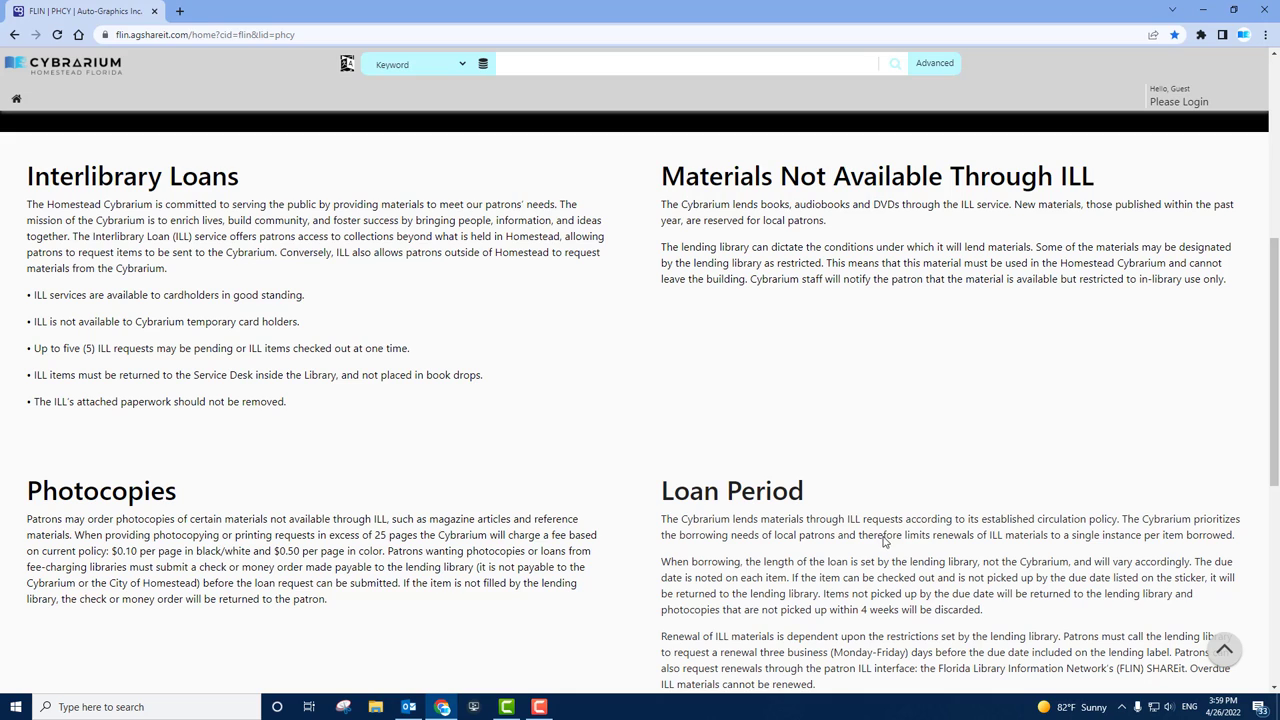
mouse_move(987, 353)
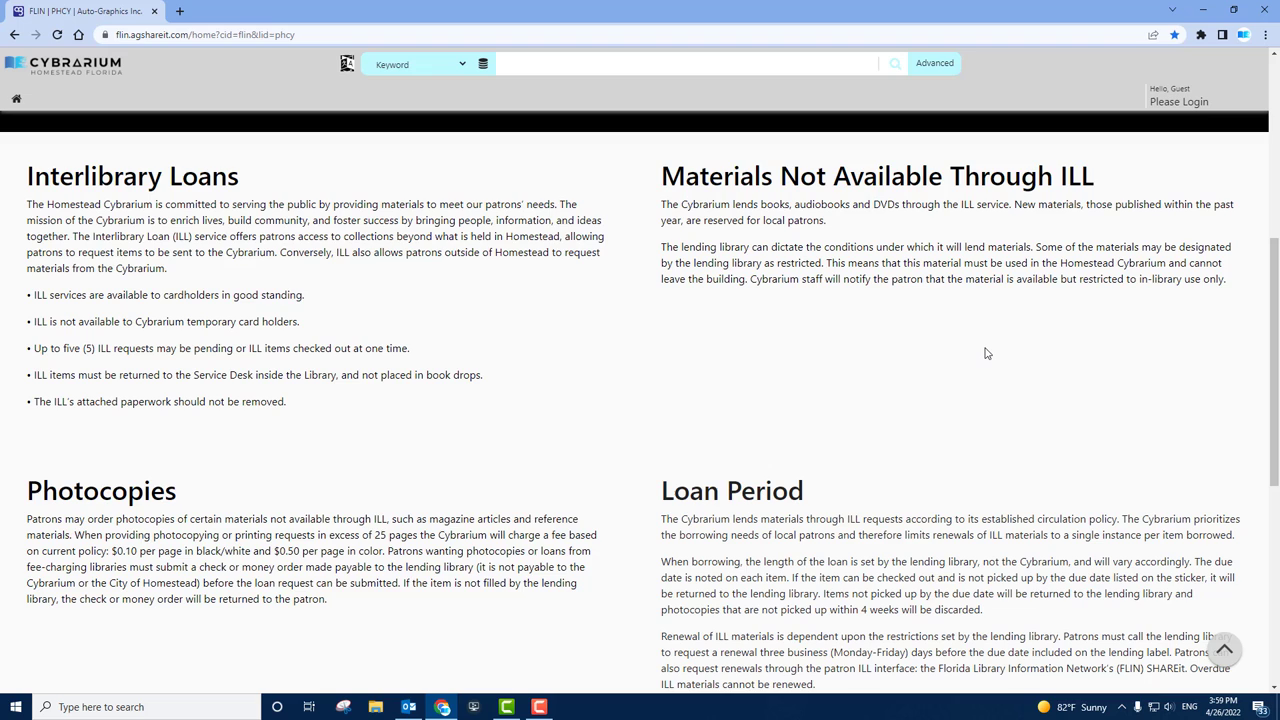
scroll("down", 3)
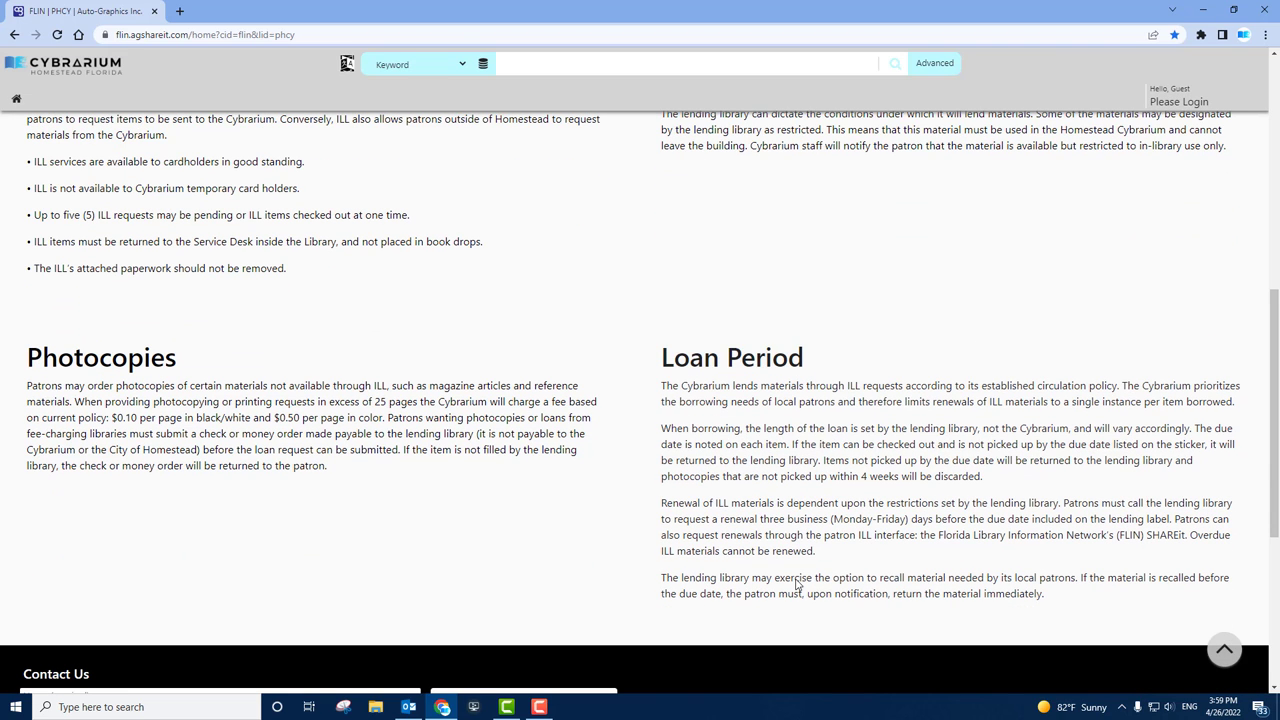
scroll("up", 3)
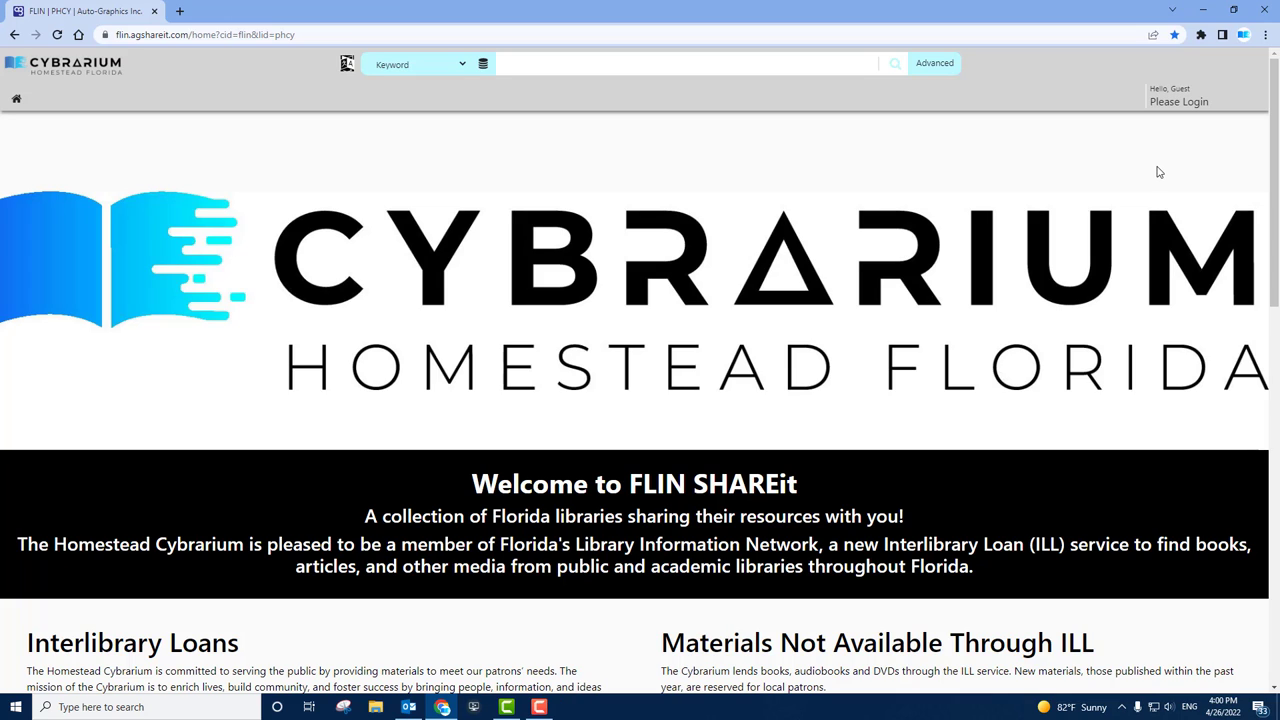
mouse_move(1225, 177)
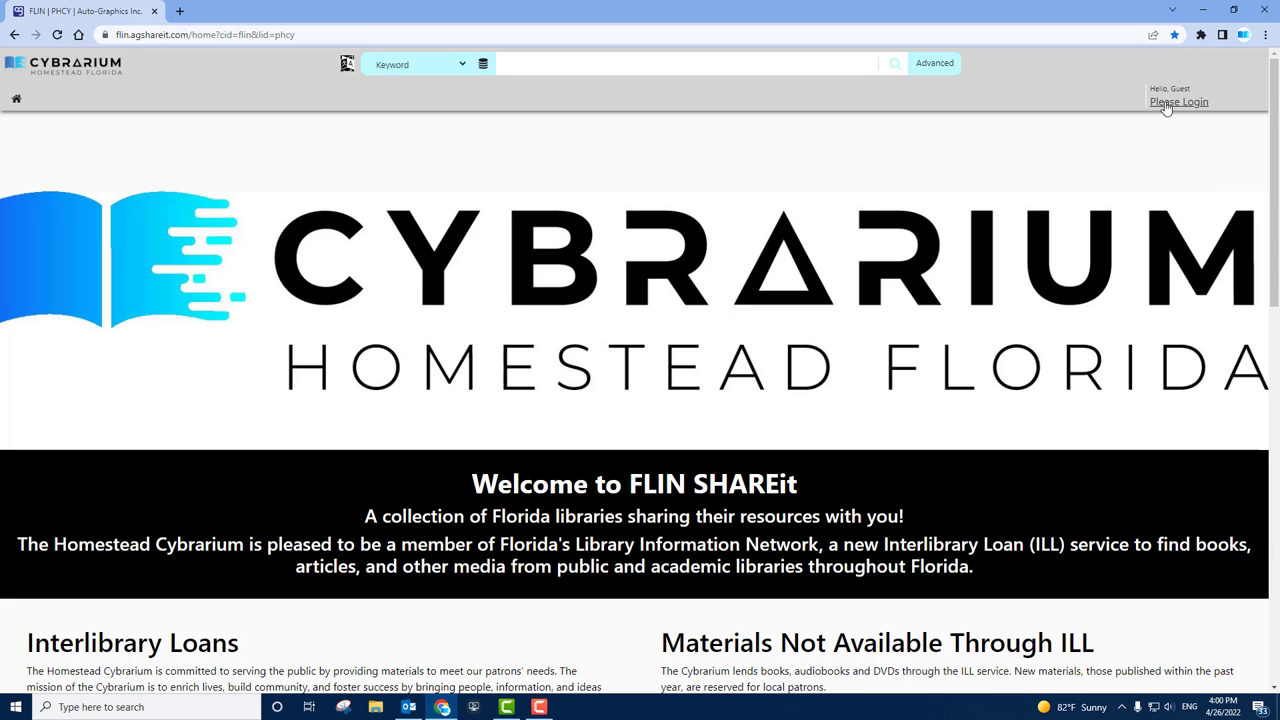
left_click(1178, 101)
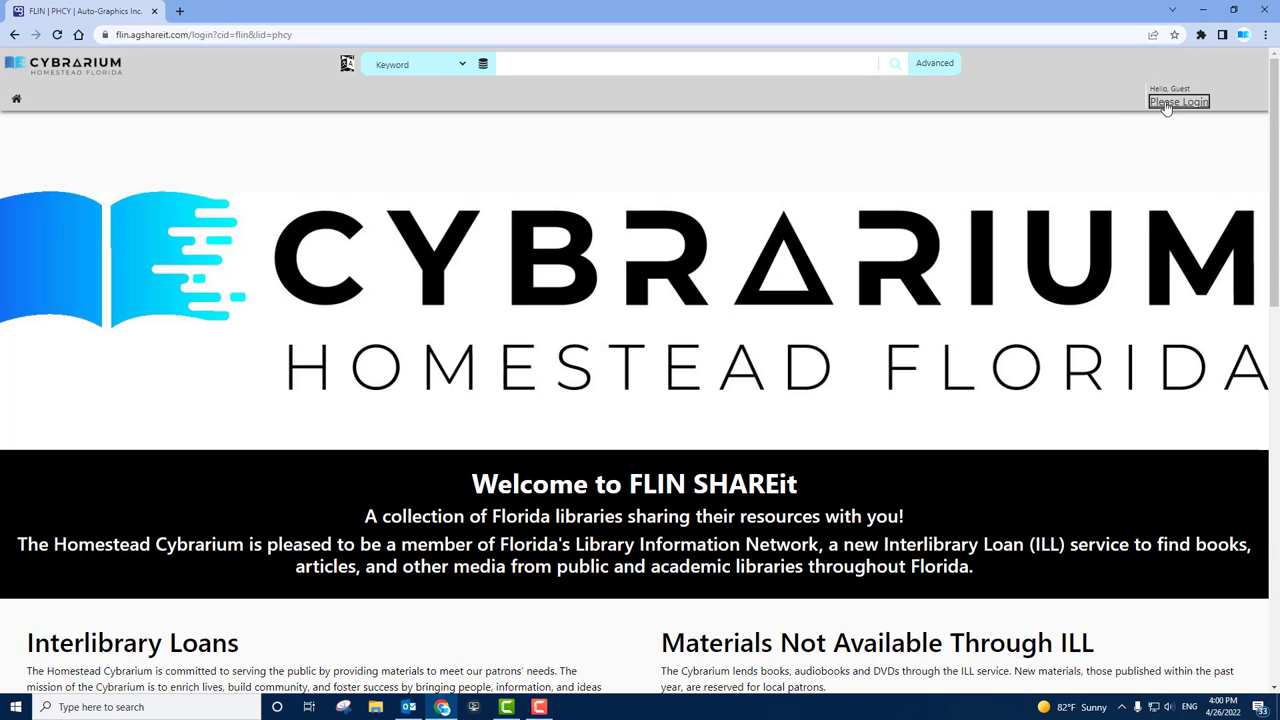
left_click(1178, 101)
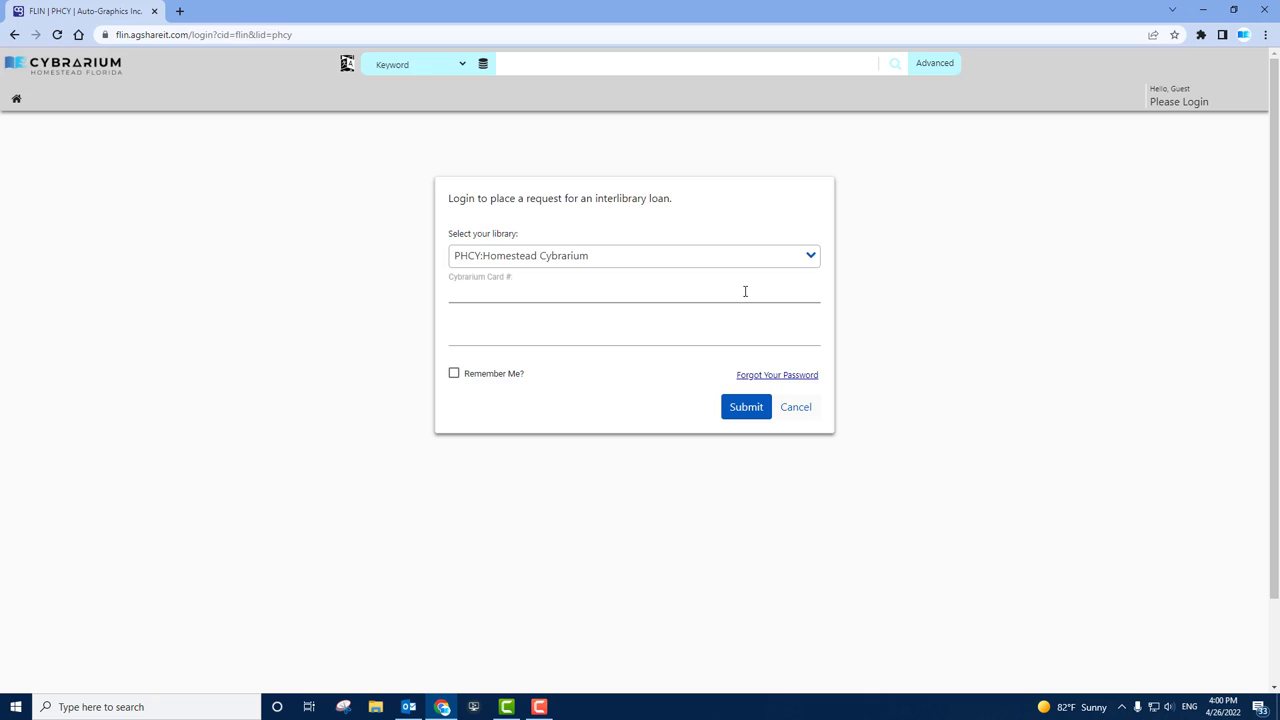
left_click(634, 291)
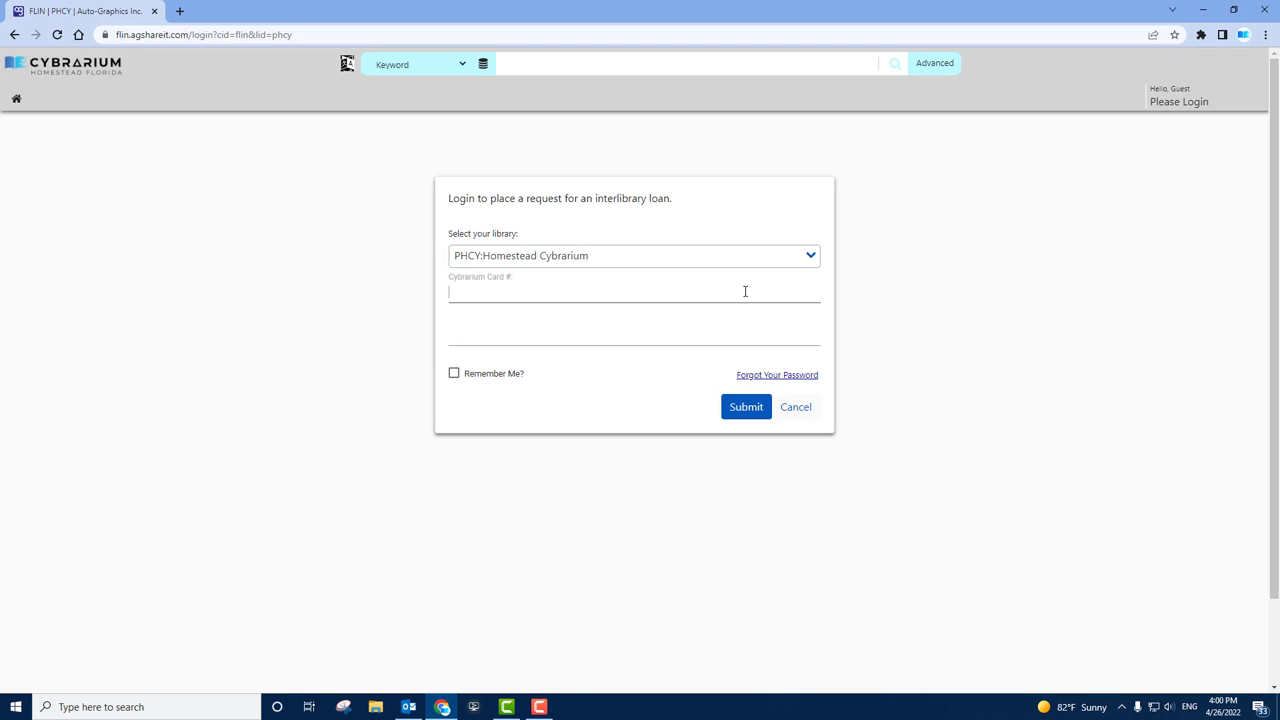
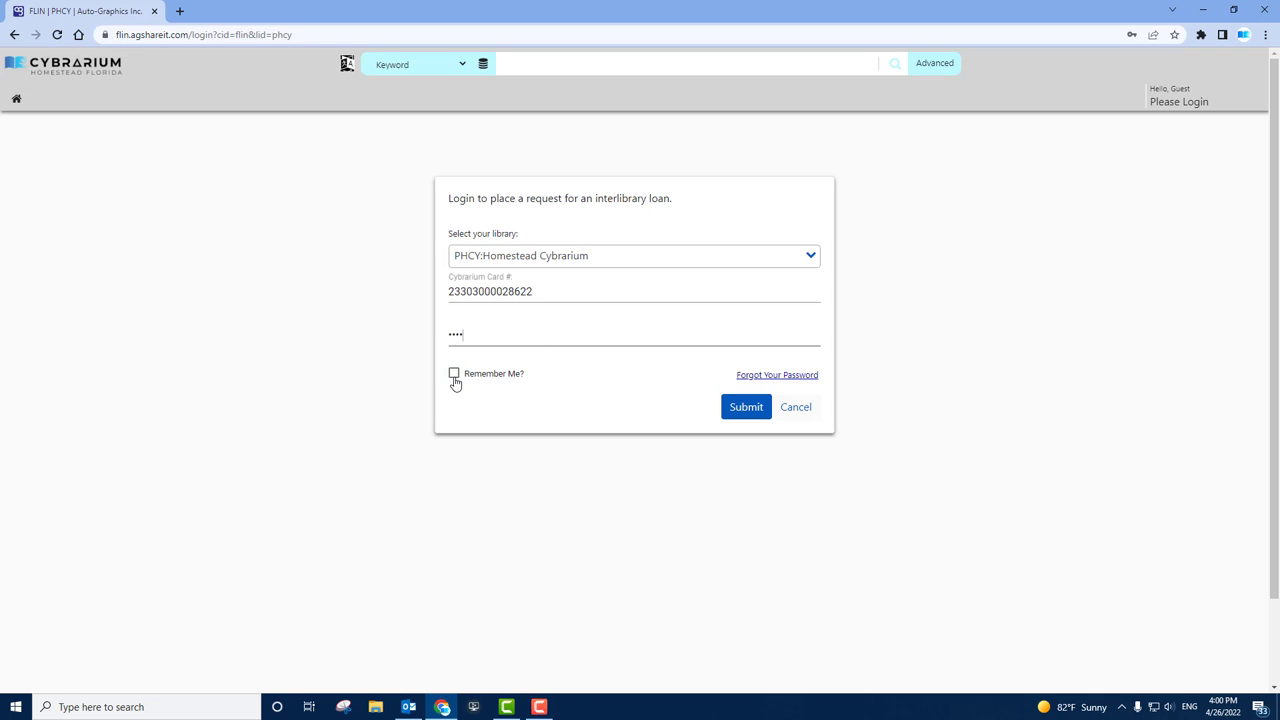
mouse_move(472, 378)
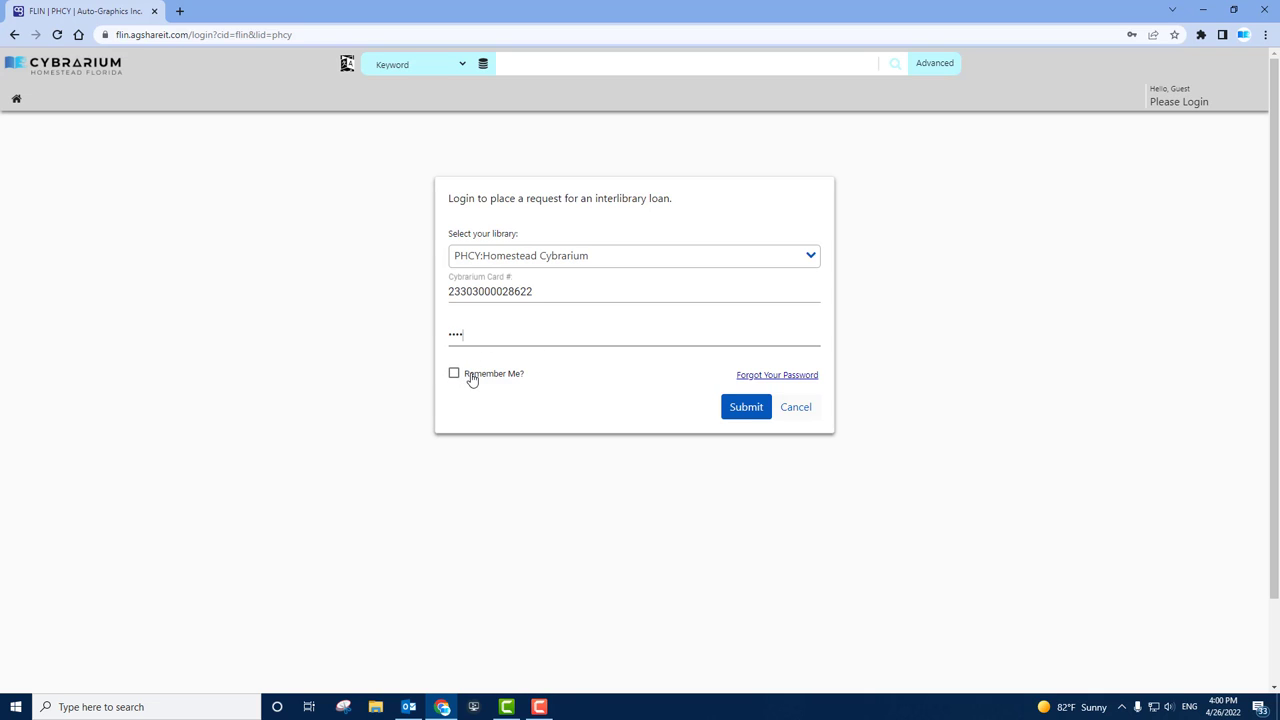
mouse_move(746, 406)
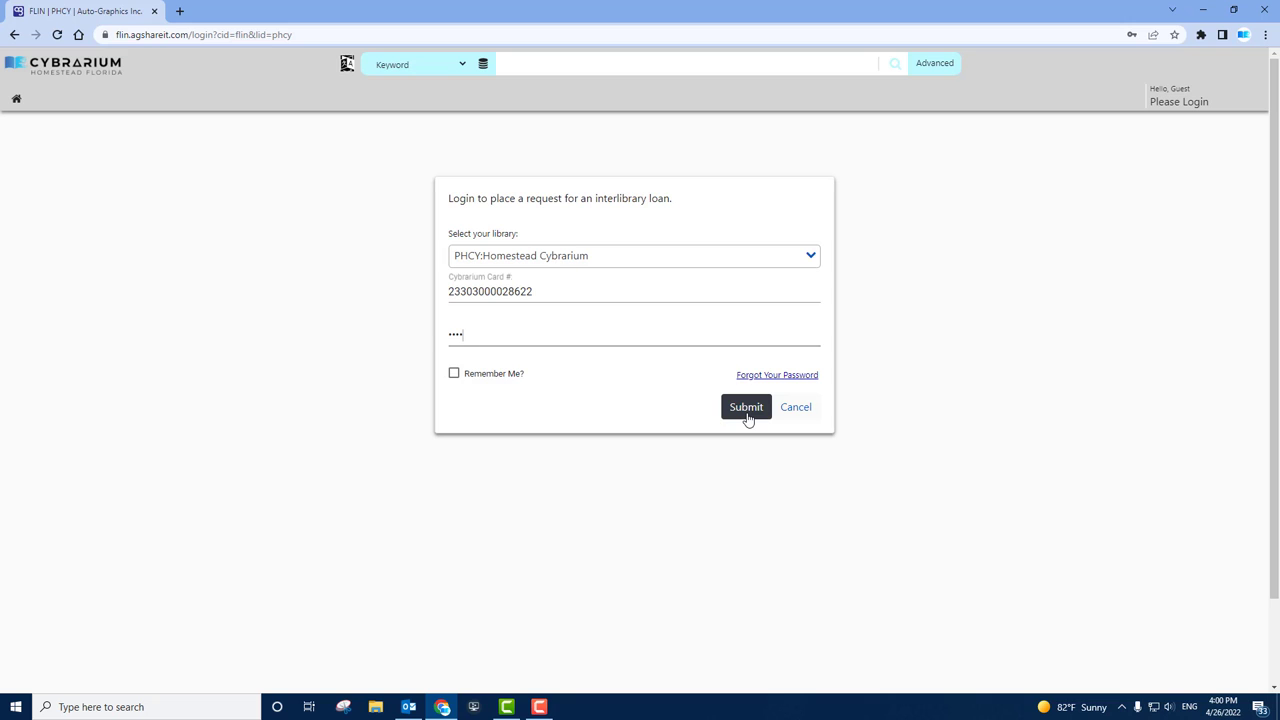
- Sign in, review the patron profile under Your Account, and return to the Cybrarium home page
left_click(746, 406)
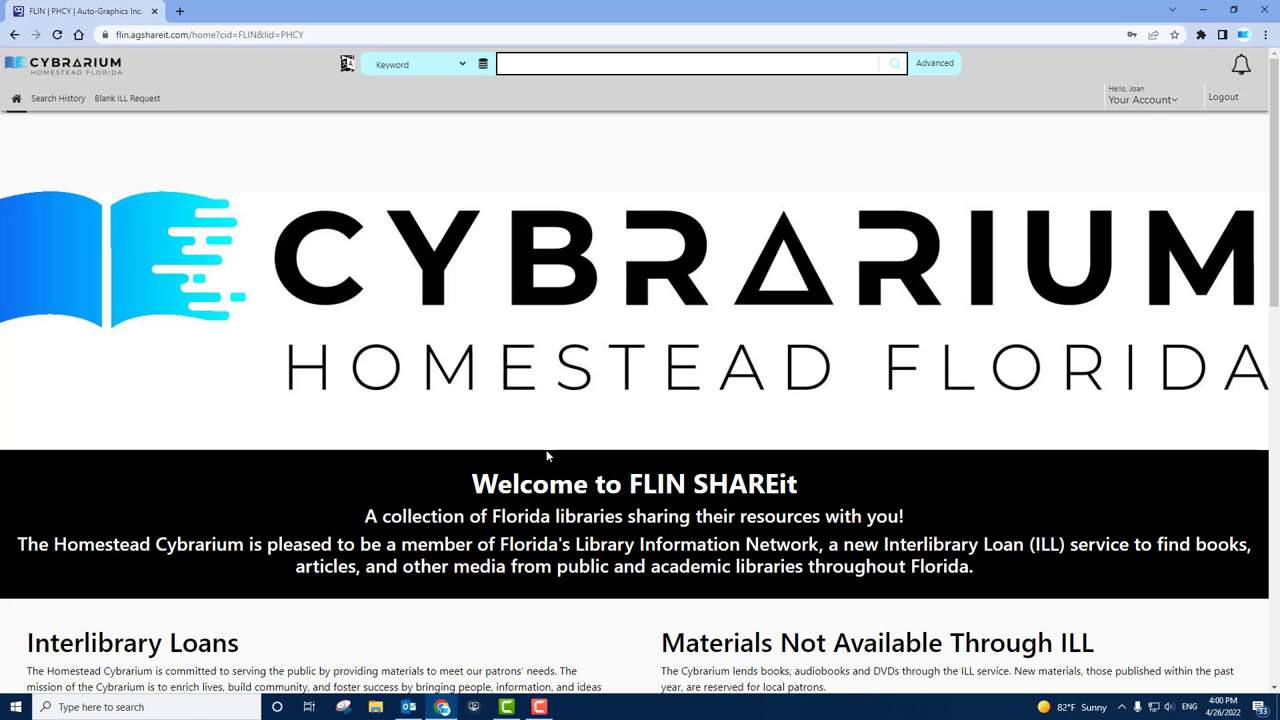
mouse_move(1171, 112)
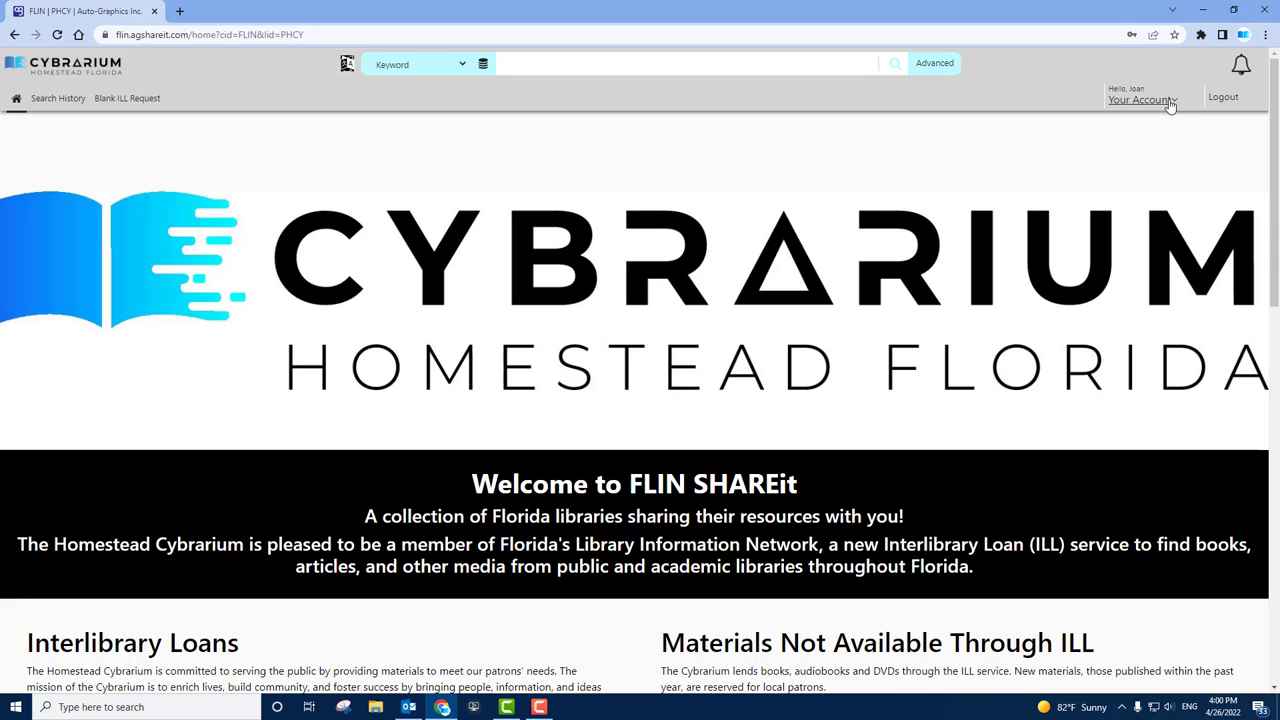
left_click(1140, 99)
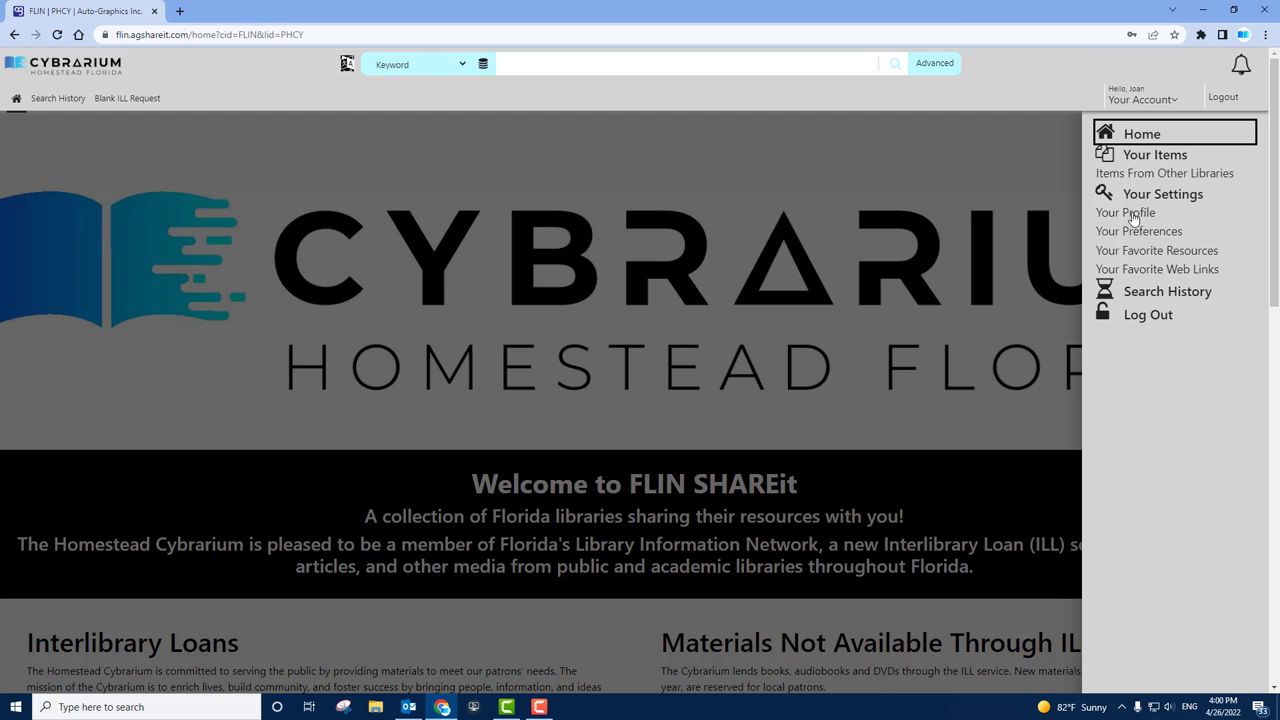
left_click(1124, 212)
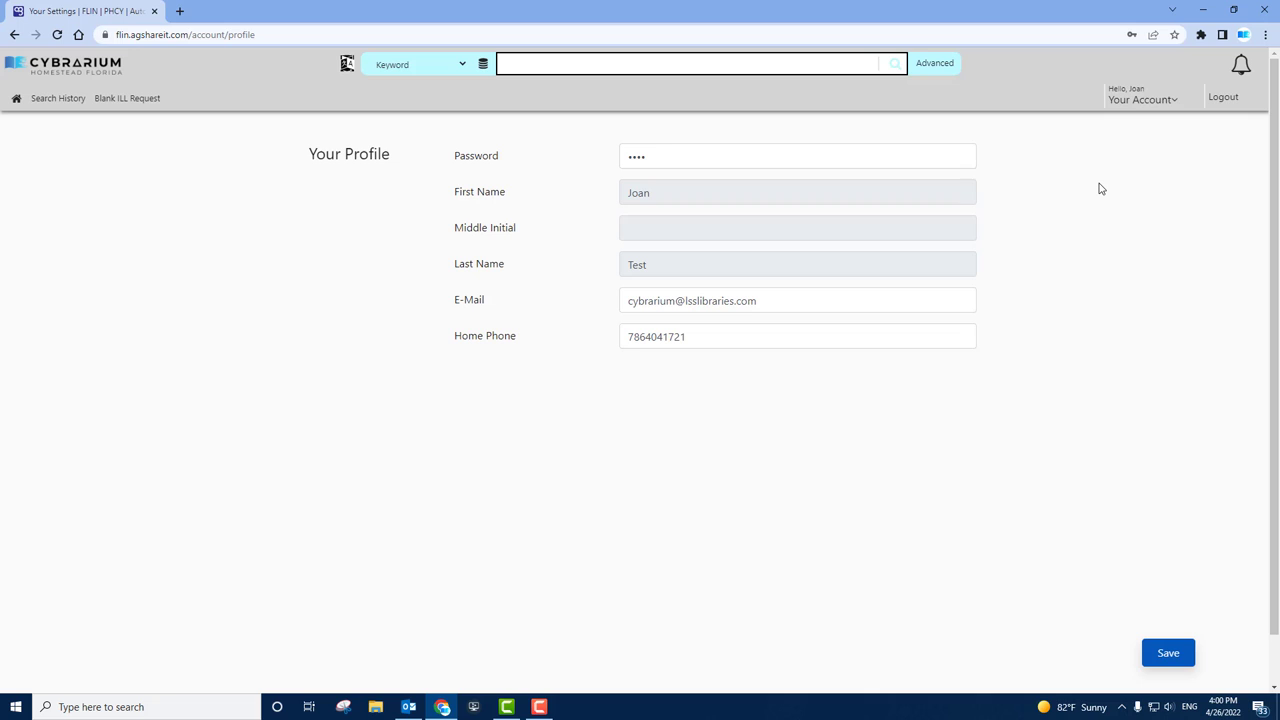
mouse_move(560, 271)
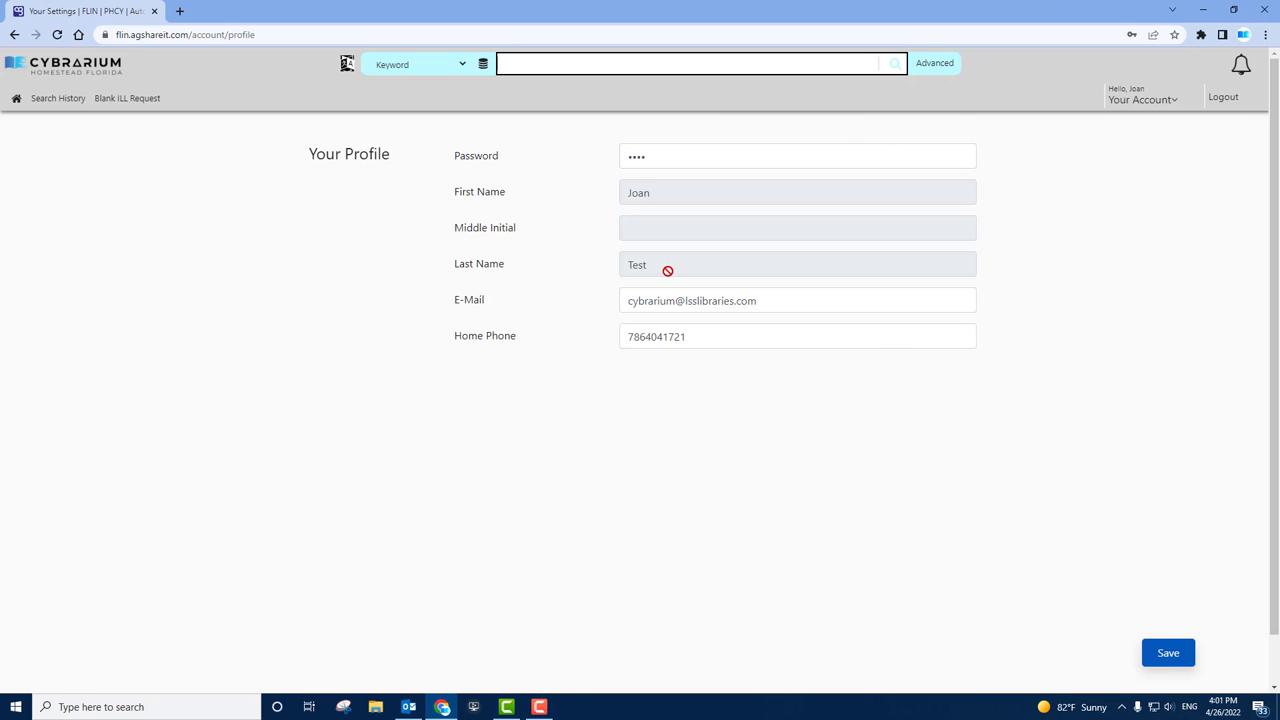
mouse_move(1087, 201)
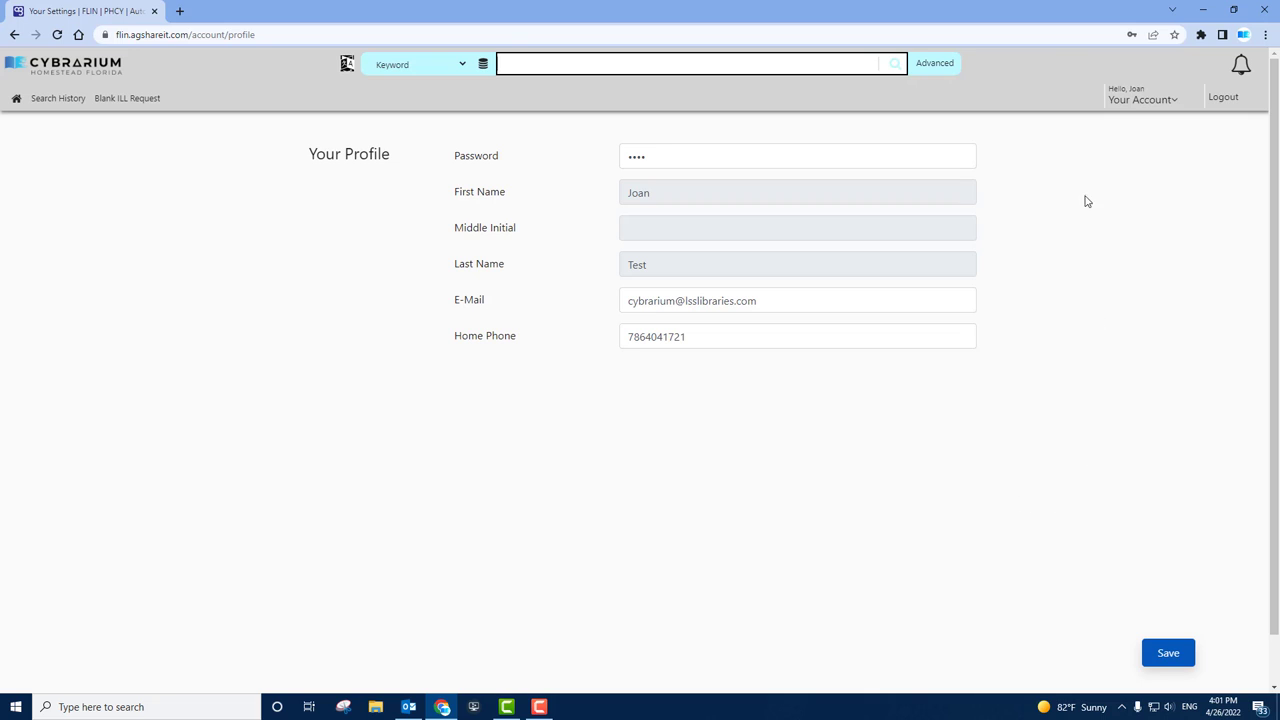
mouse_move(1141, 99)
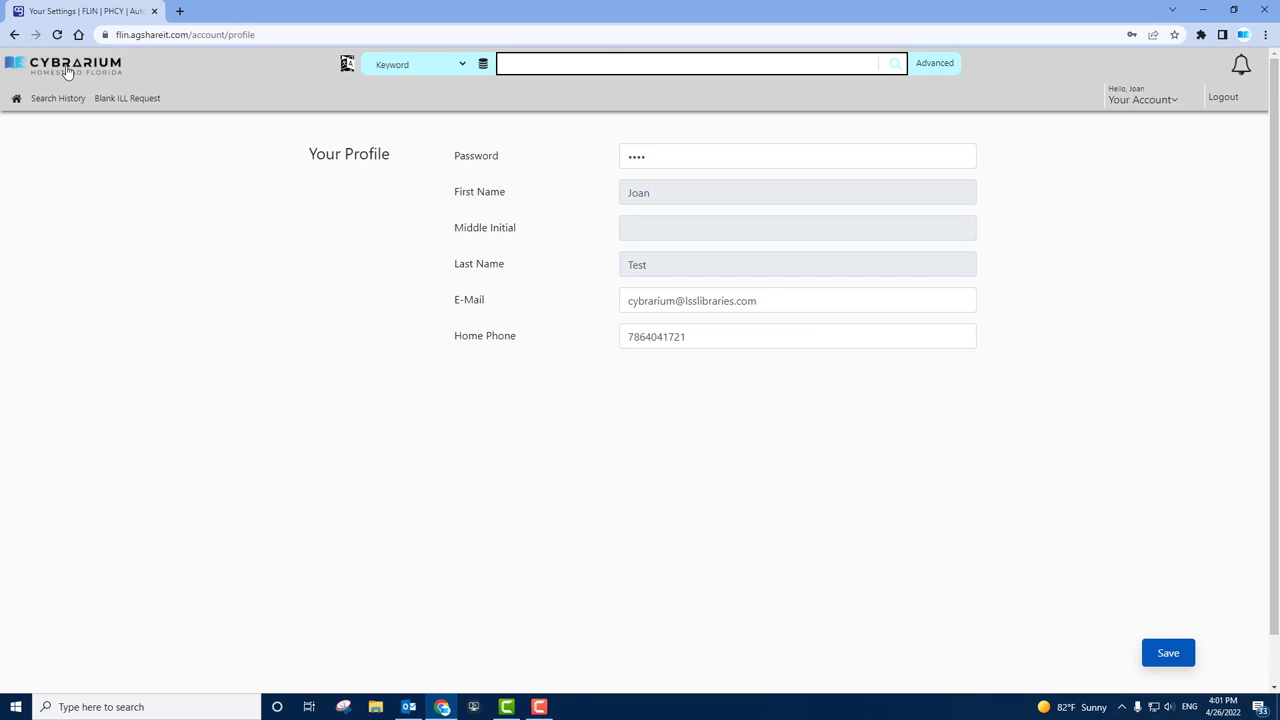
left_click(15, 98)
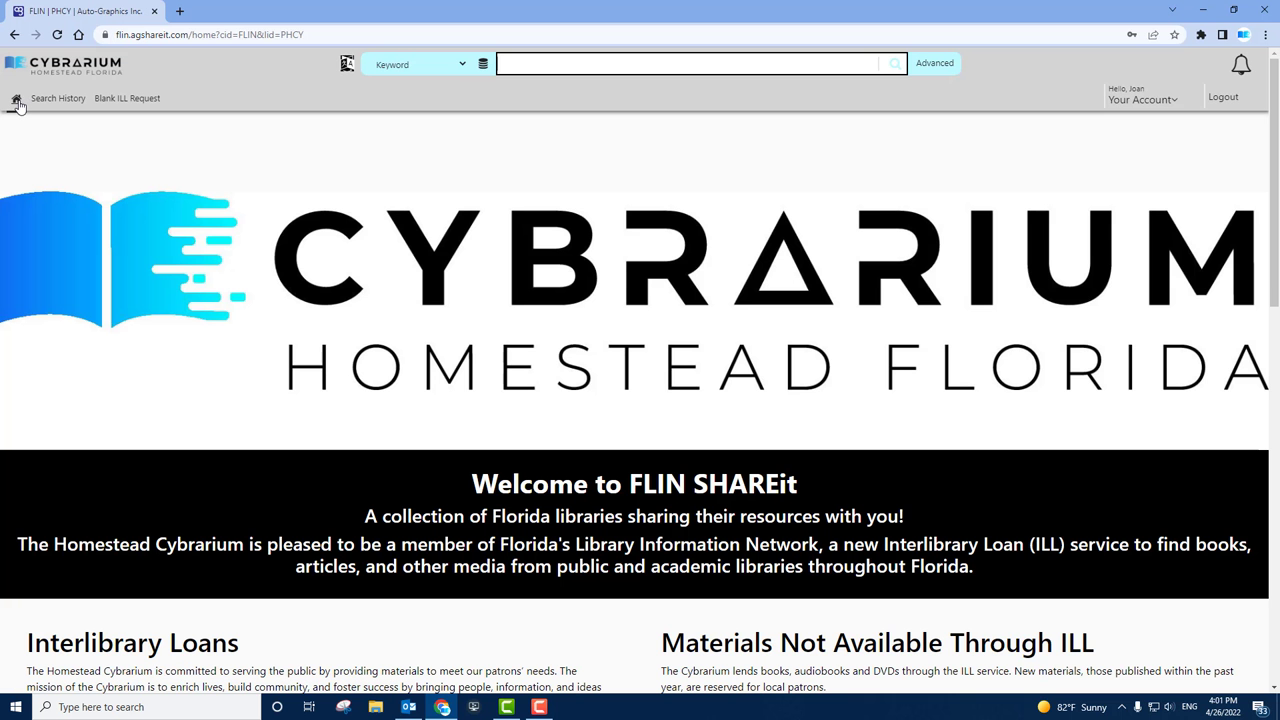
mouse_move(347, 200)
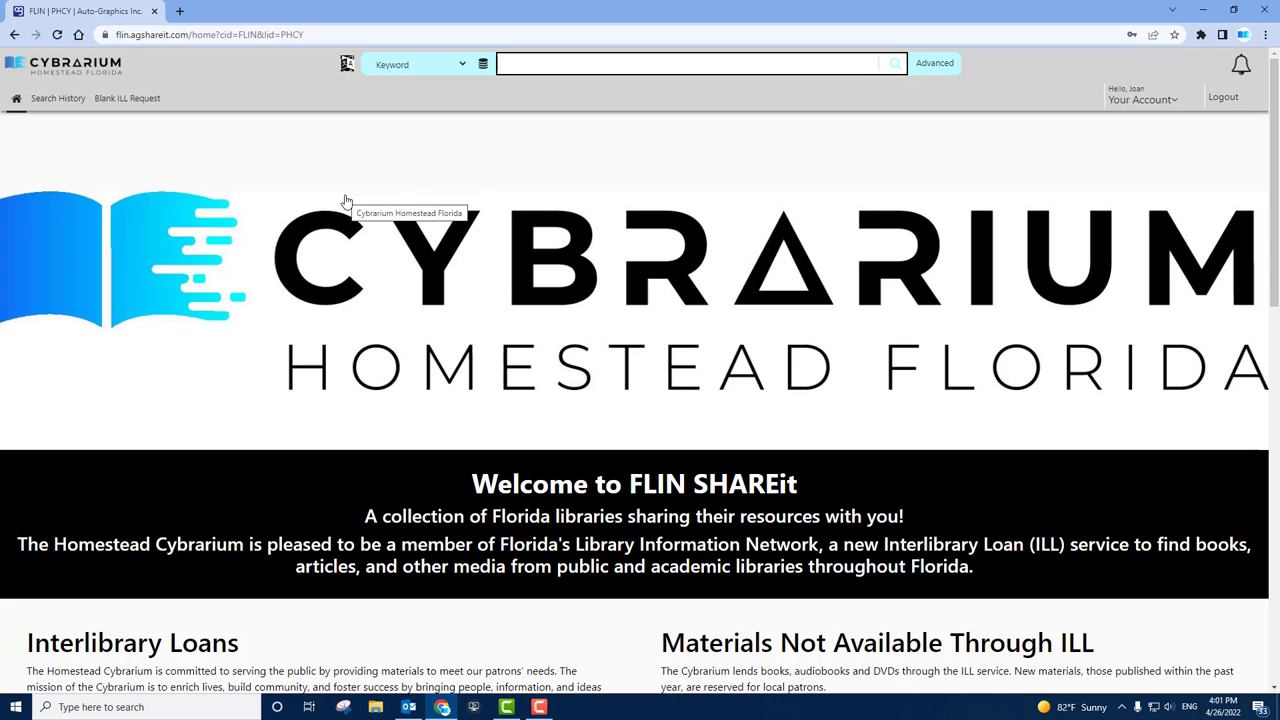
mouse_move(460, 63)
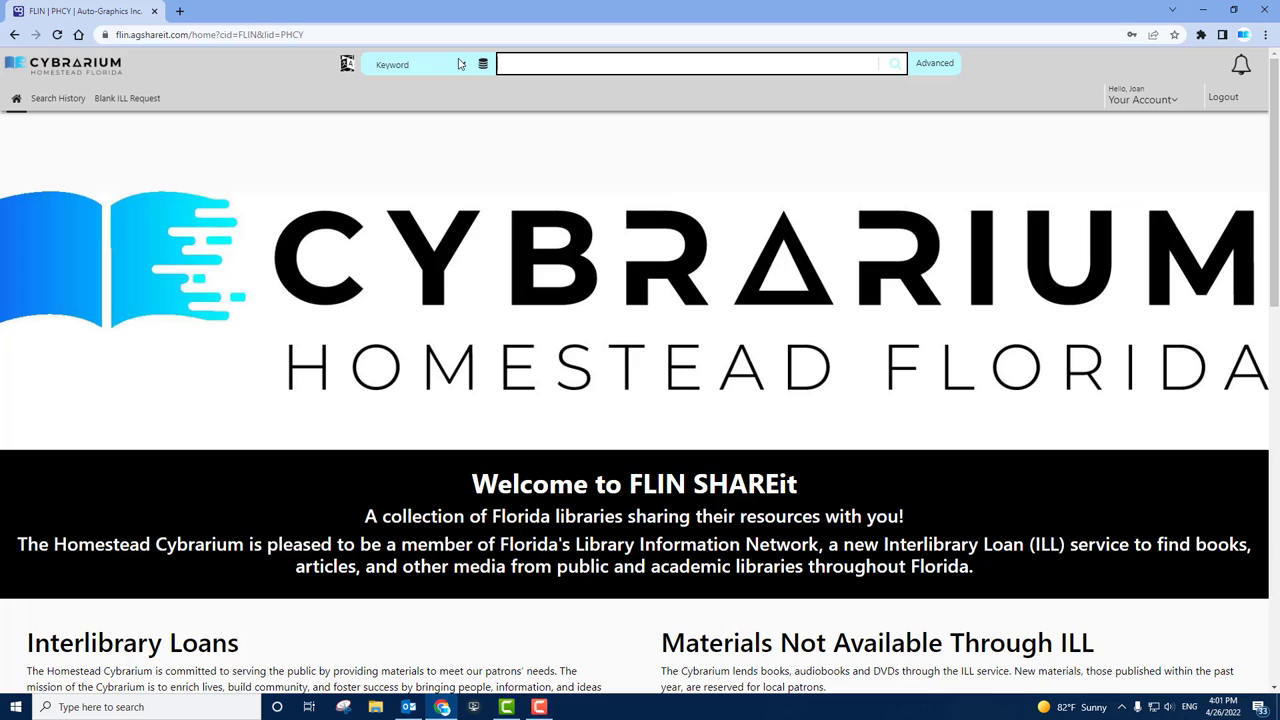
left_click(415, 64)
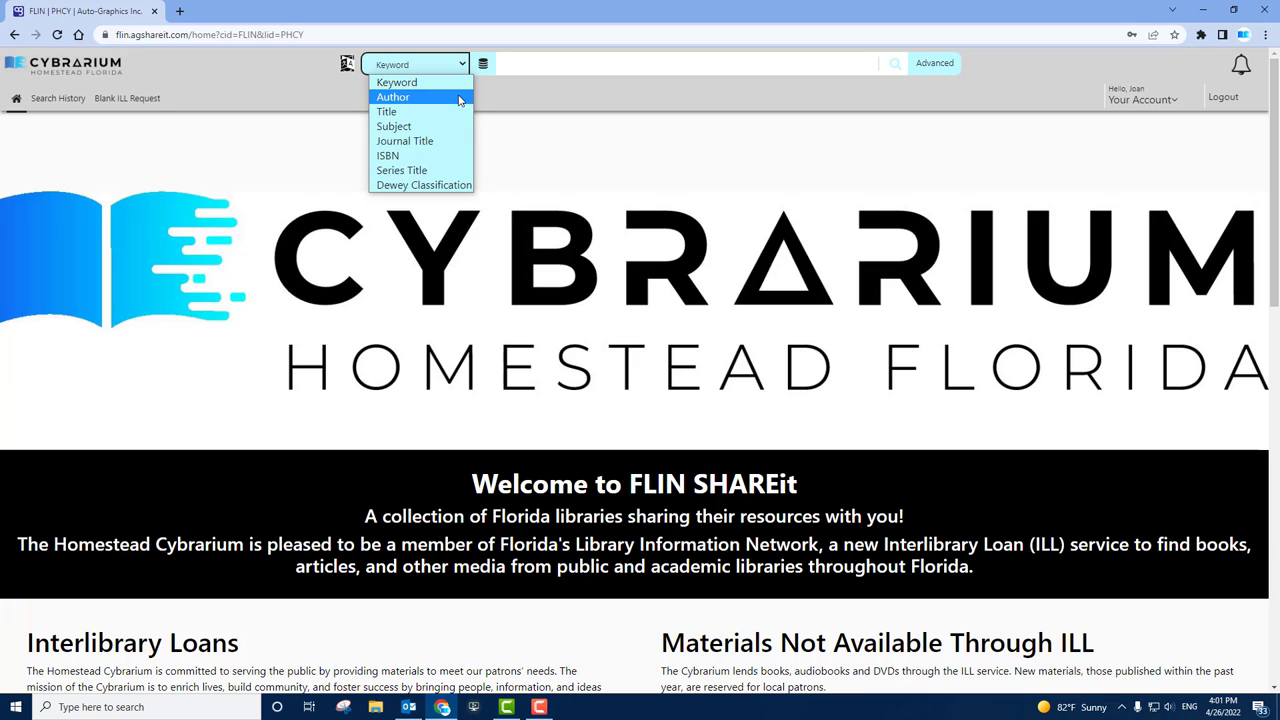
mouse_move(420, 126)
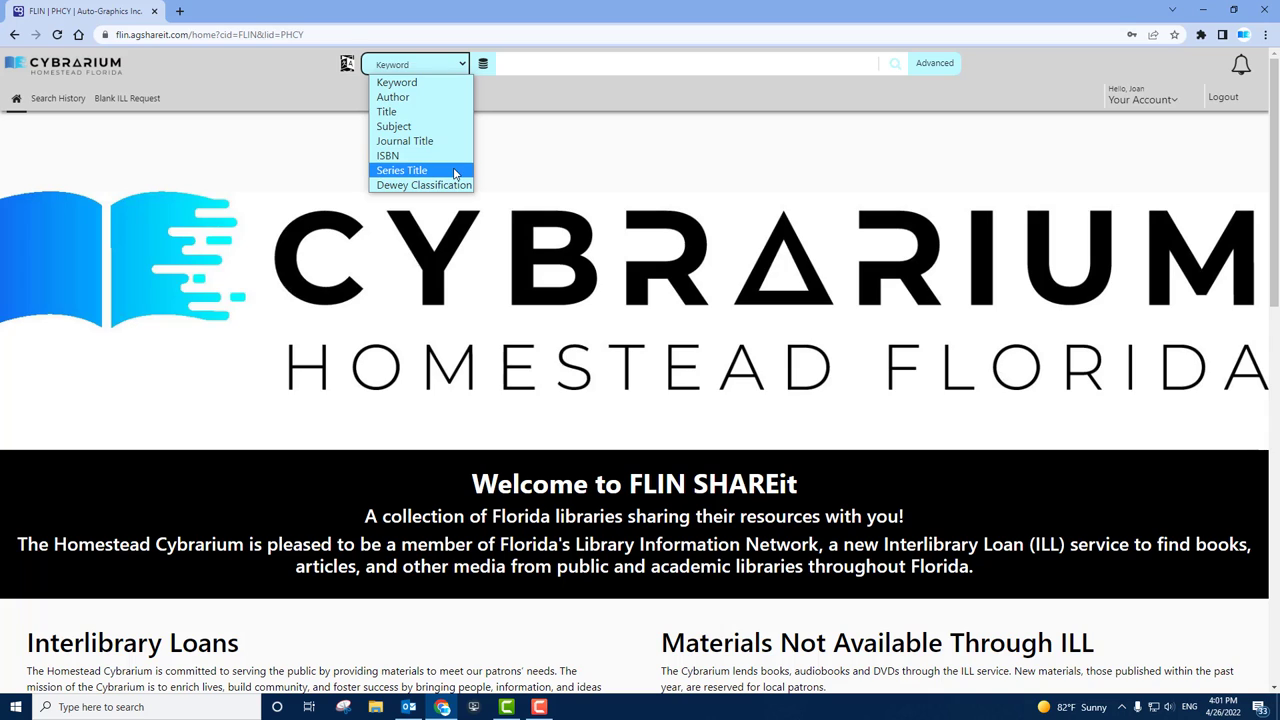
mouse_move(423, 185)
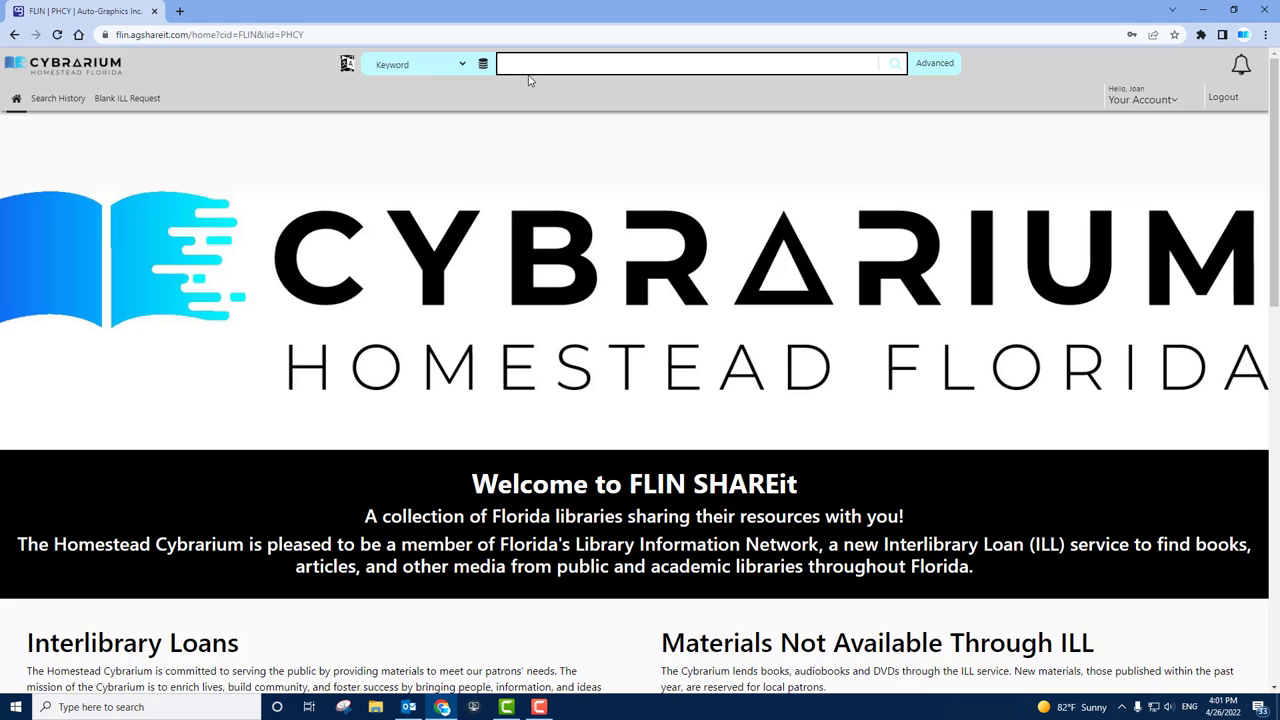
- Run a keyword search for Harry Potter, returning 6117 matches
type("Harry")
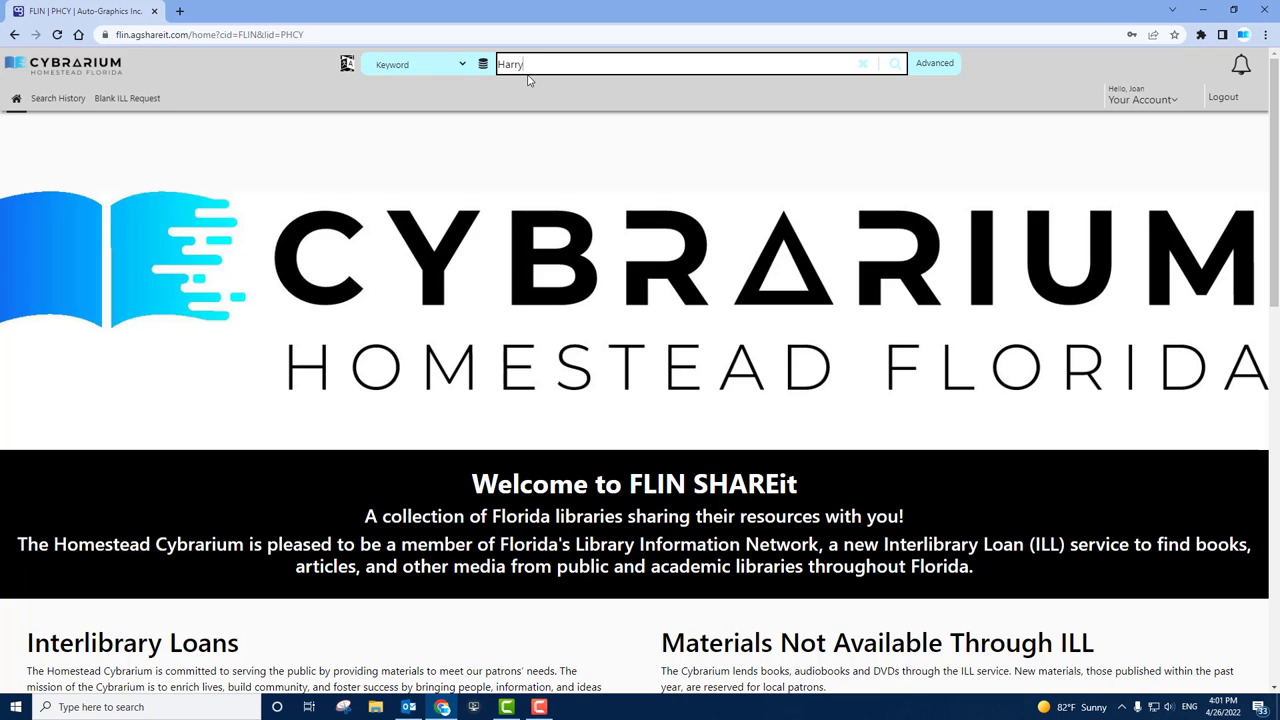
type("Potter")
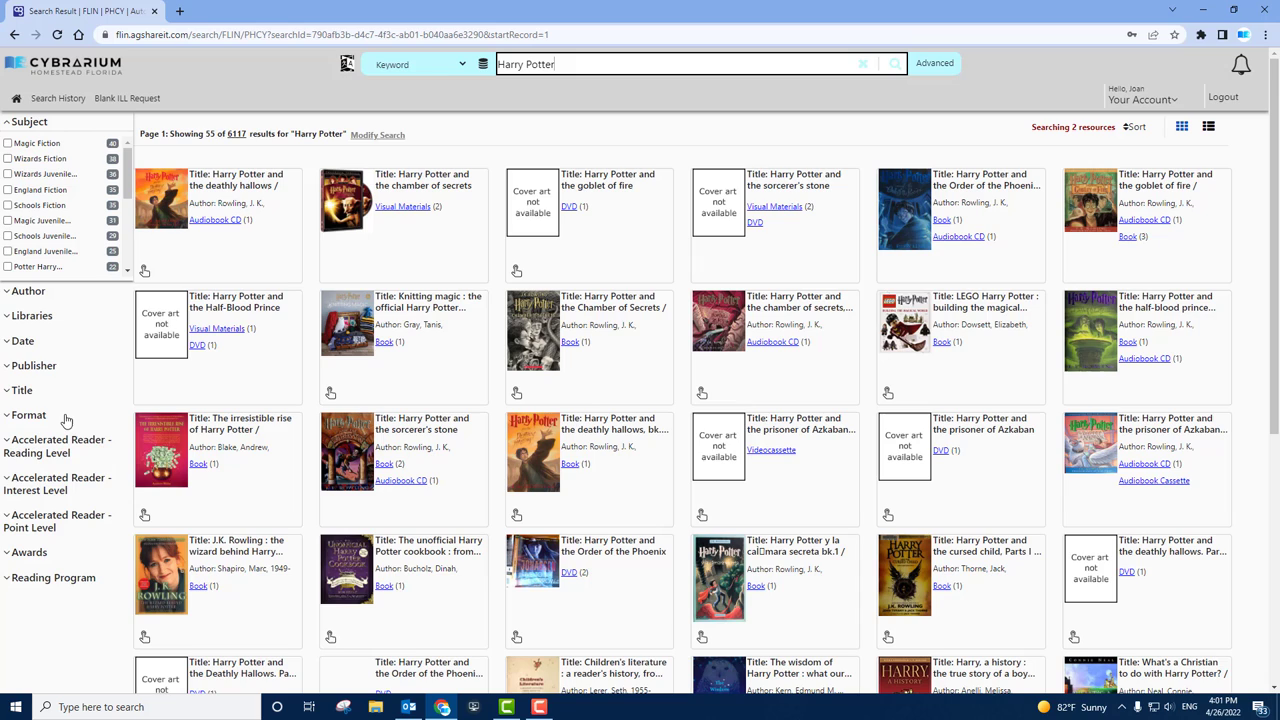
- Narrow results to the Book format and request Harry Potter and the Half-Blood Prince
left_click(29, 415)
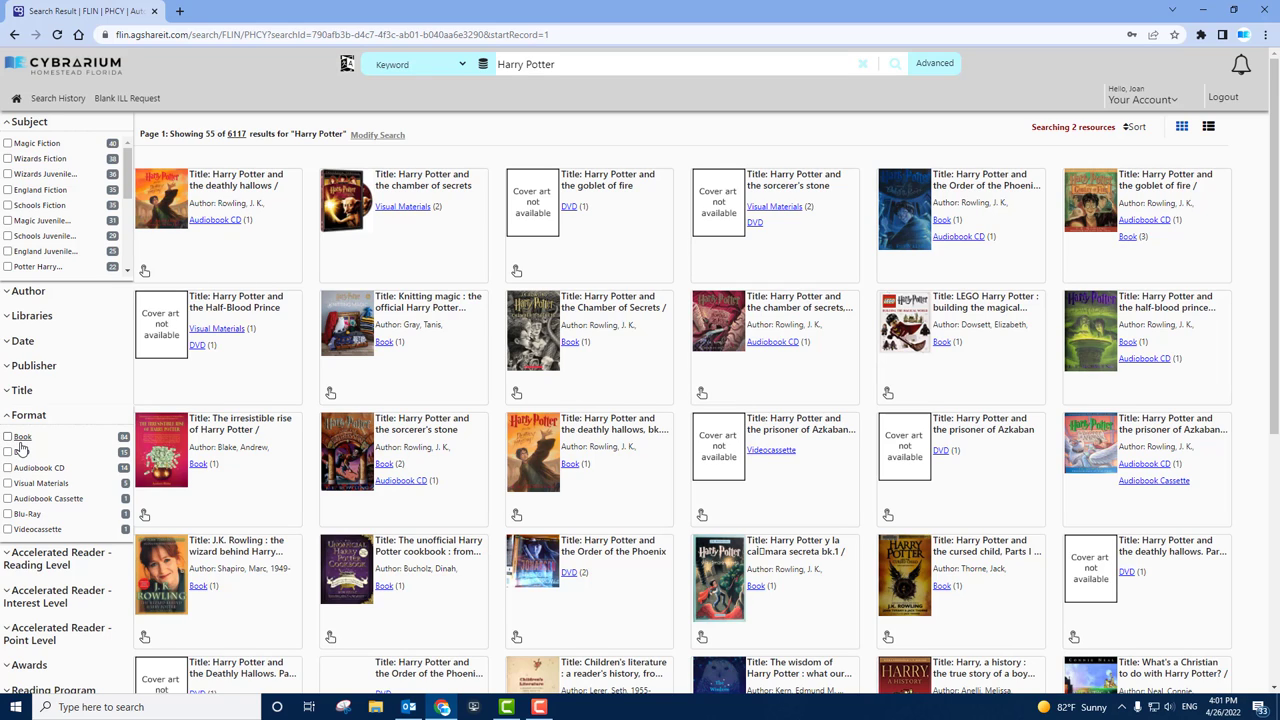
left_click(8, 436)
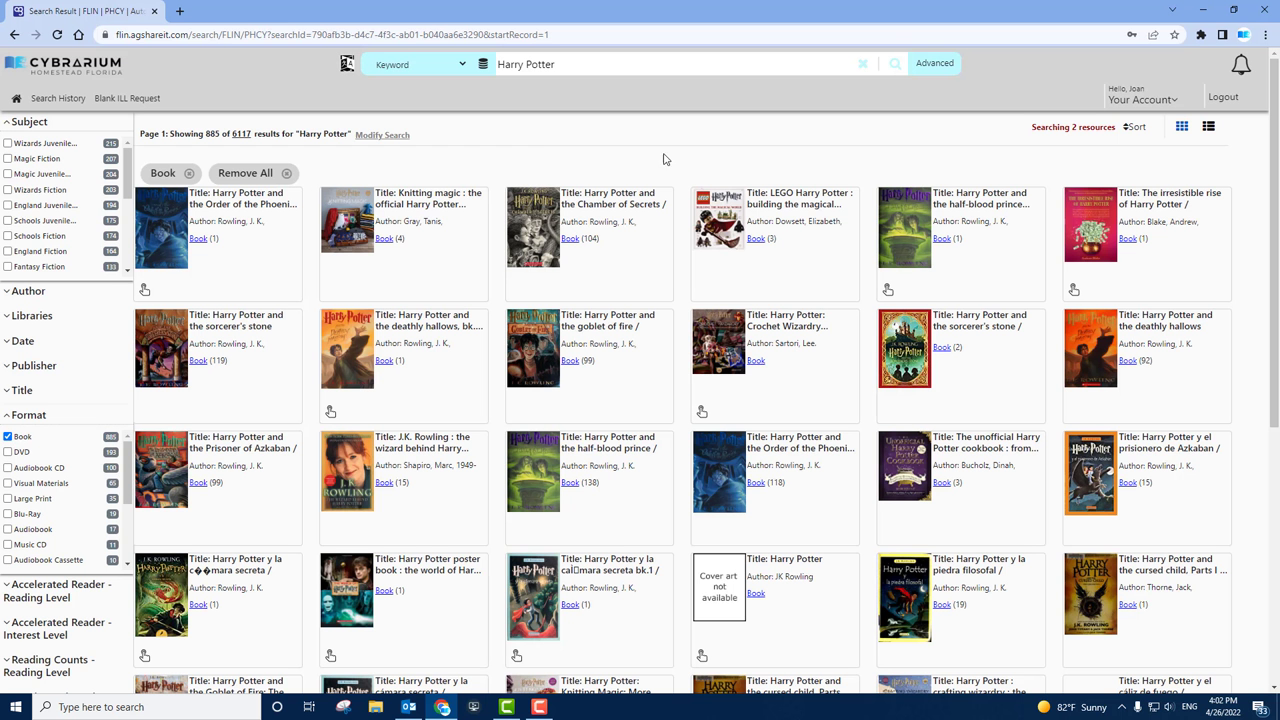
mouse_move(914, 510)
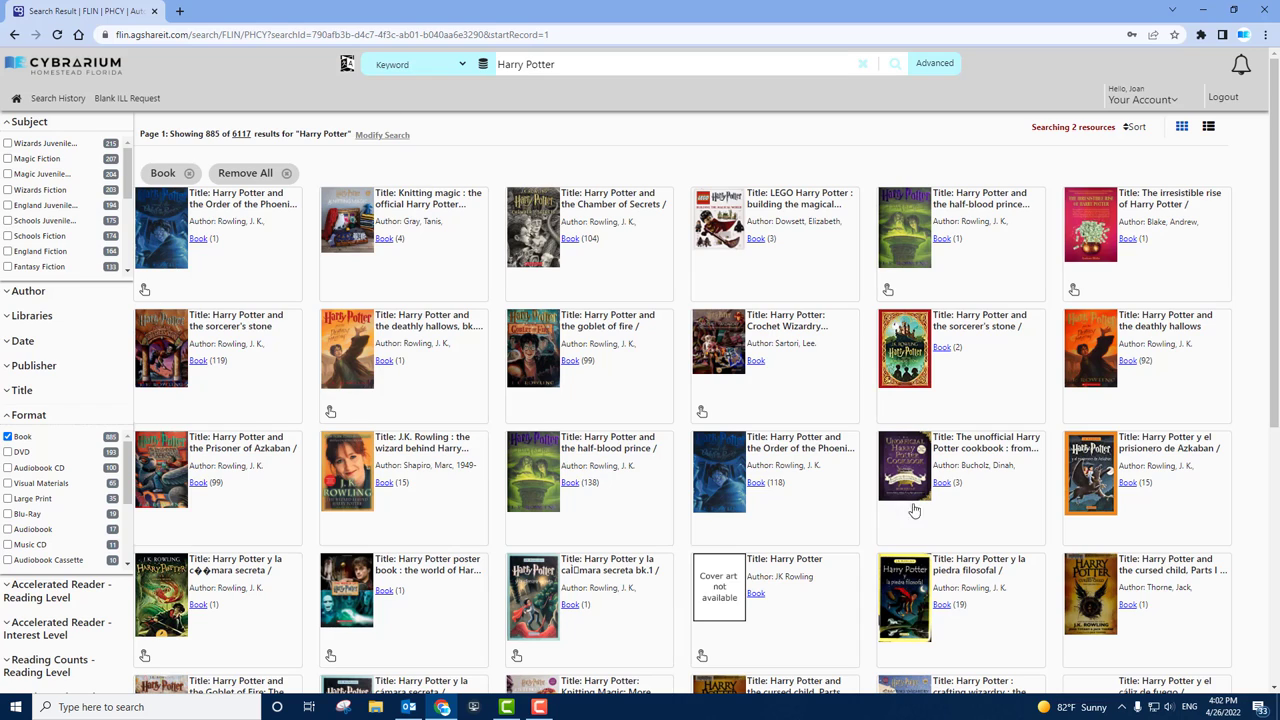
mouse_move(843, 414)
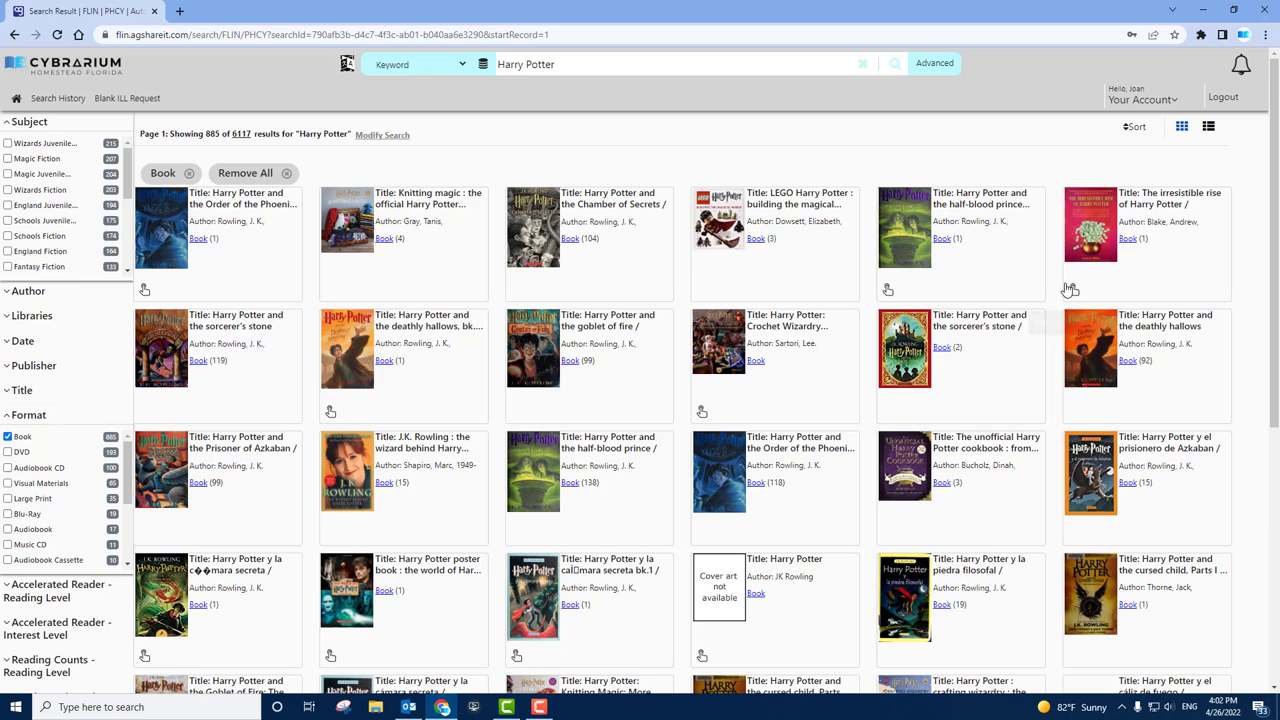
mouse_move(888, 290)
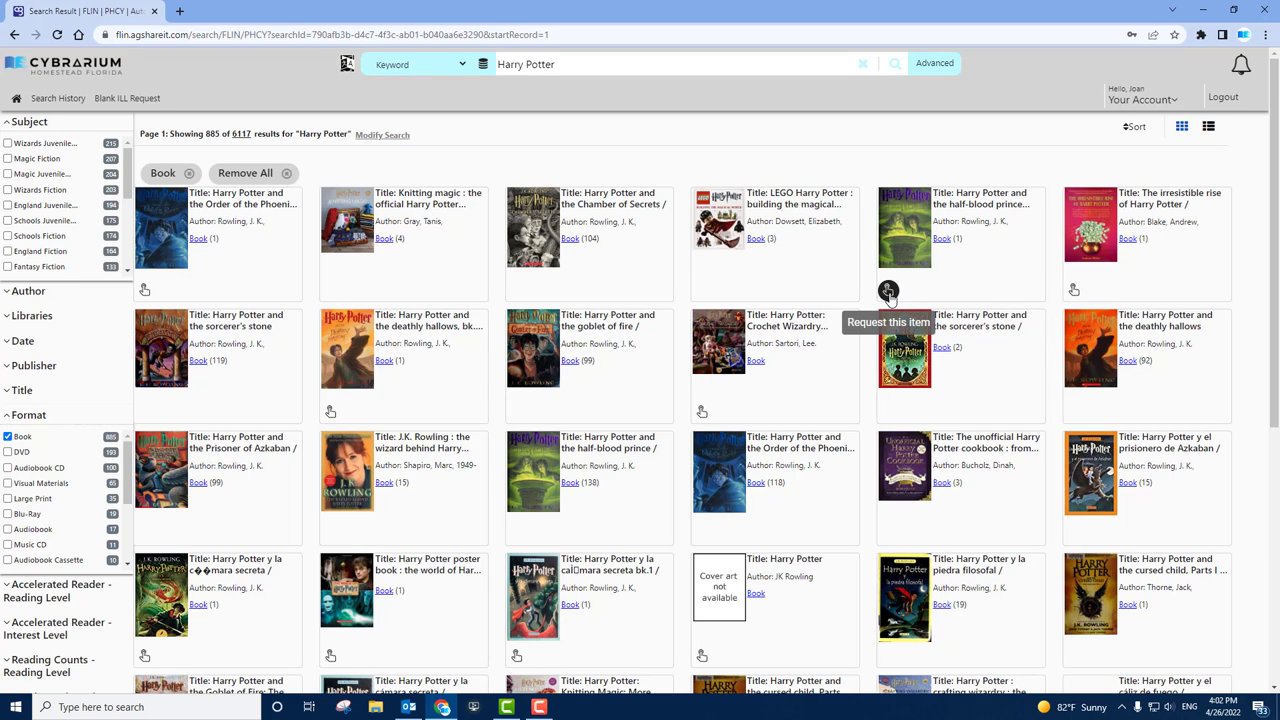
mouse_move(920, 273)
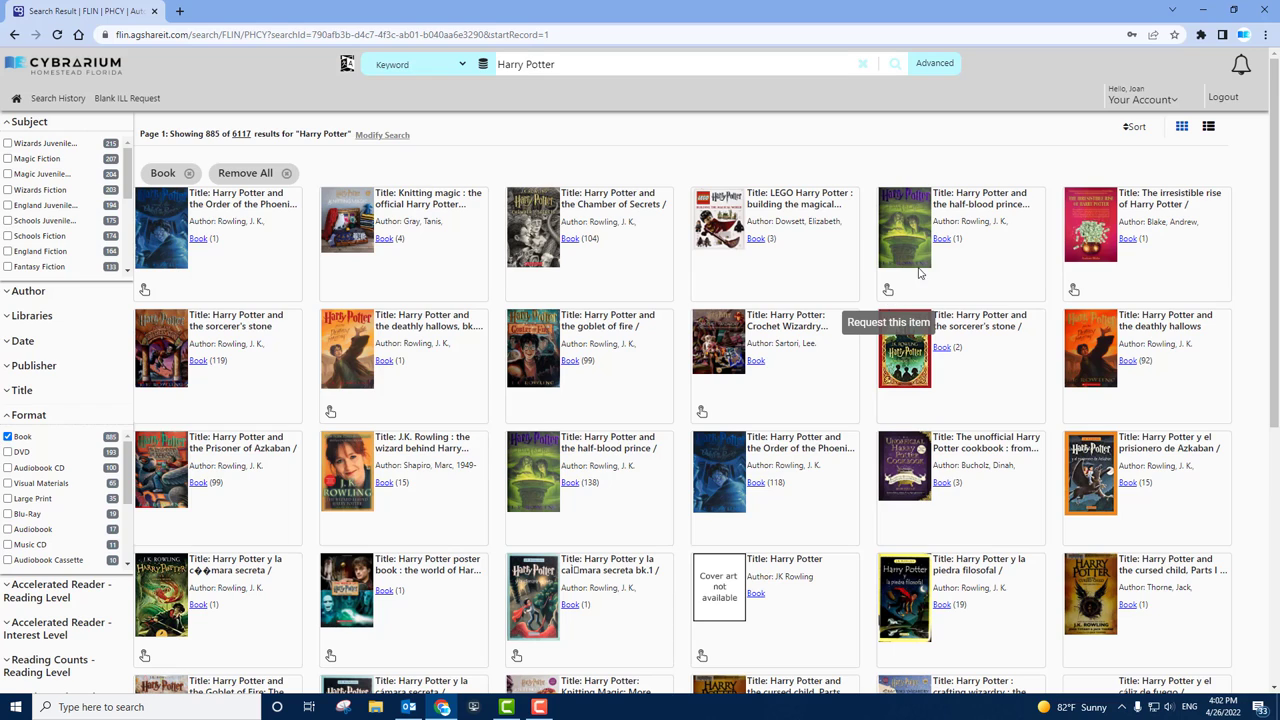
mouse_move(1019, 217)
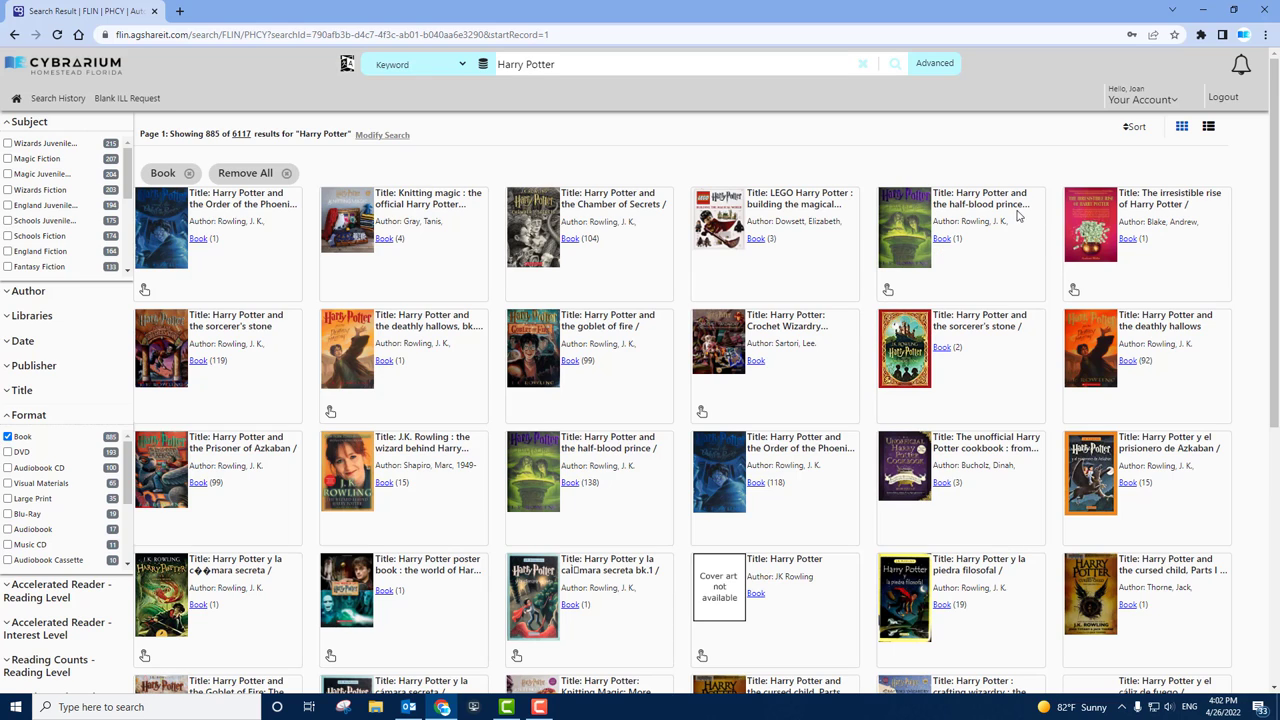
mouse_move(888, 290)
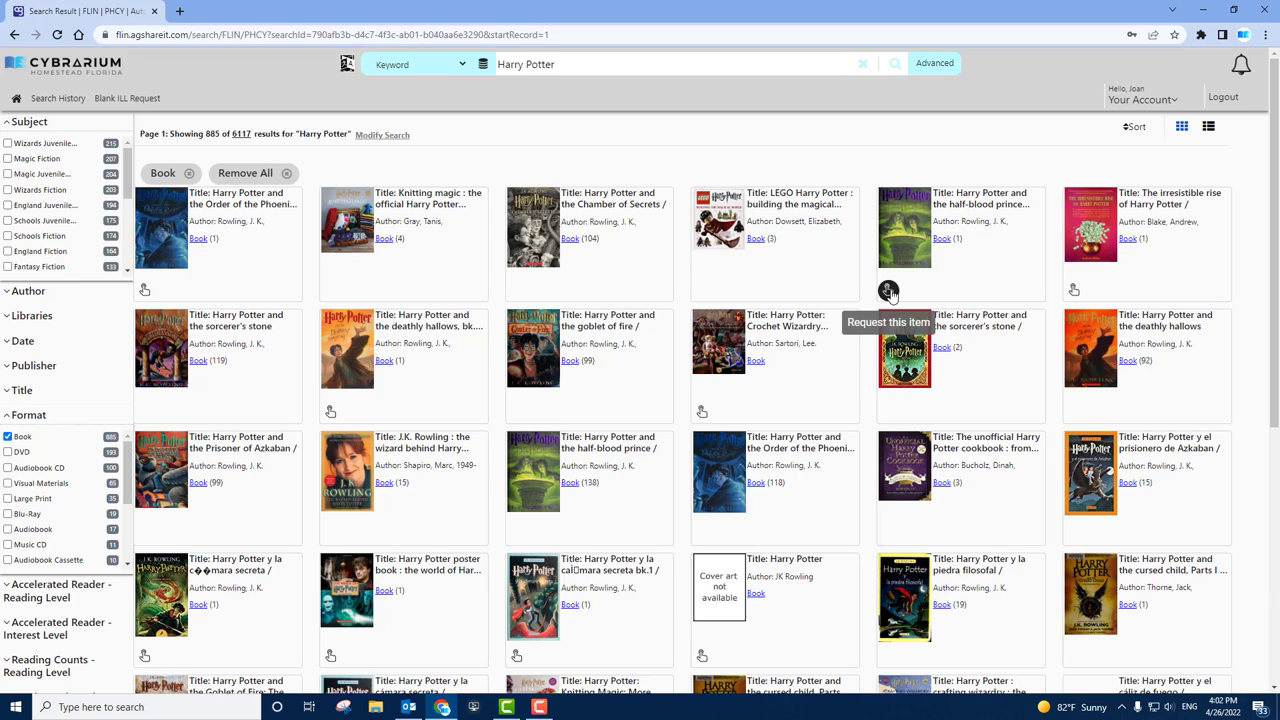
left_click(888, 290)
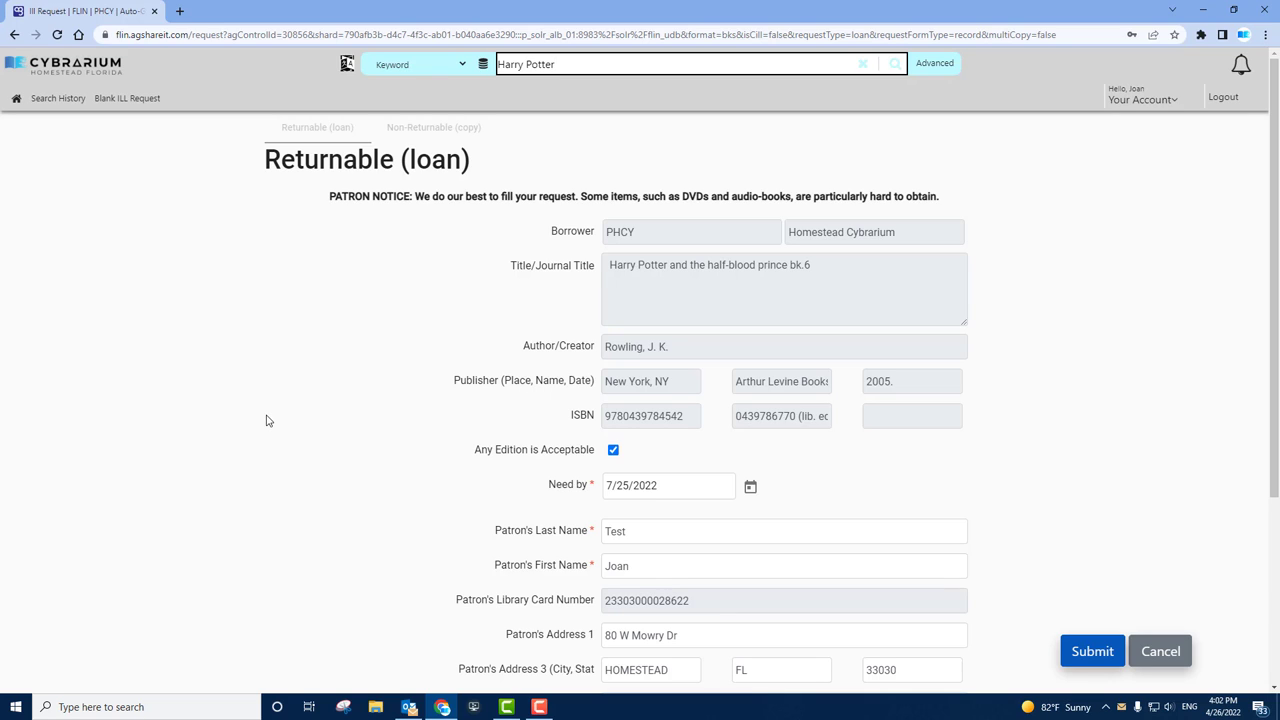
mouse_move(289, 388)
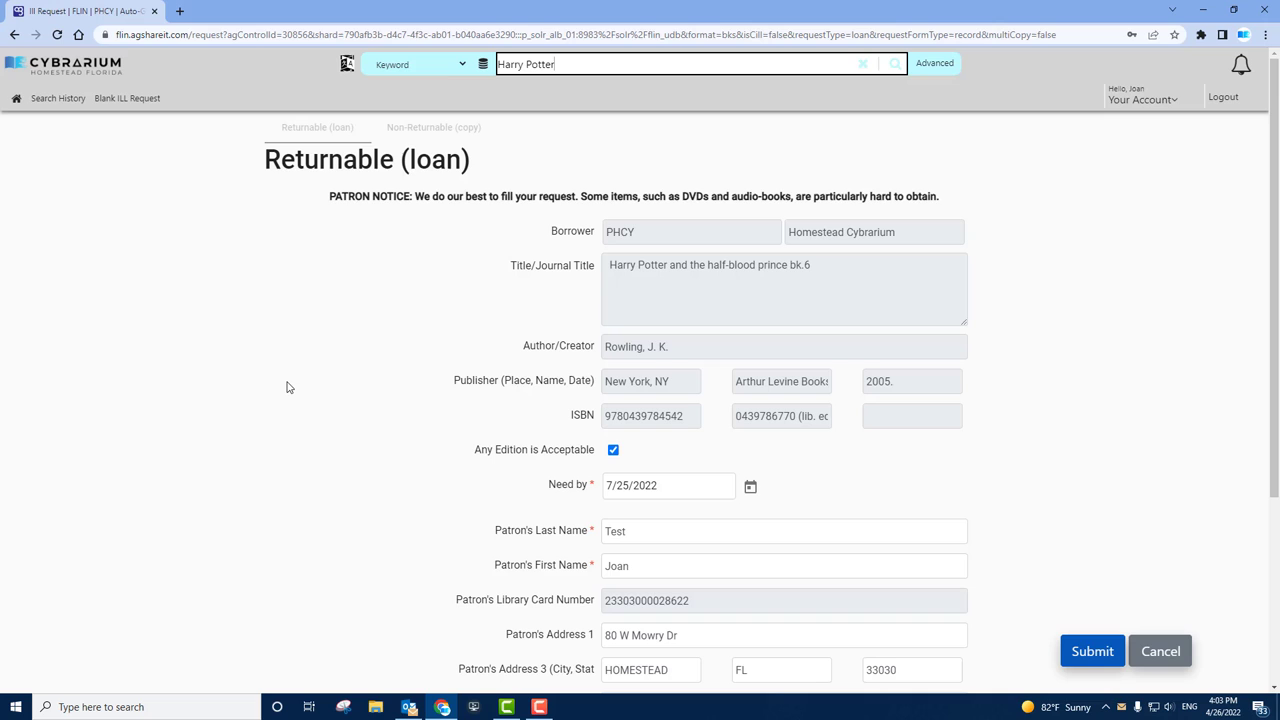
mouse_move(292, 342)
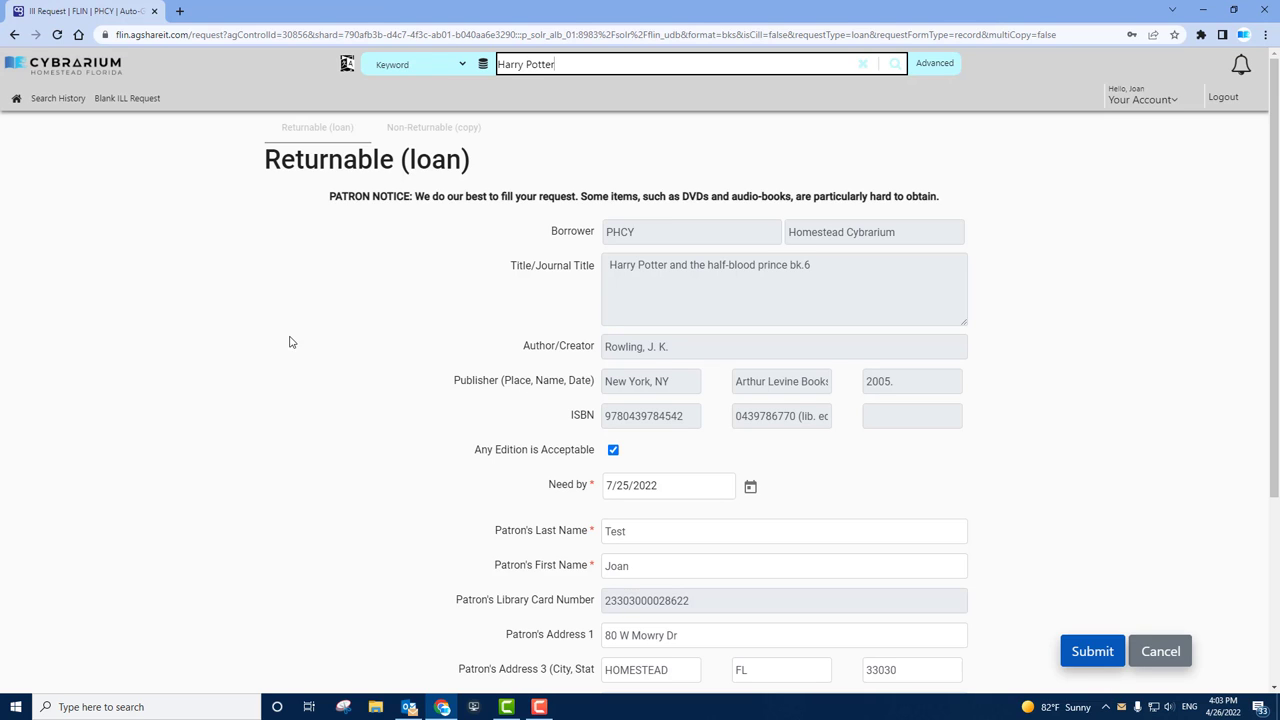
mouse_move(420, 425)
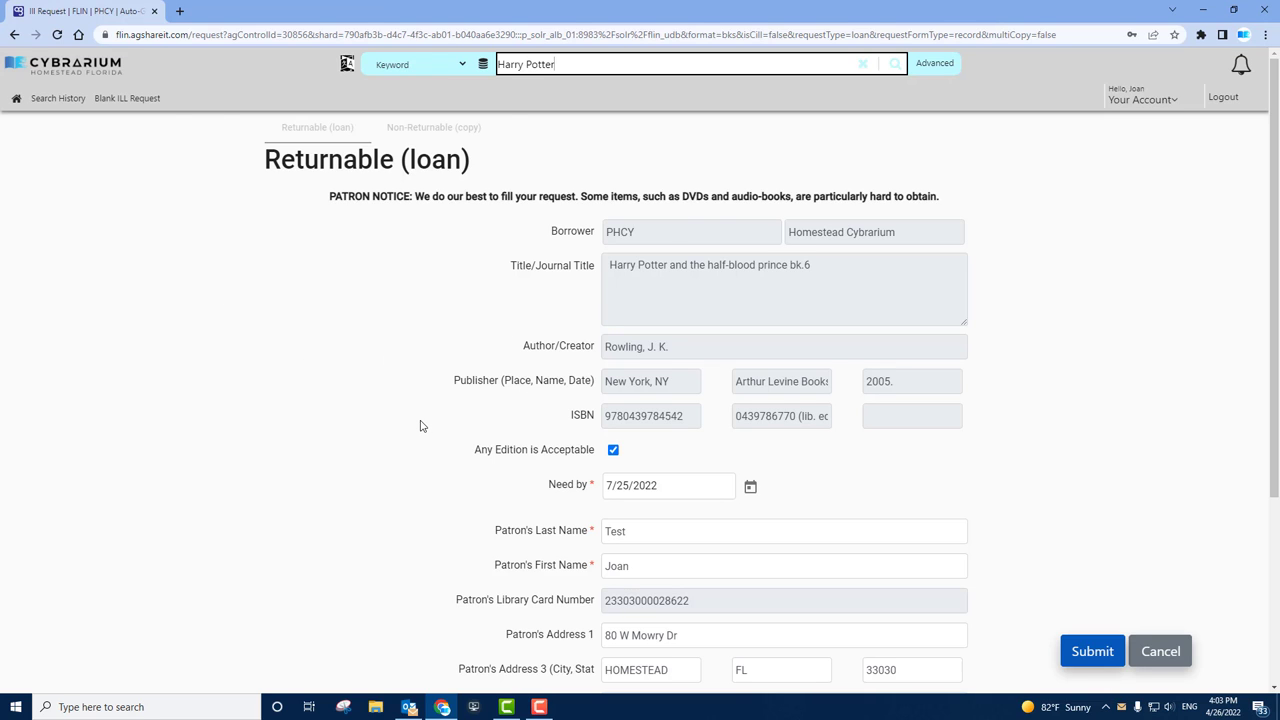
mouse_move(405, 252)
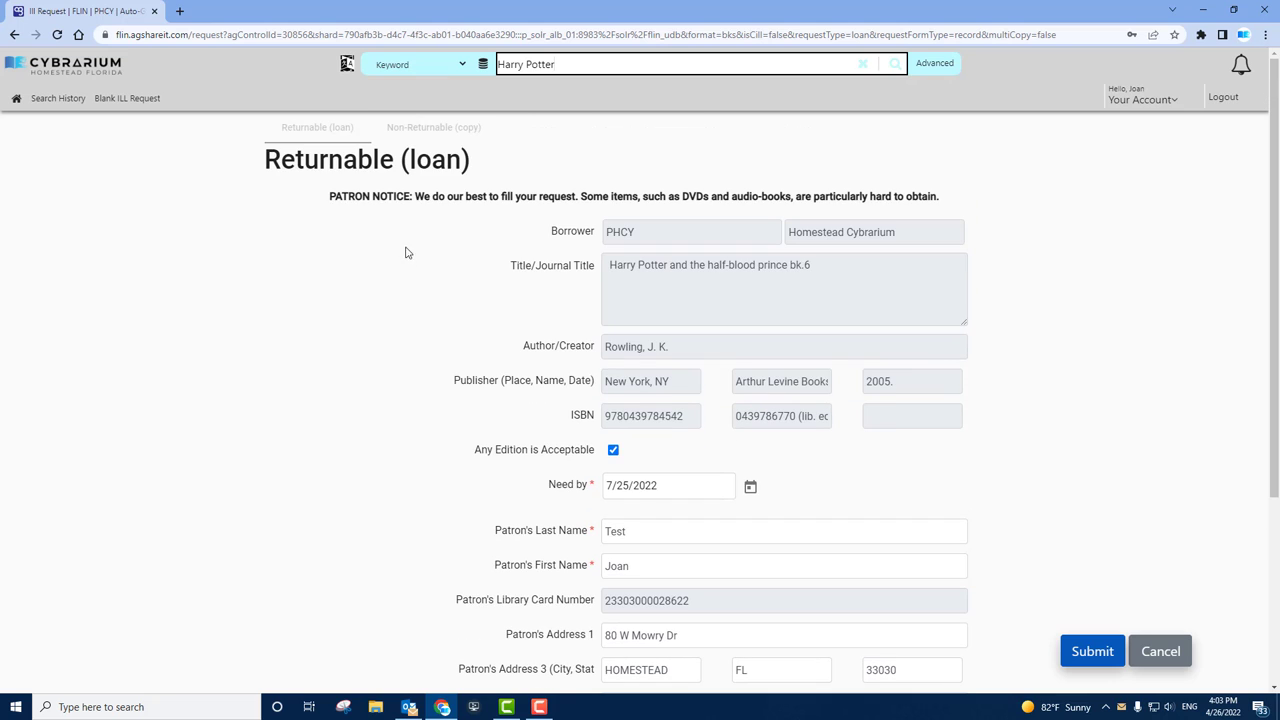
mouse_move(937, 438)
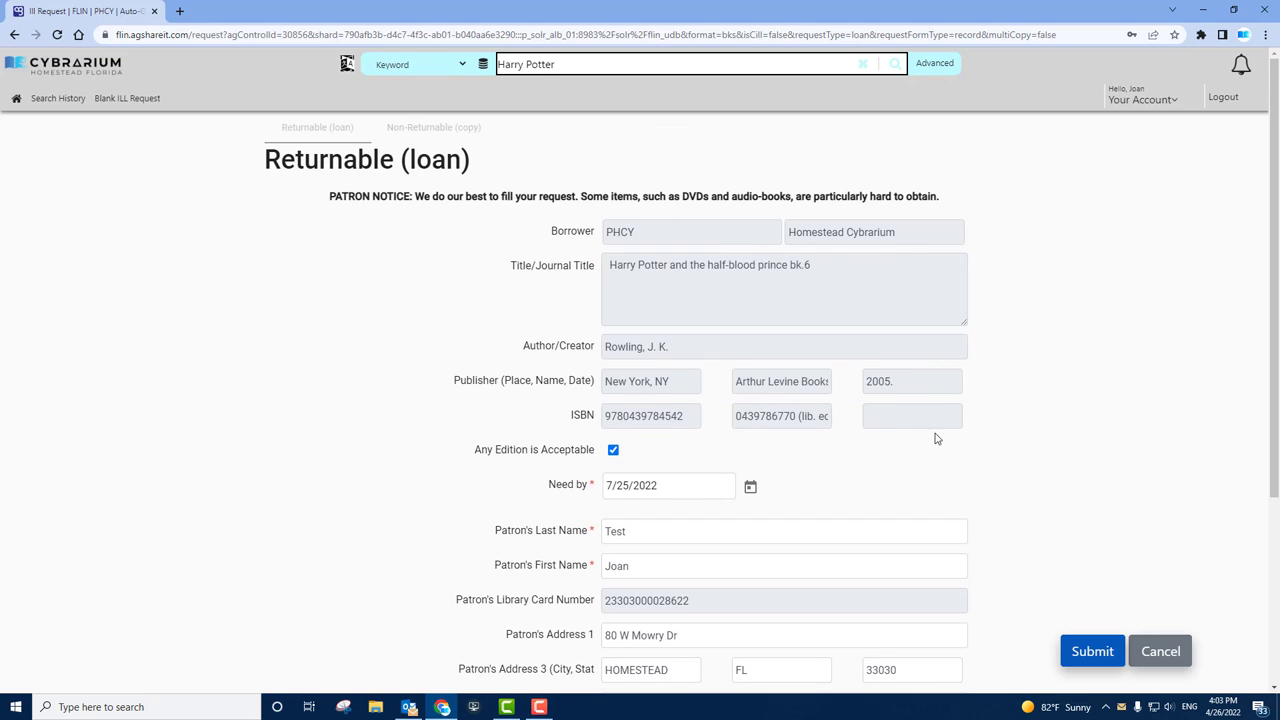
- Review the prefilled returnable loan form, including the patron's address and contact details
scroll("down", 3)
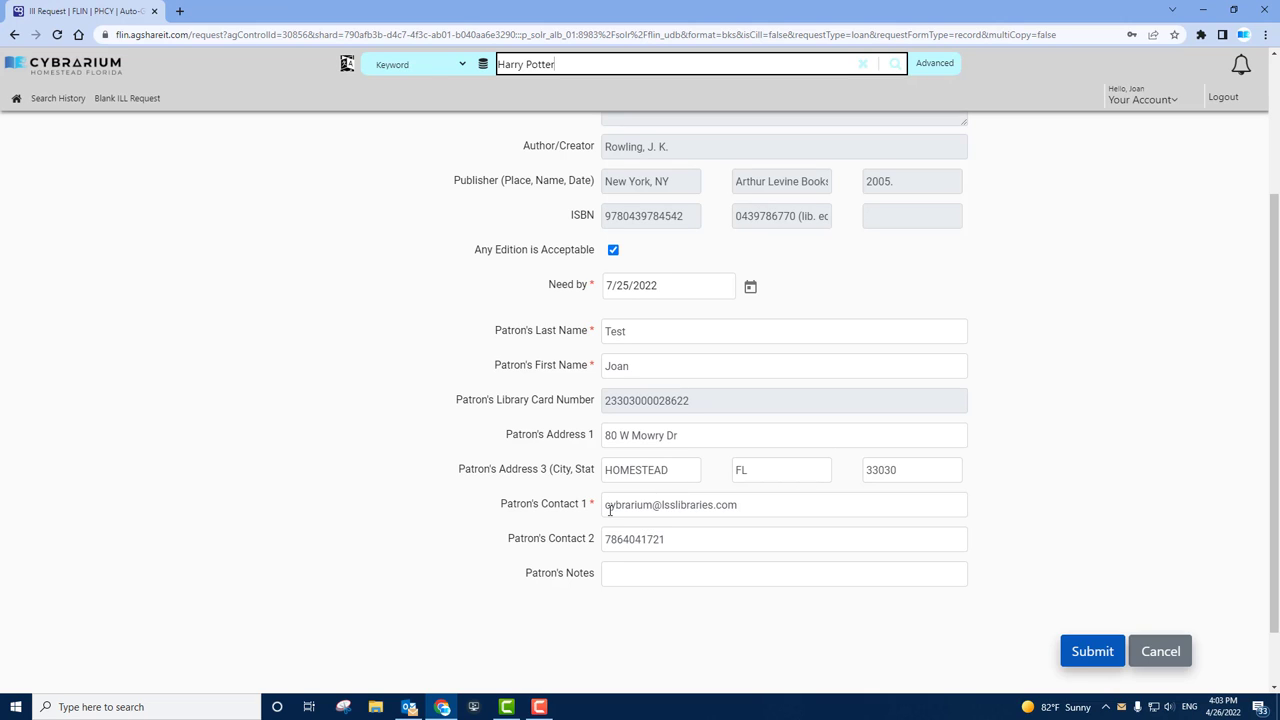
mouse_move(354, 417)
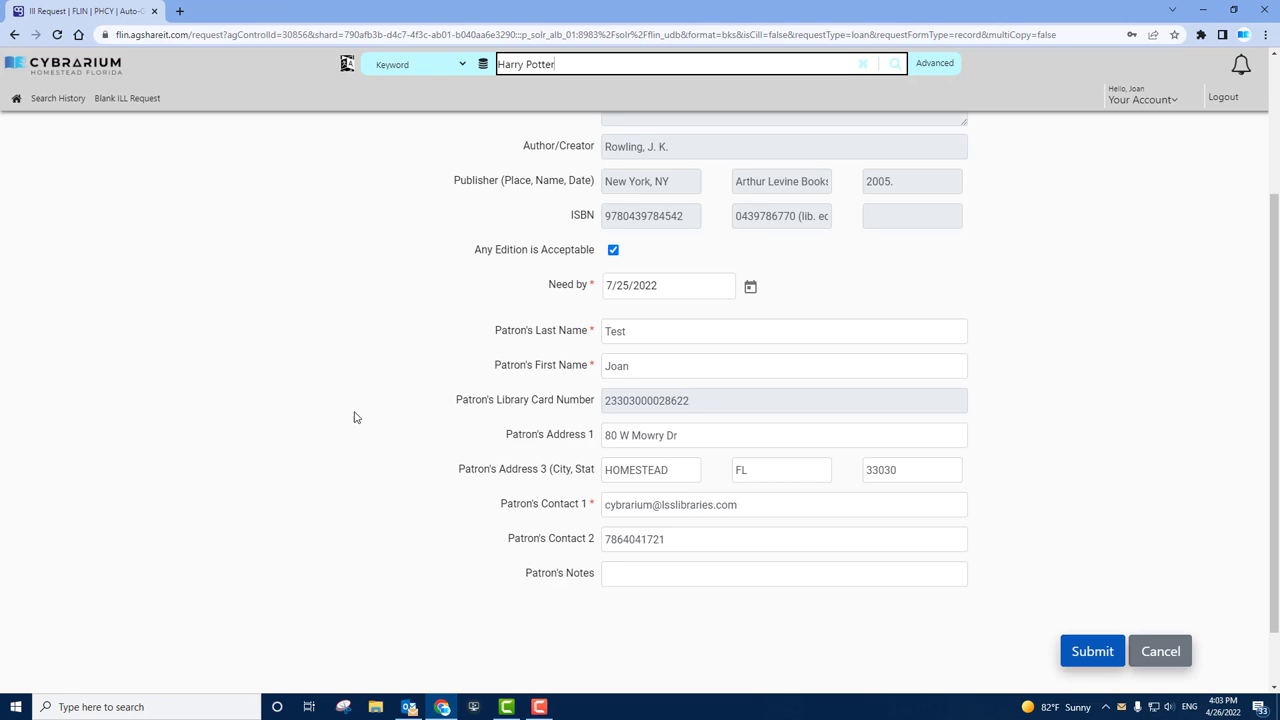
mouse_move(445, 440)
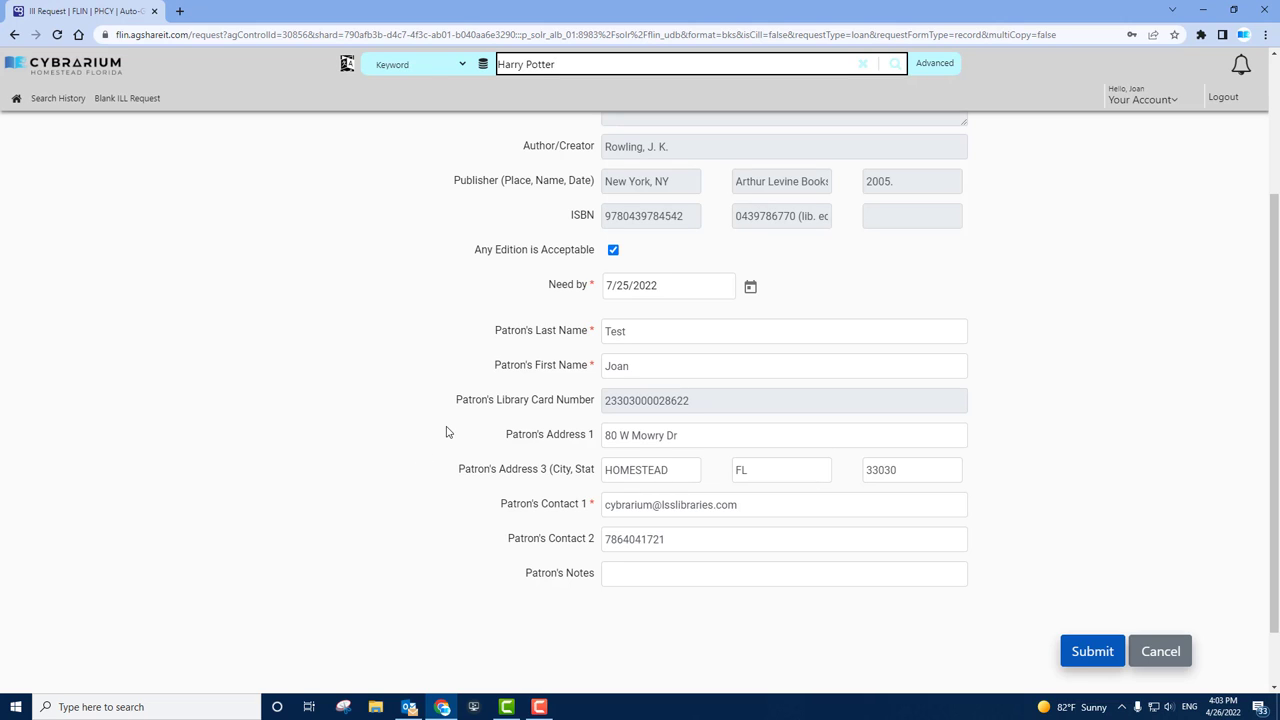
mouse_move(530, 459)
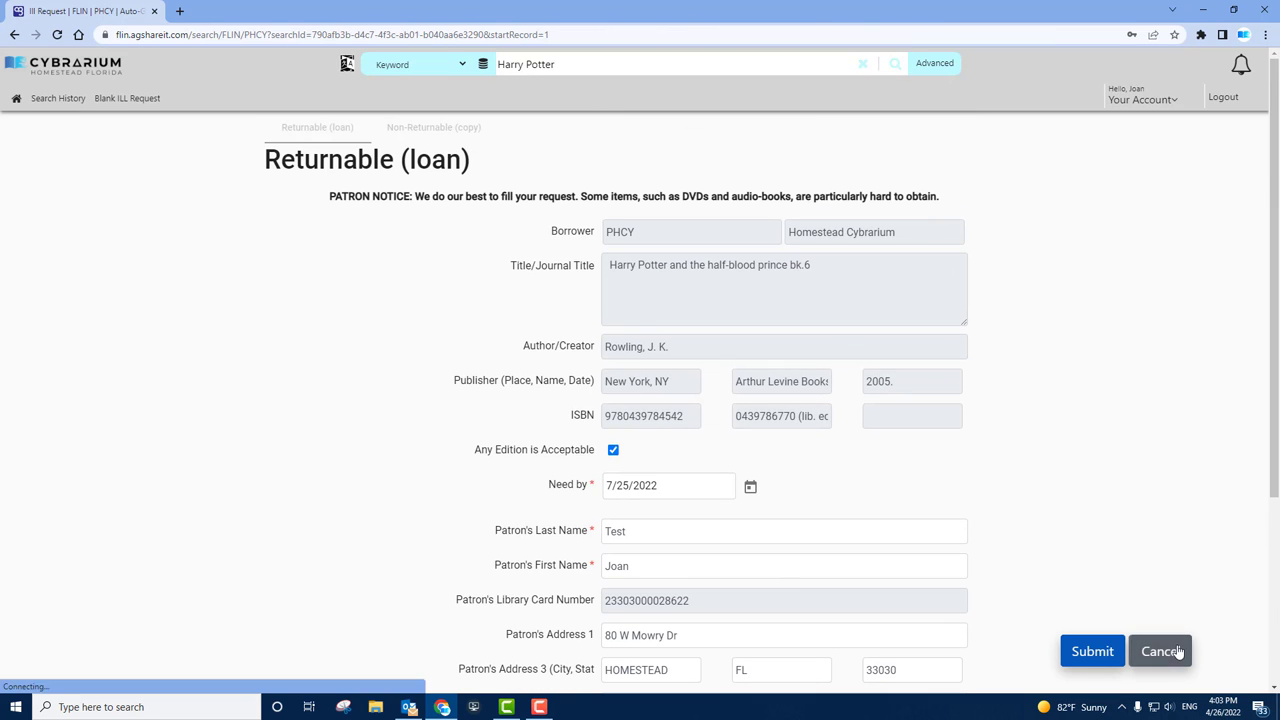
- Cancel the loan request and return to the Harry Potter book search results
left_click(1160, 651)
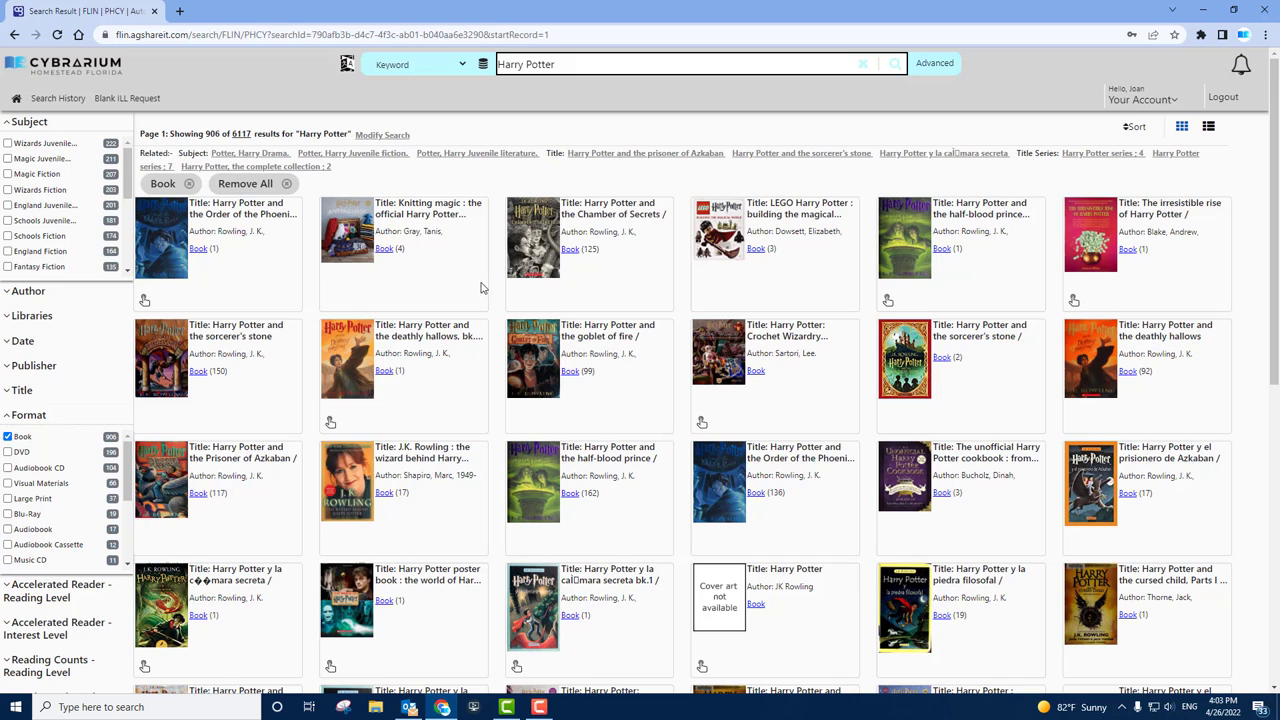
mouse_move(372, 228)
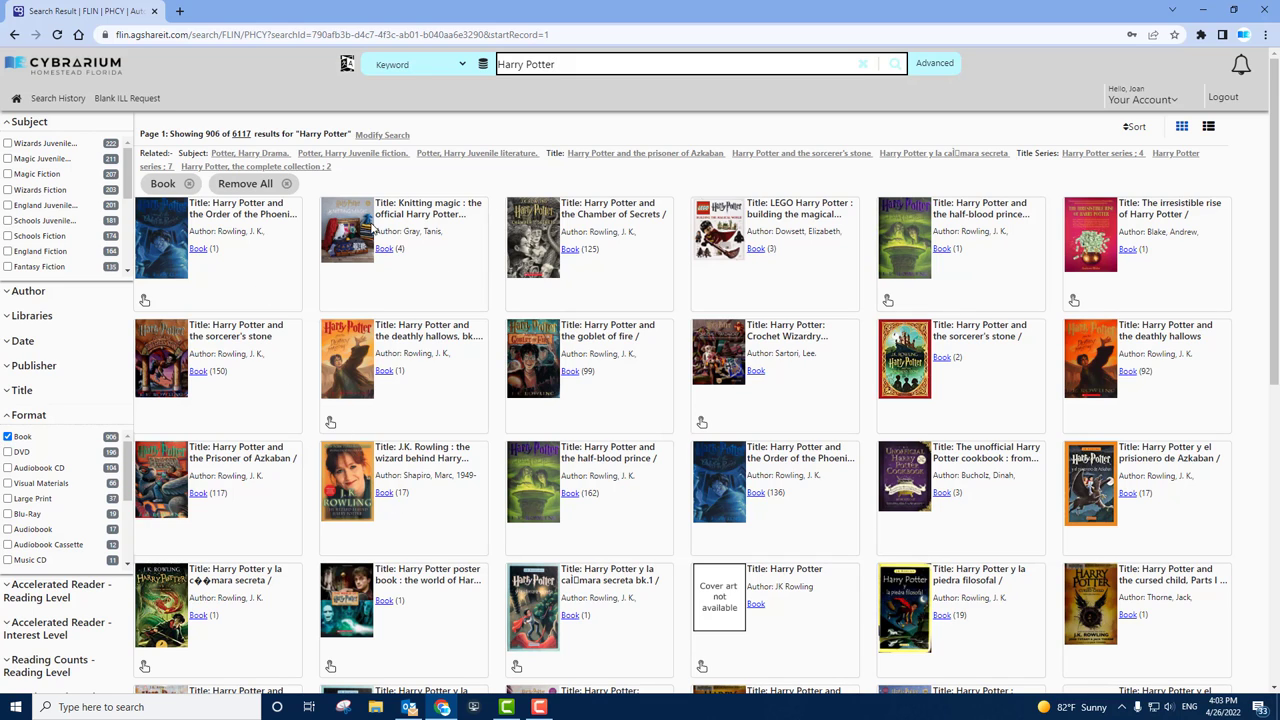
mouse_move(696, 203)
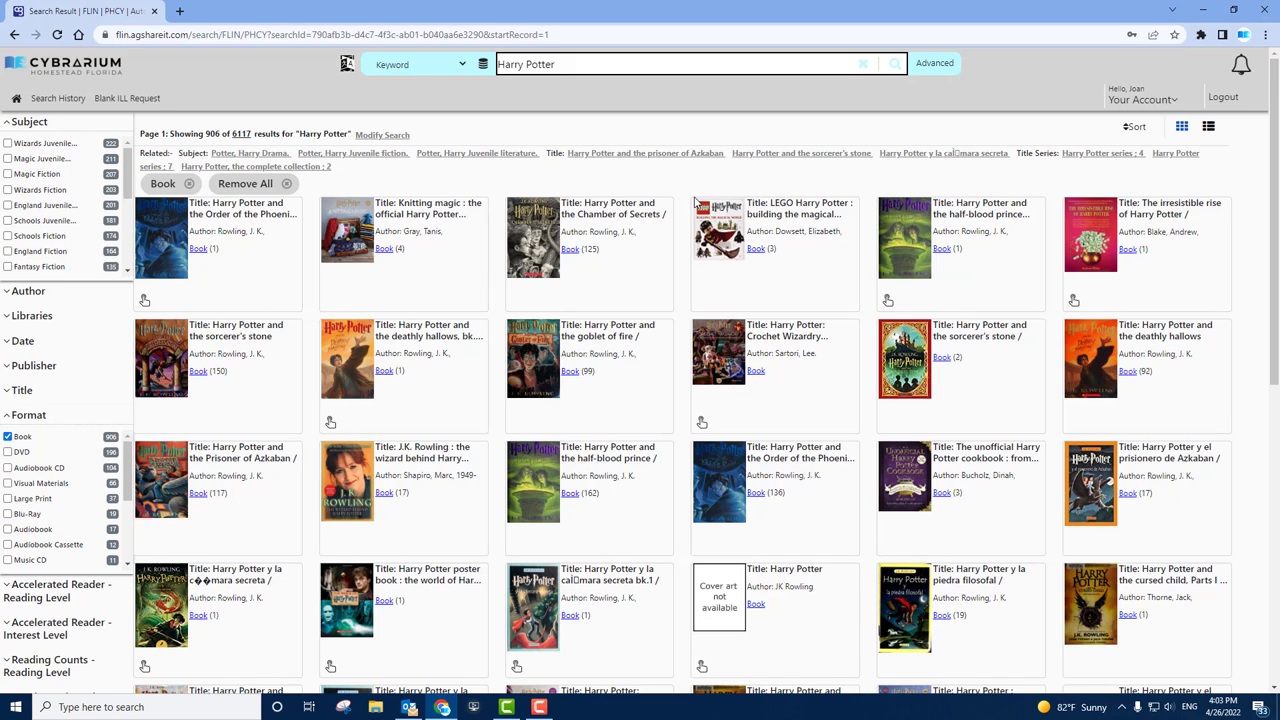
mouse_move(760, 258)
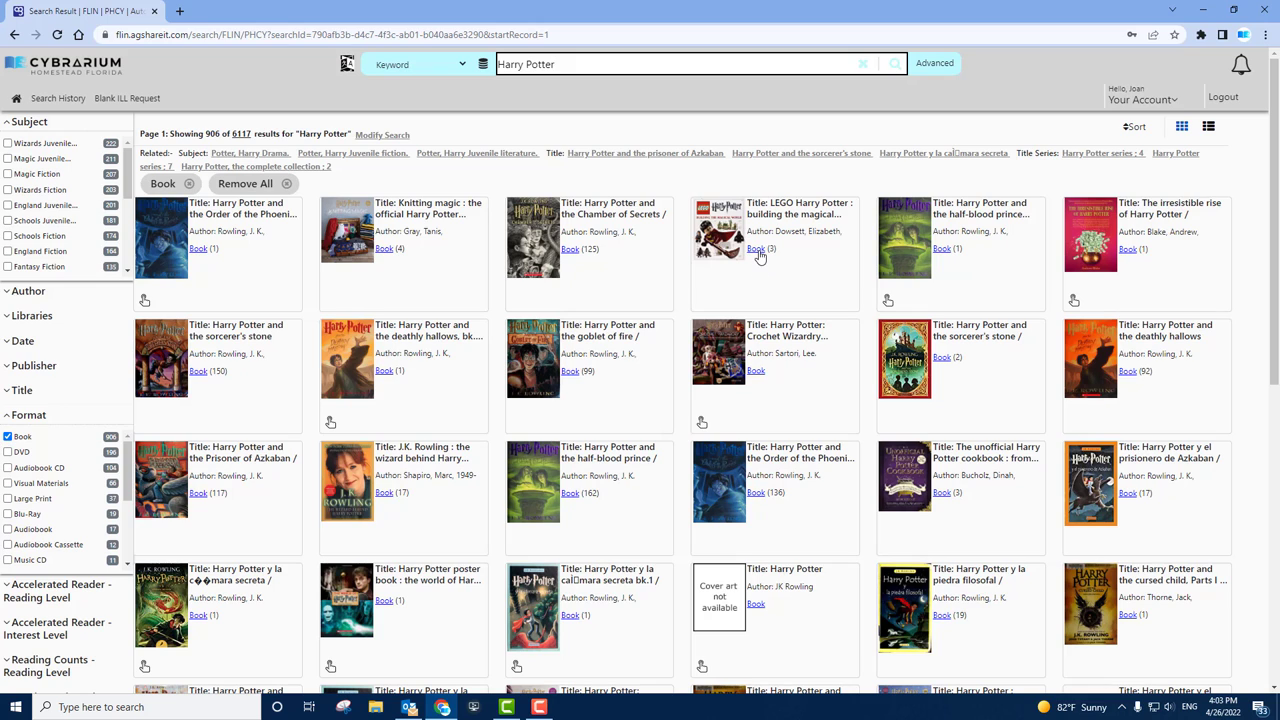
- List the three editions of LEGO Harry Potter: building the magical world
left_click(756, 249)
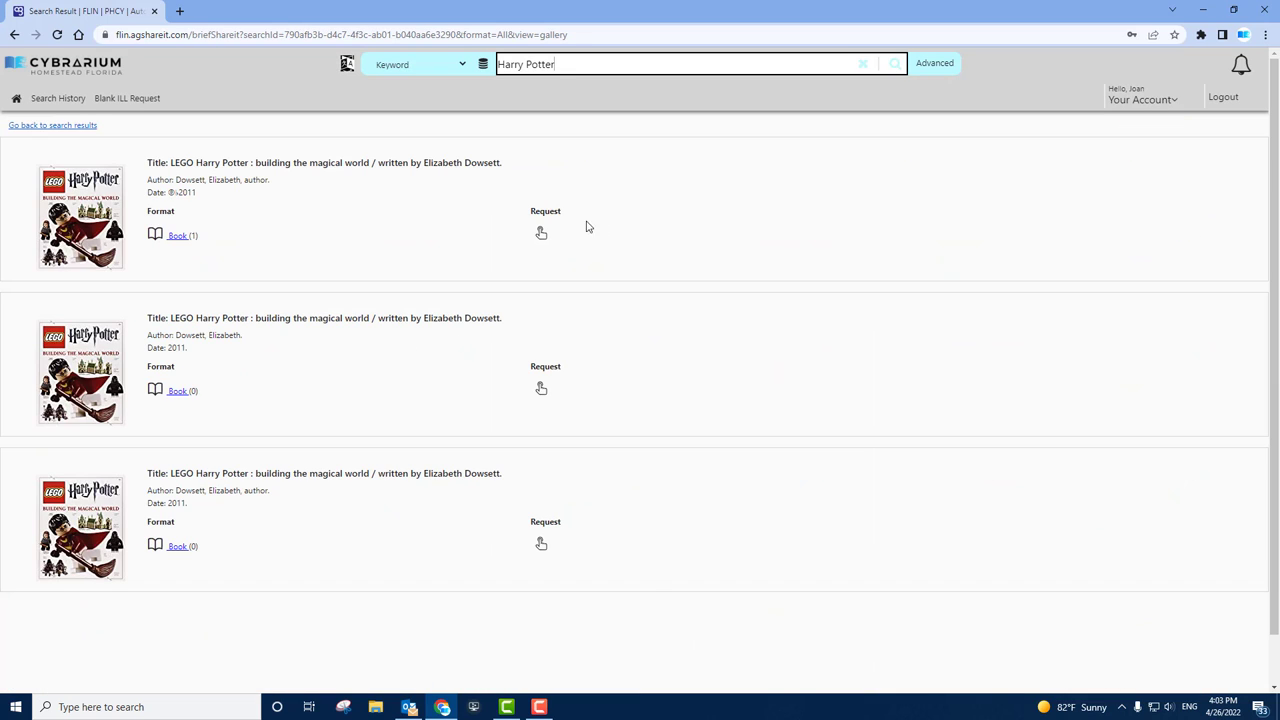
mouse_move(380, 317)
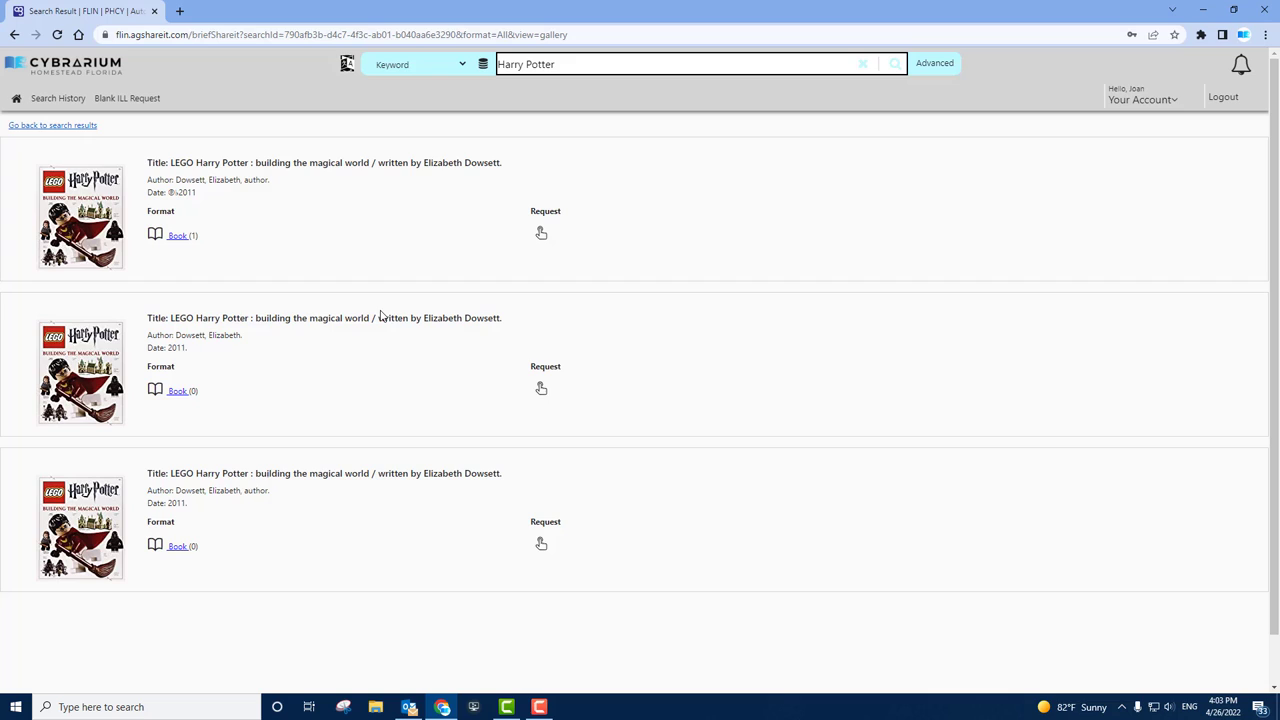
mouse_move(714, 362)
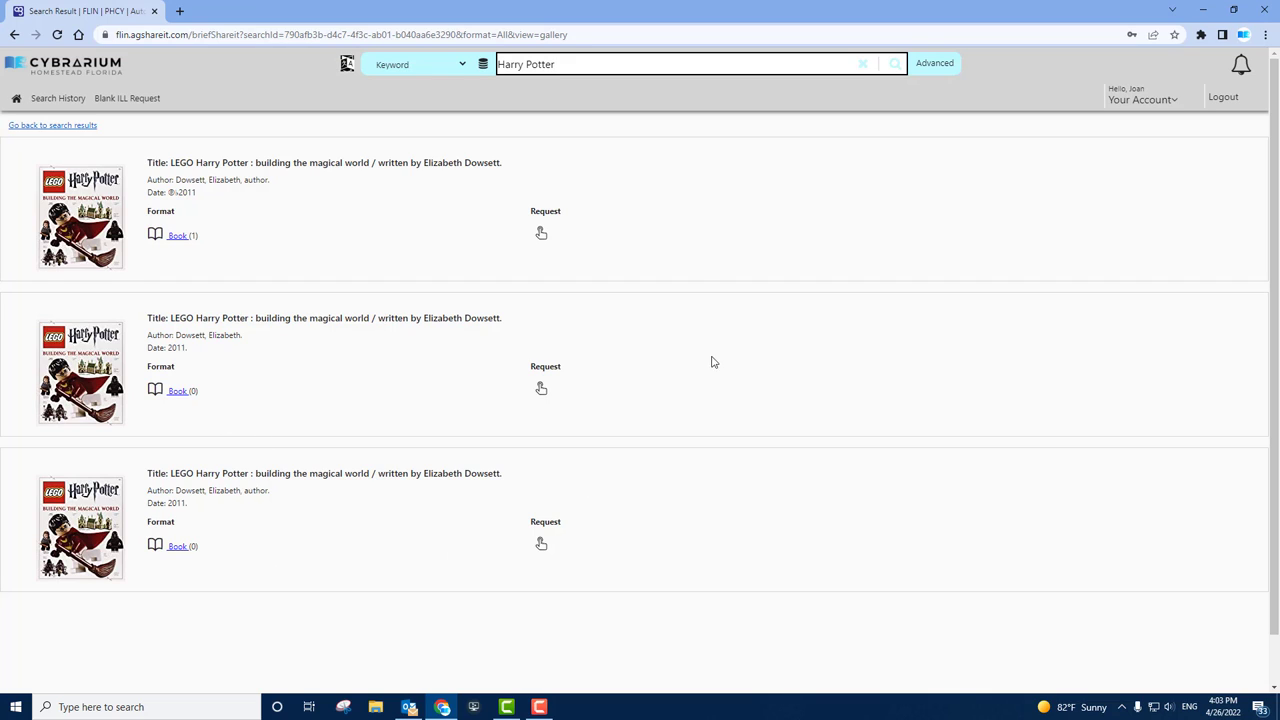
mouse_move(605, 227)
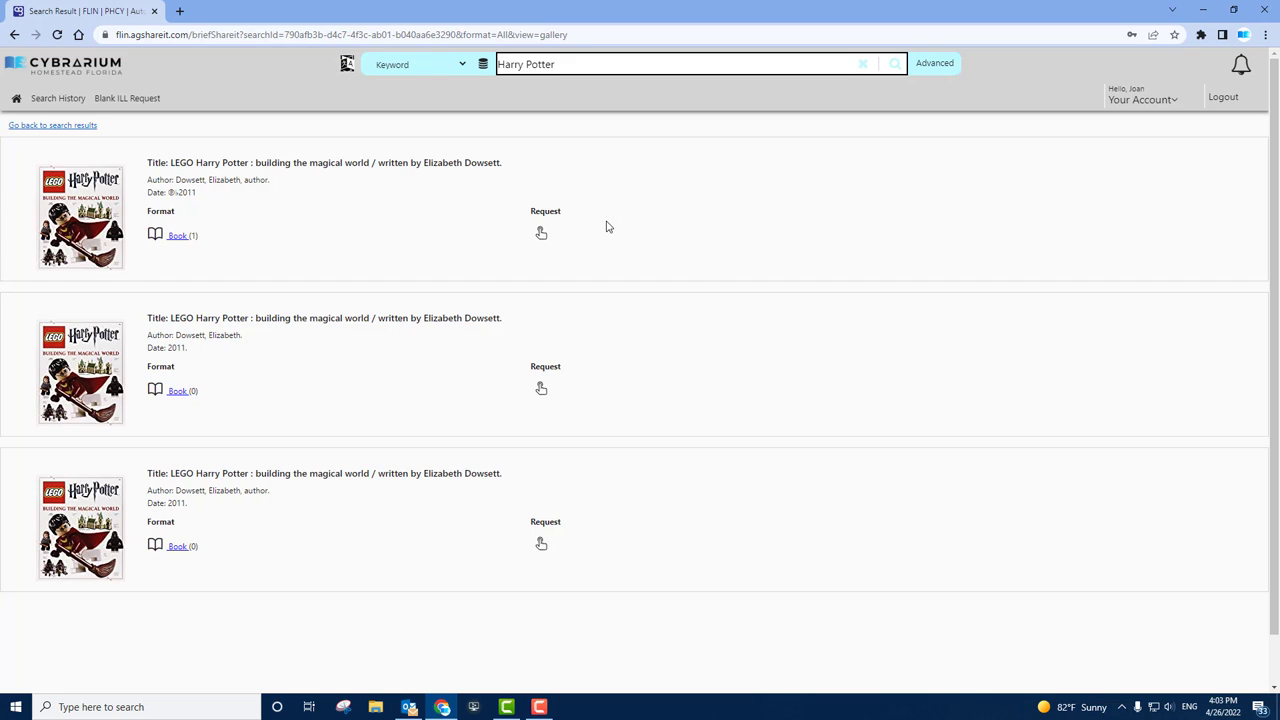
mouse_move(177, 170)
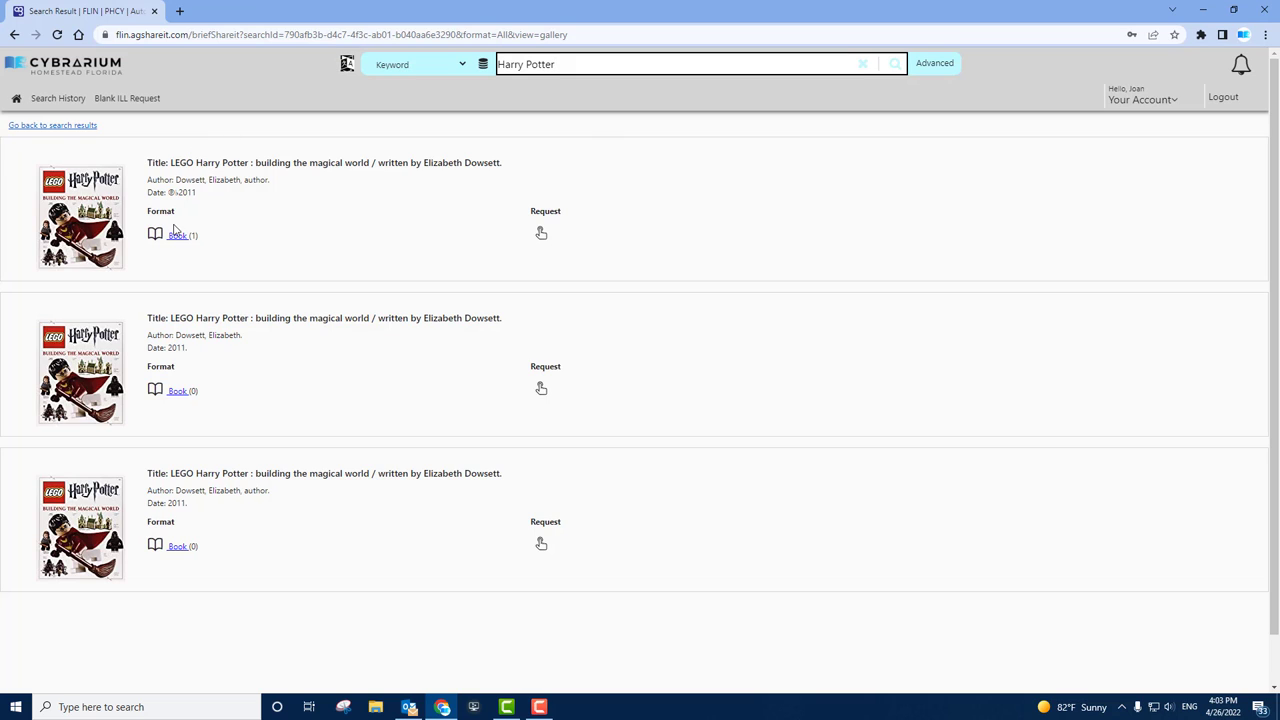
- View the full details record of the 2011 LEGO Harry Potter edition, with ISBNs, publisher and subjects
left_click(80, 217)
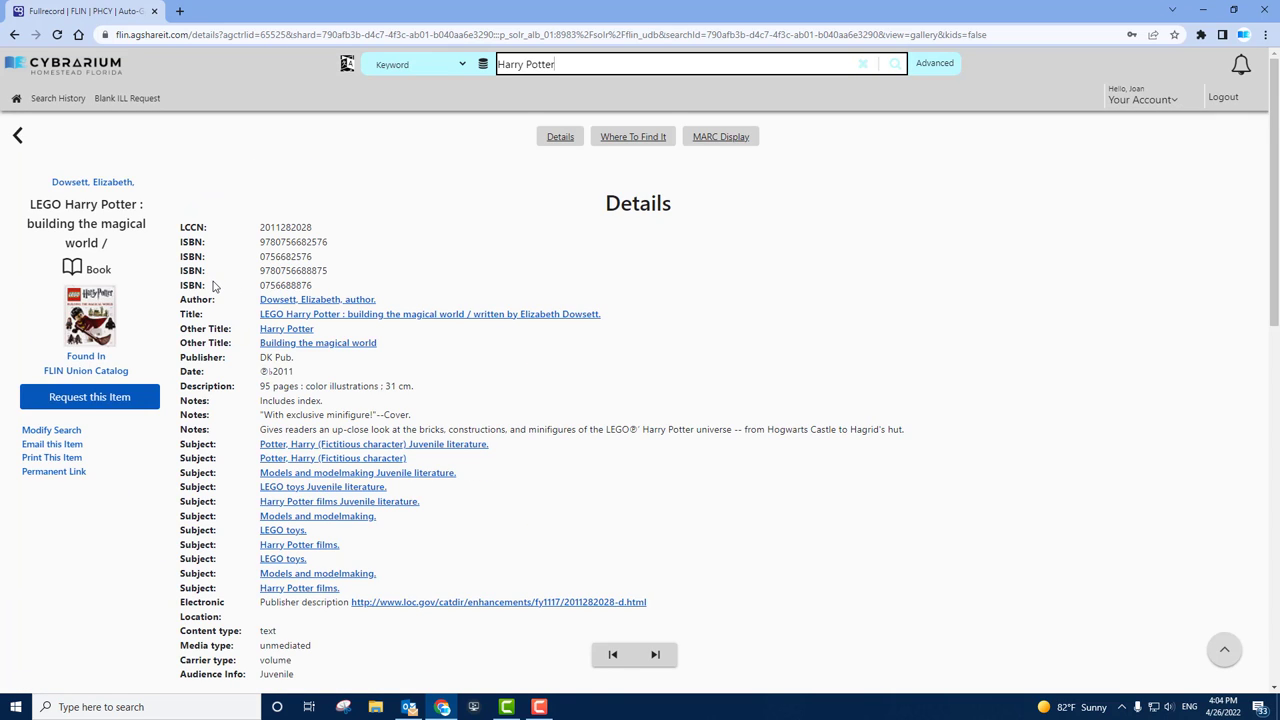
scroll("down", 3)
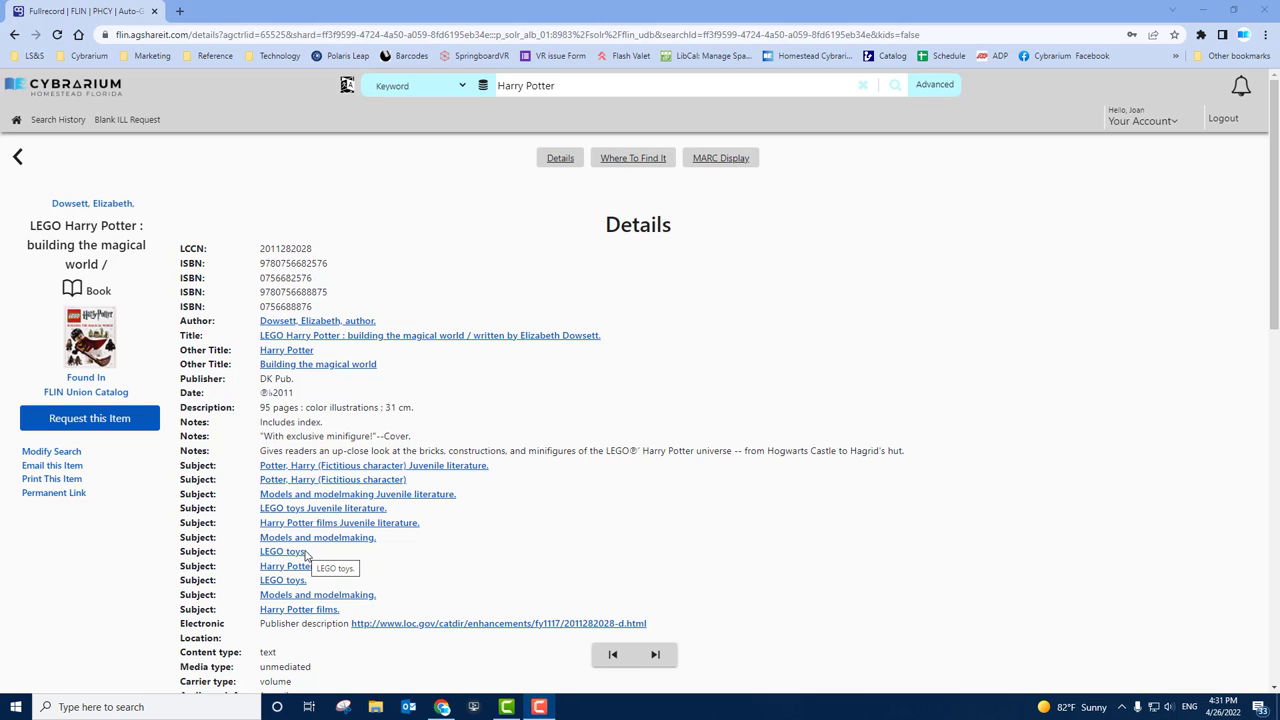
mouse_move(490, 540)
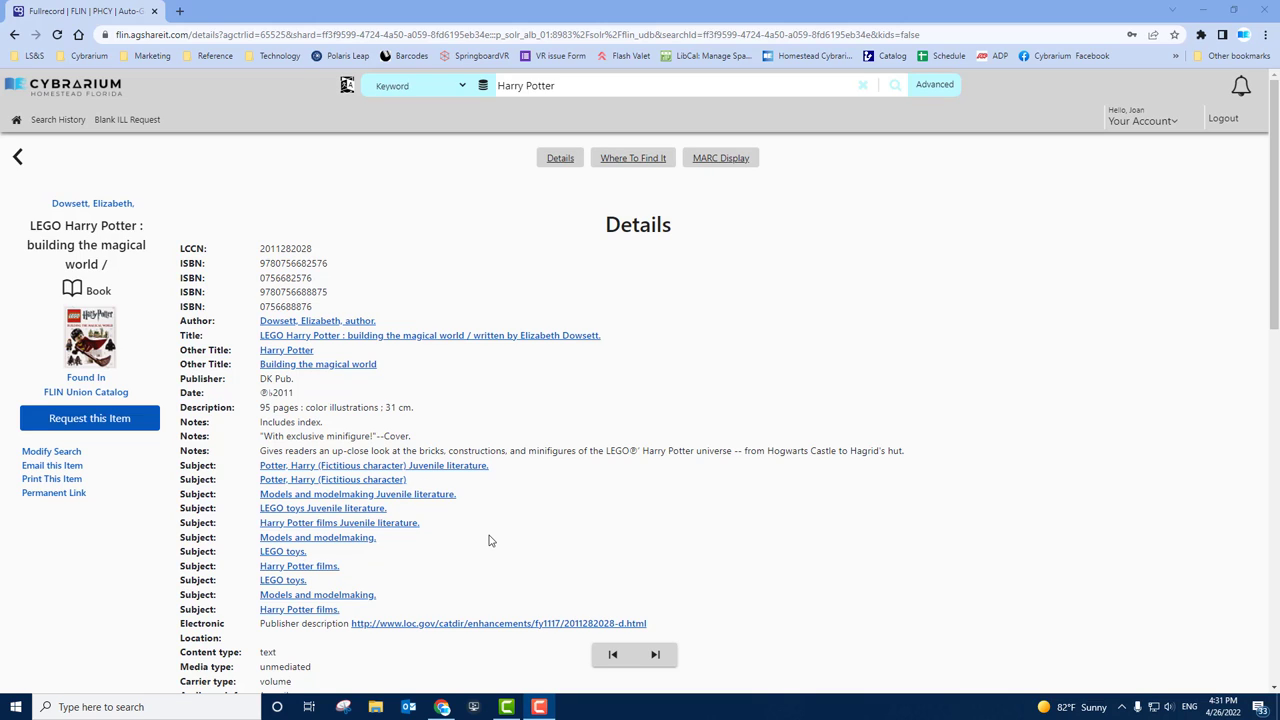
mouse_move(490, 540)
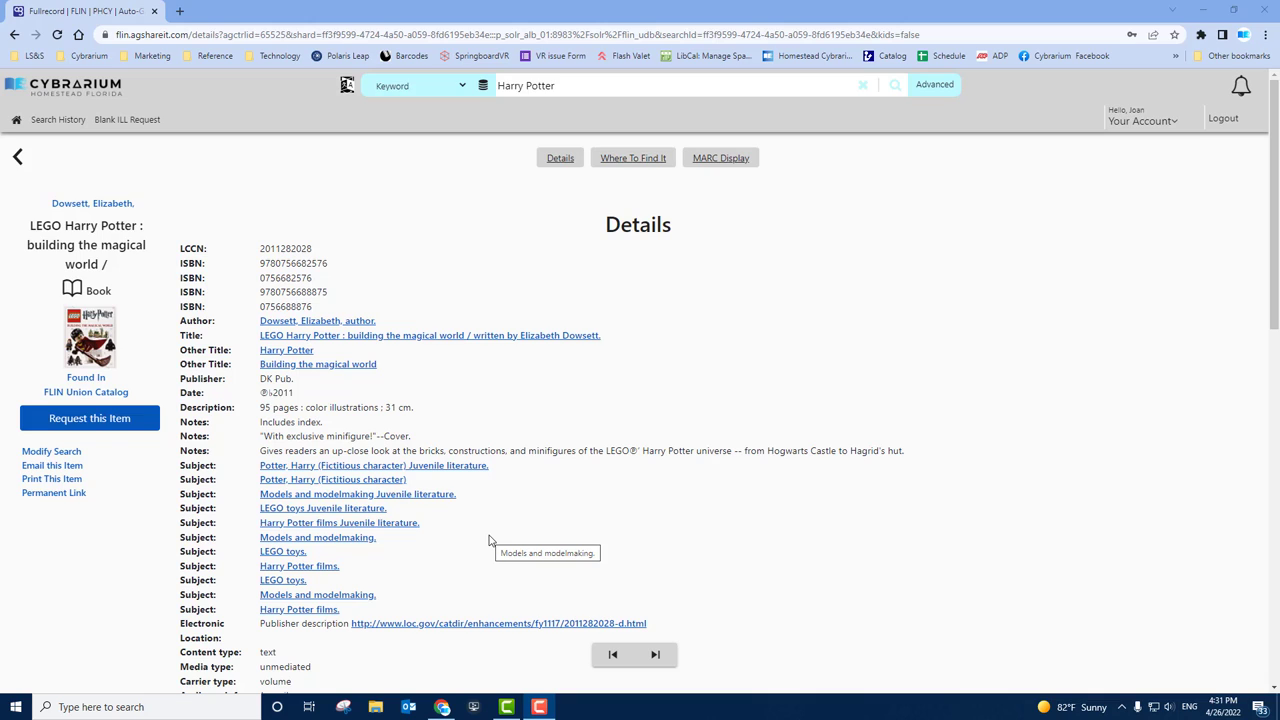
mouse_move(283, 186)
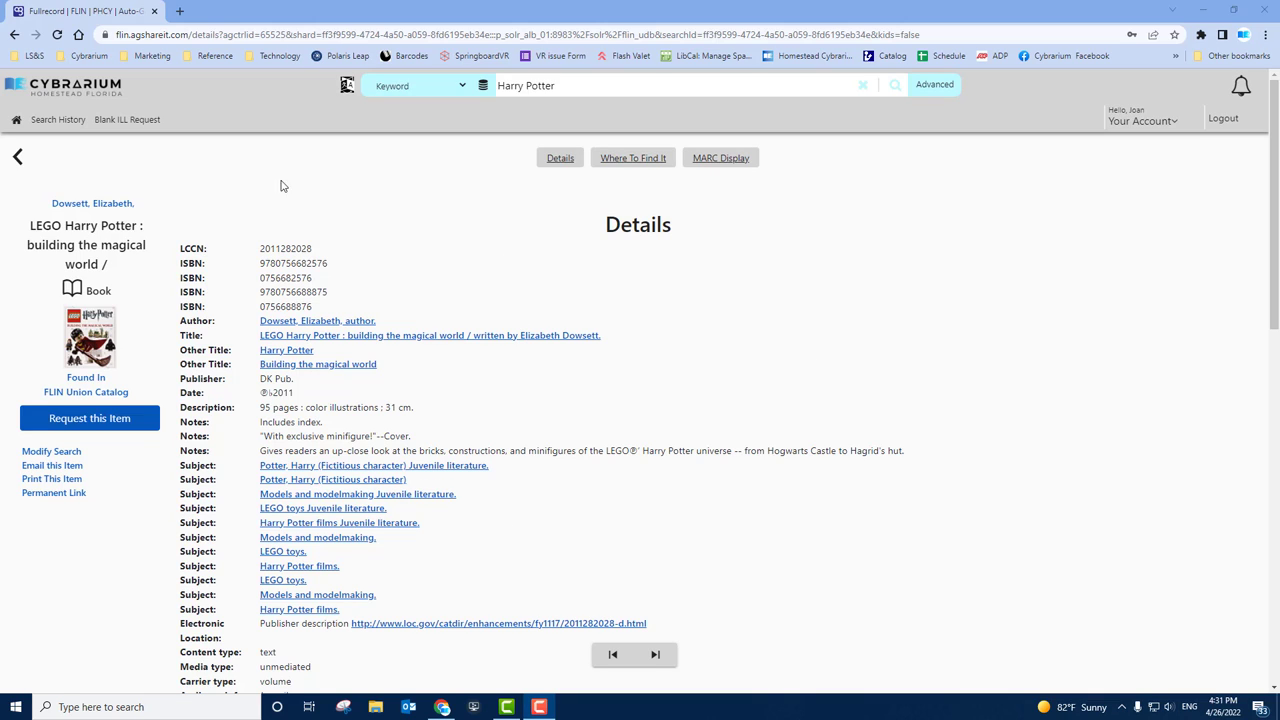
mouse_move(140, 570)
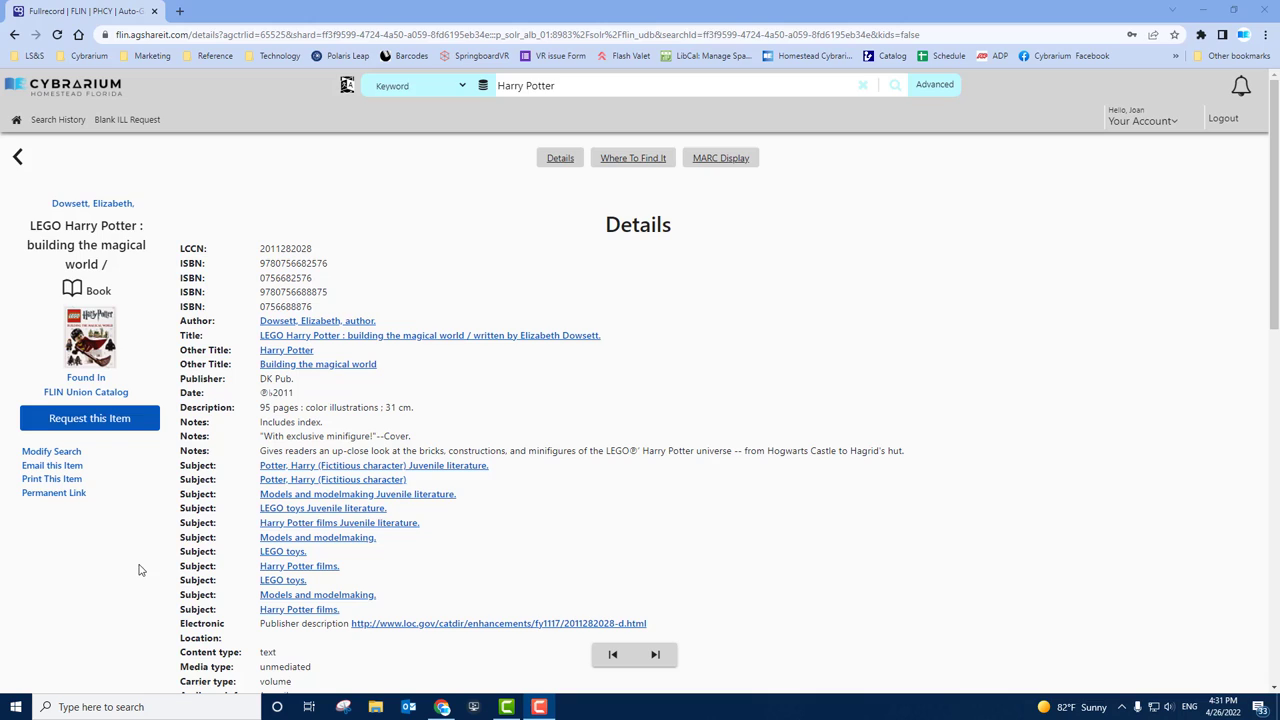
mouse_move(539, 240)
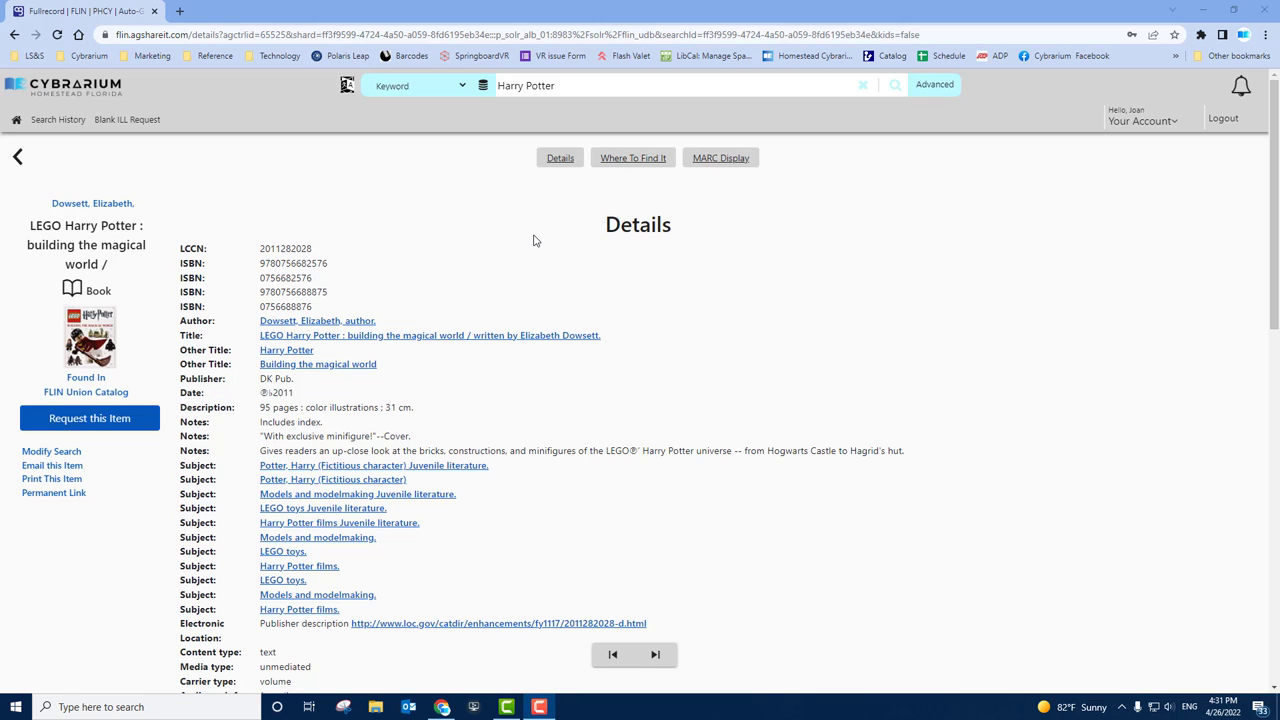
mouse_move(127, 119)
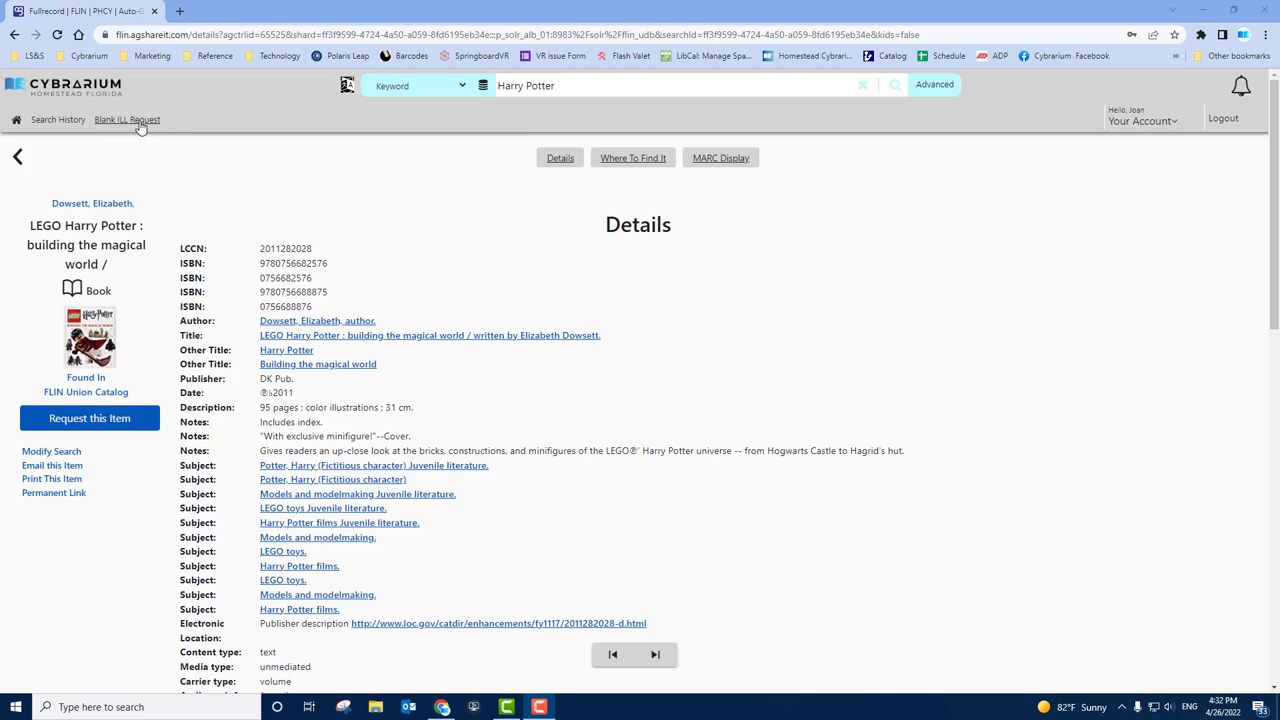
mouse_move(116, 128)
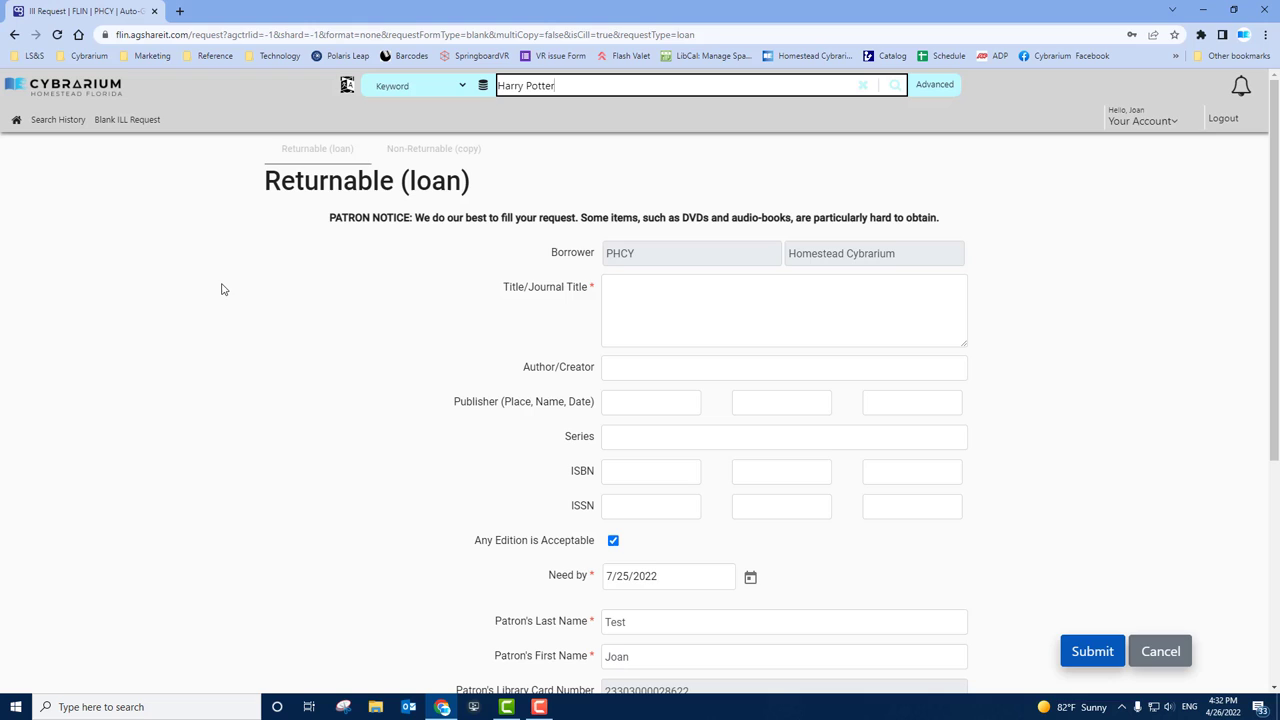
mouse_move(338, 323)
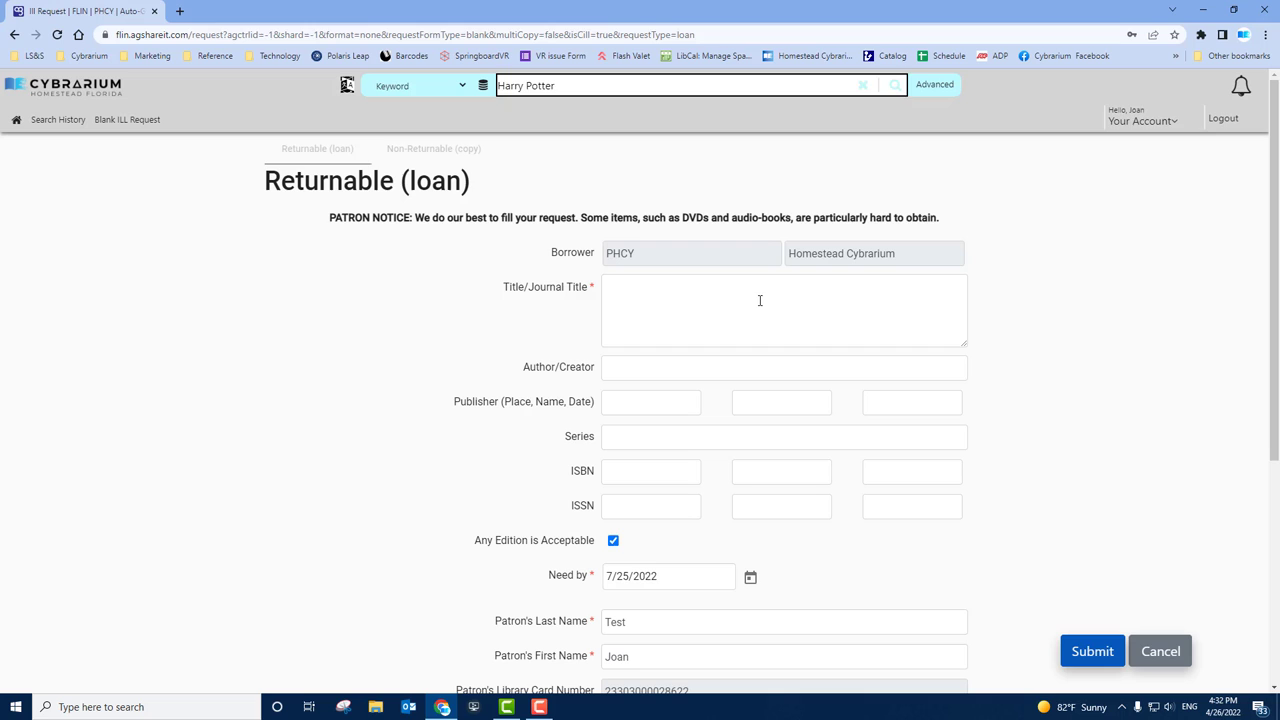
left_click(783, 310)
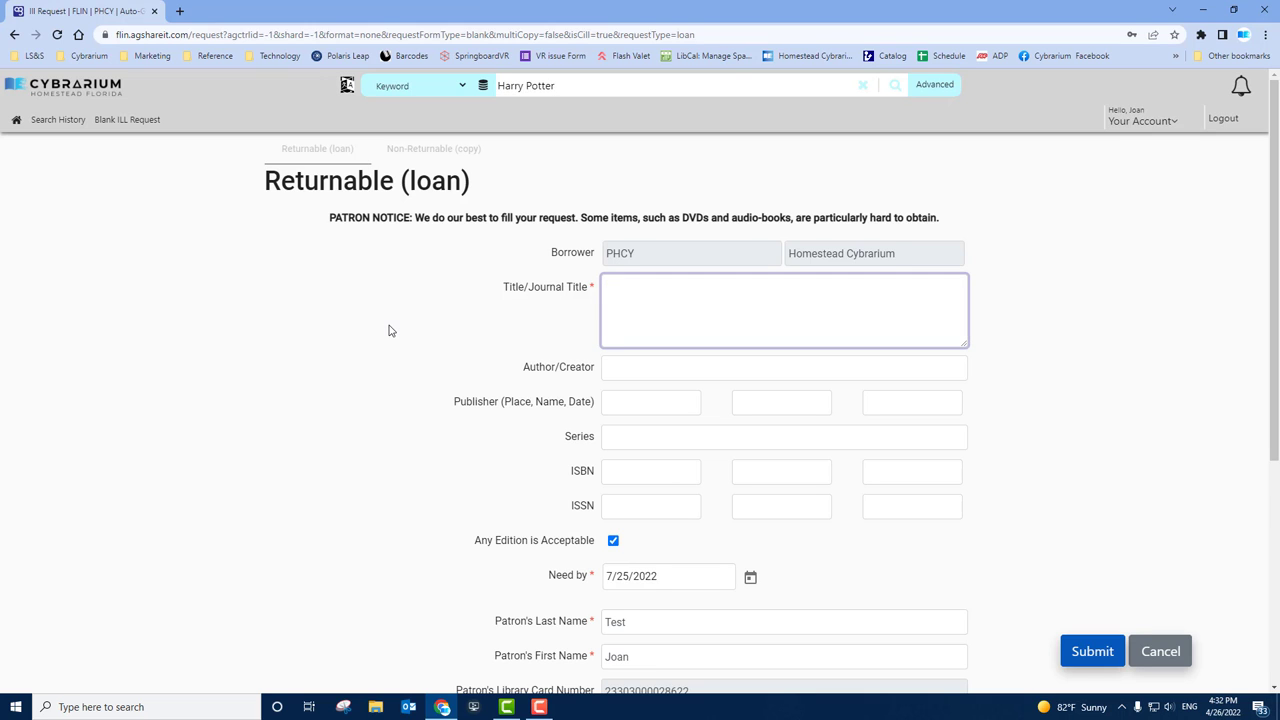
left_click(783, 367)
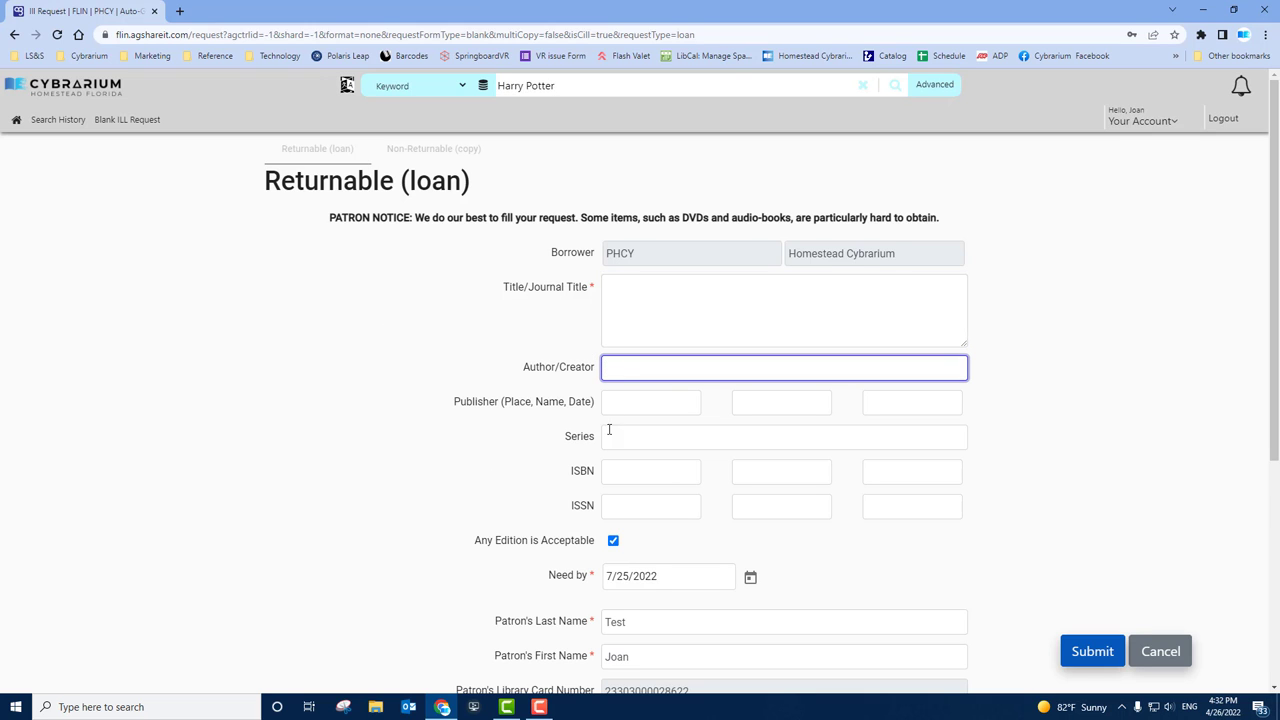
scroll("down", 3)
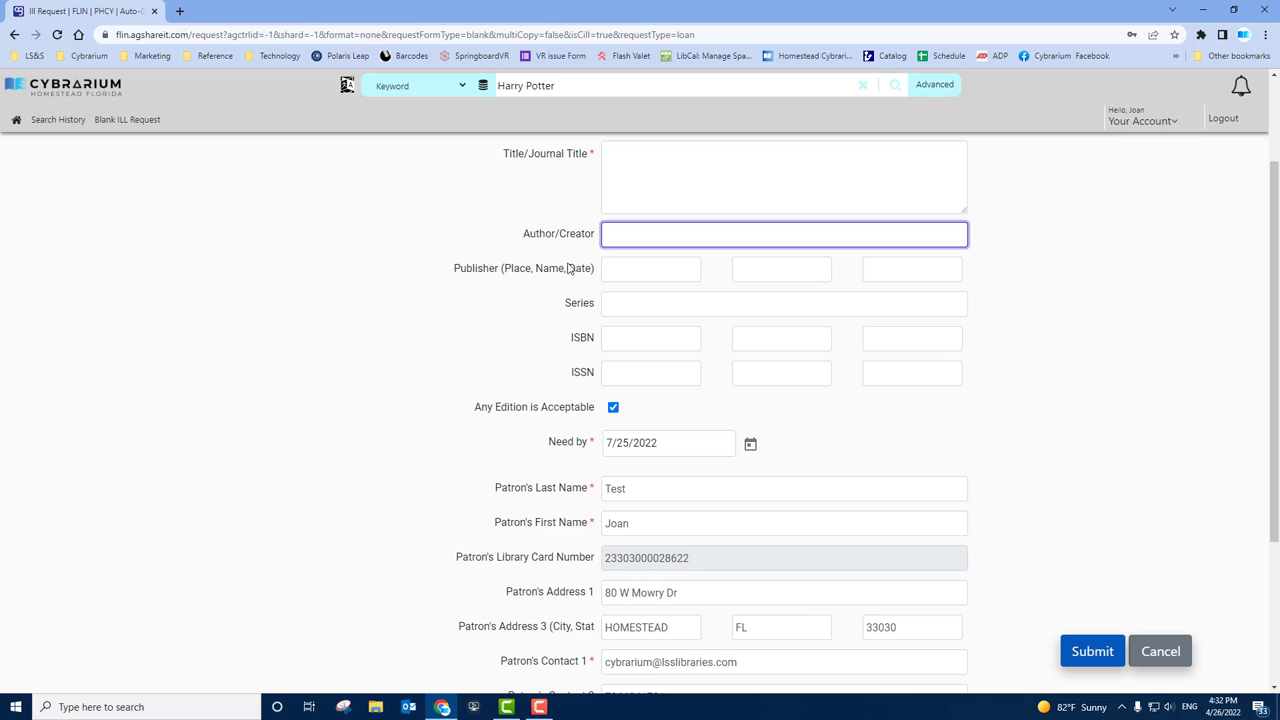
mouse_move(445, 396)
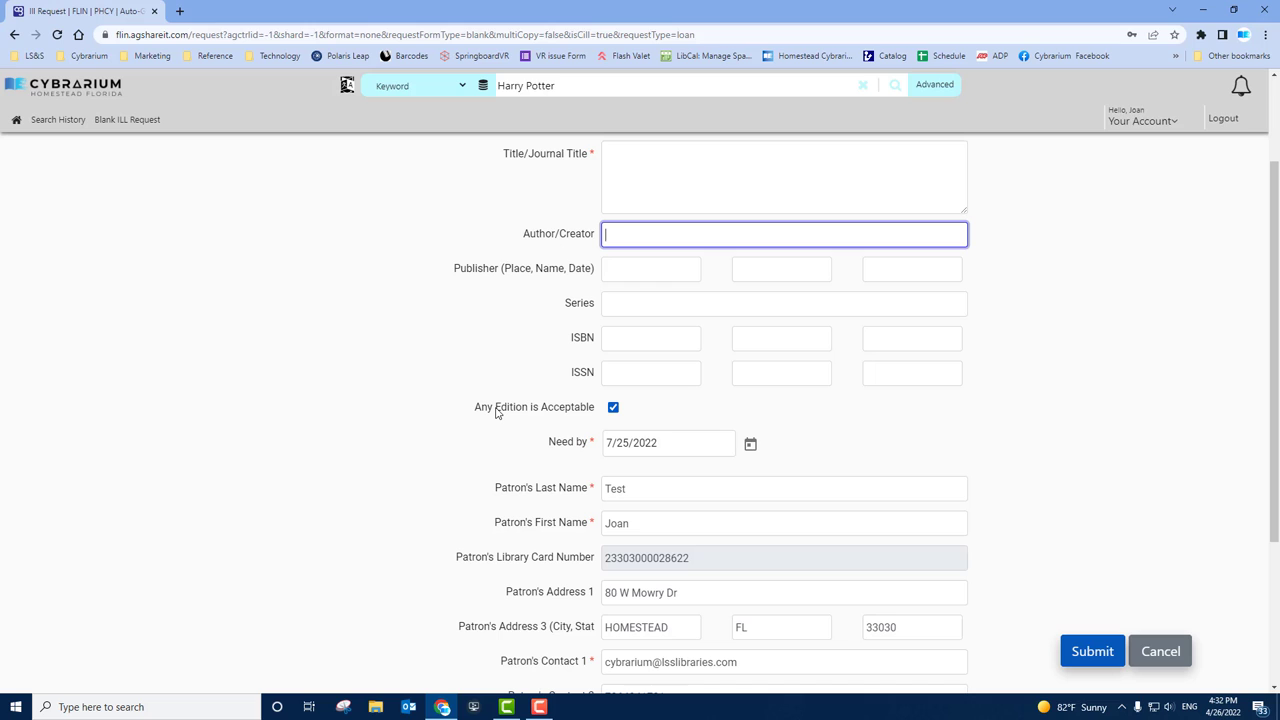
scroll("down", 3)
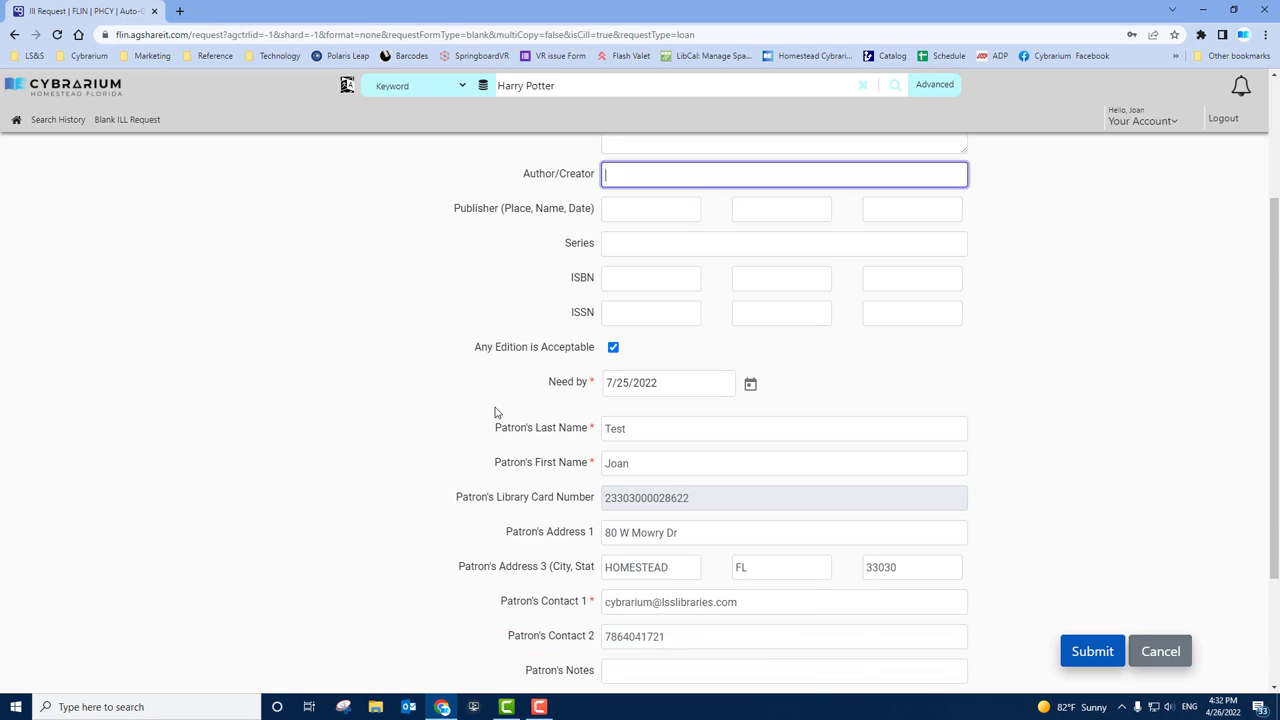
scroll("down", 3)
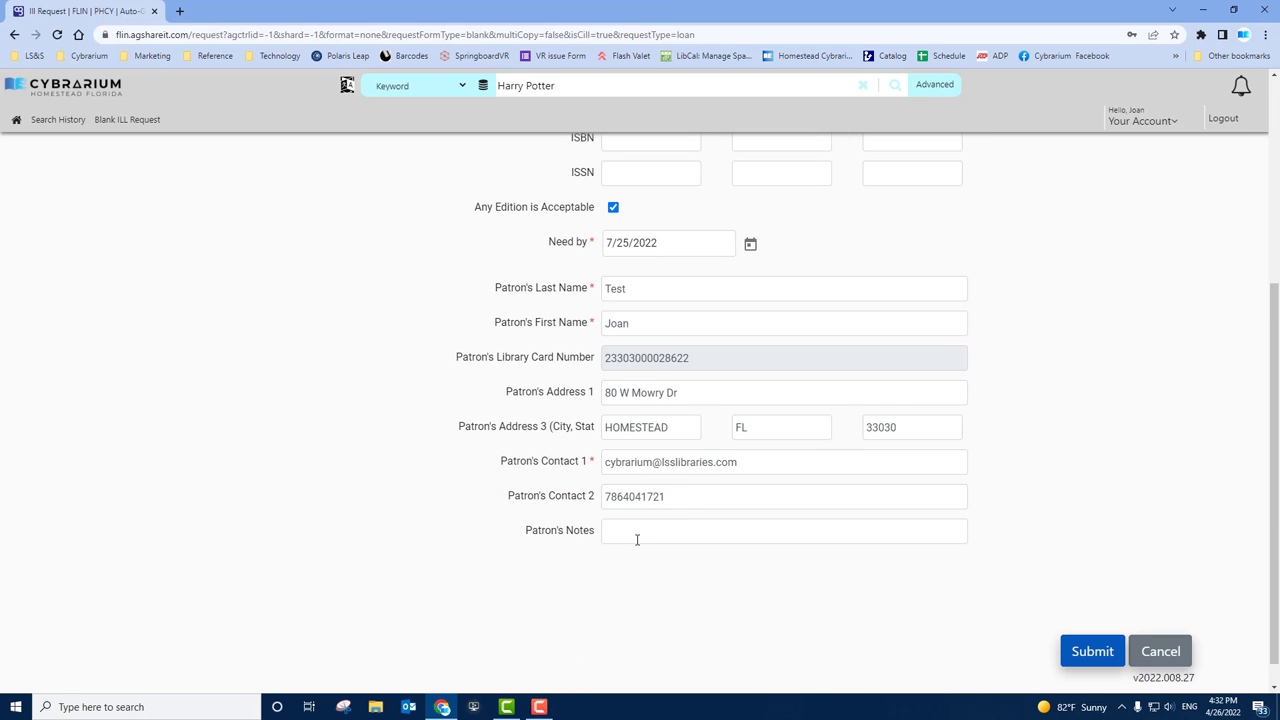
left_click(784, 530)
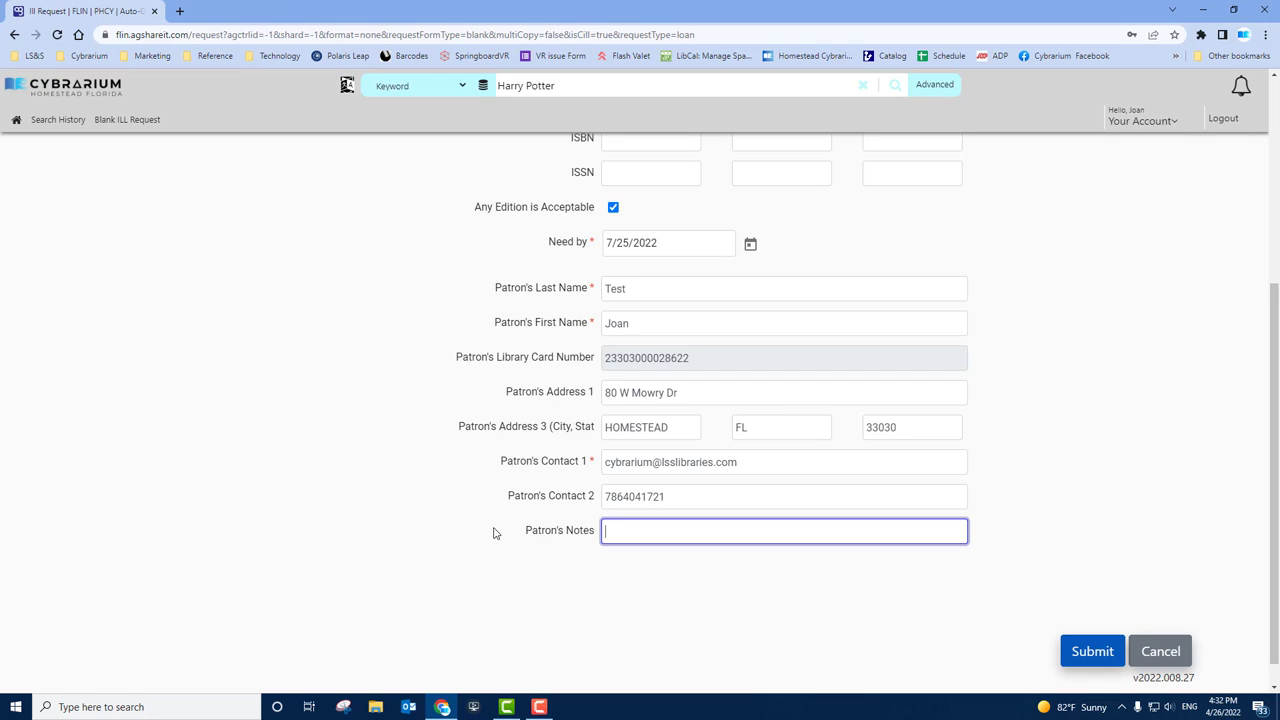
mouse_move(1015, 632)
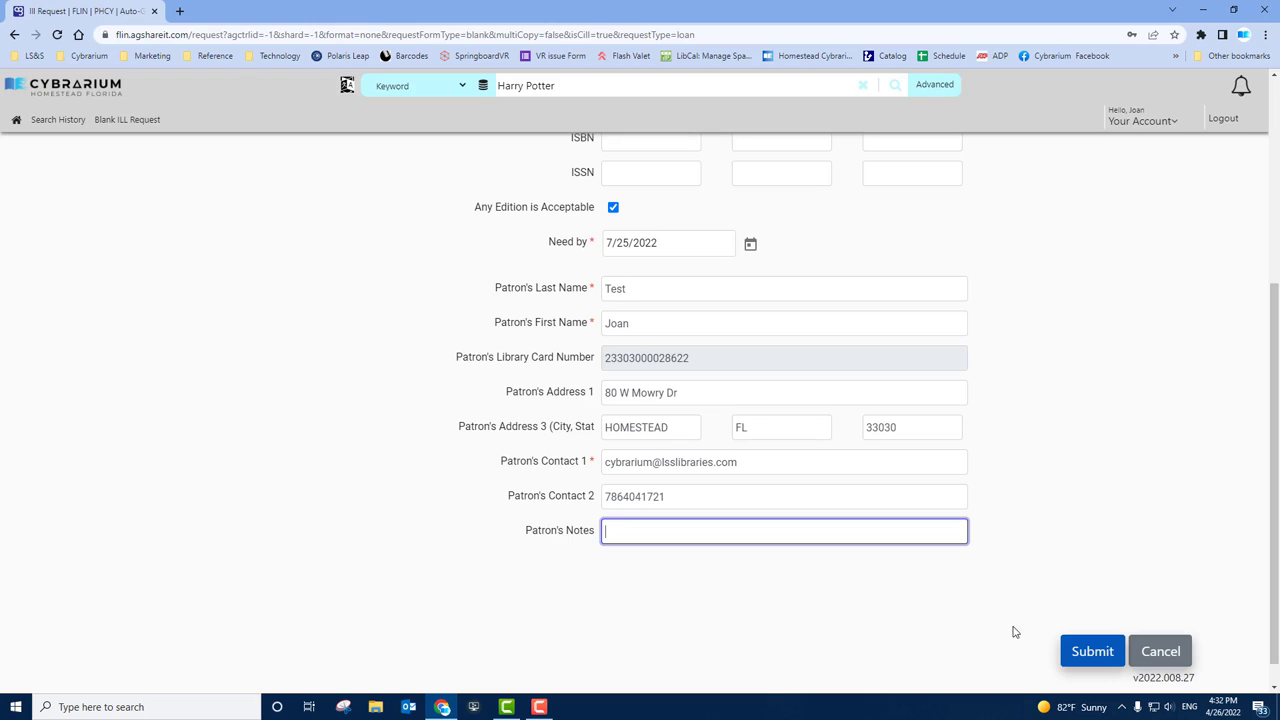
mouse_move(1092, 651)
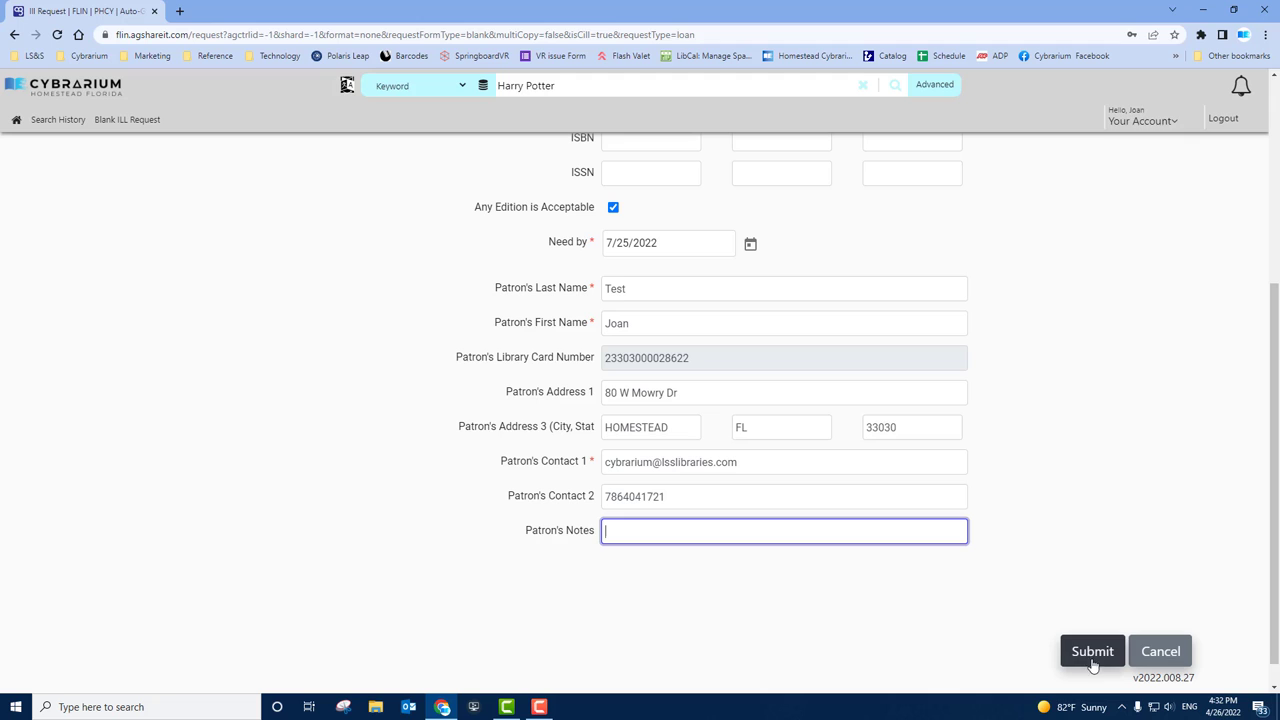
- Submit the loan request form and bring up the Your Account menu on the home page
left_click(1091, 651)
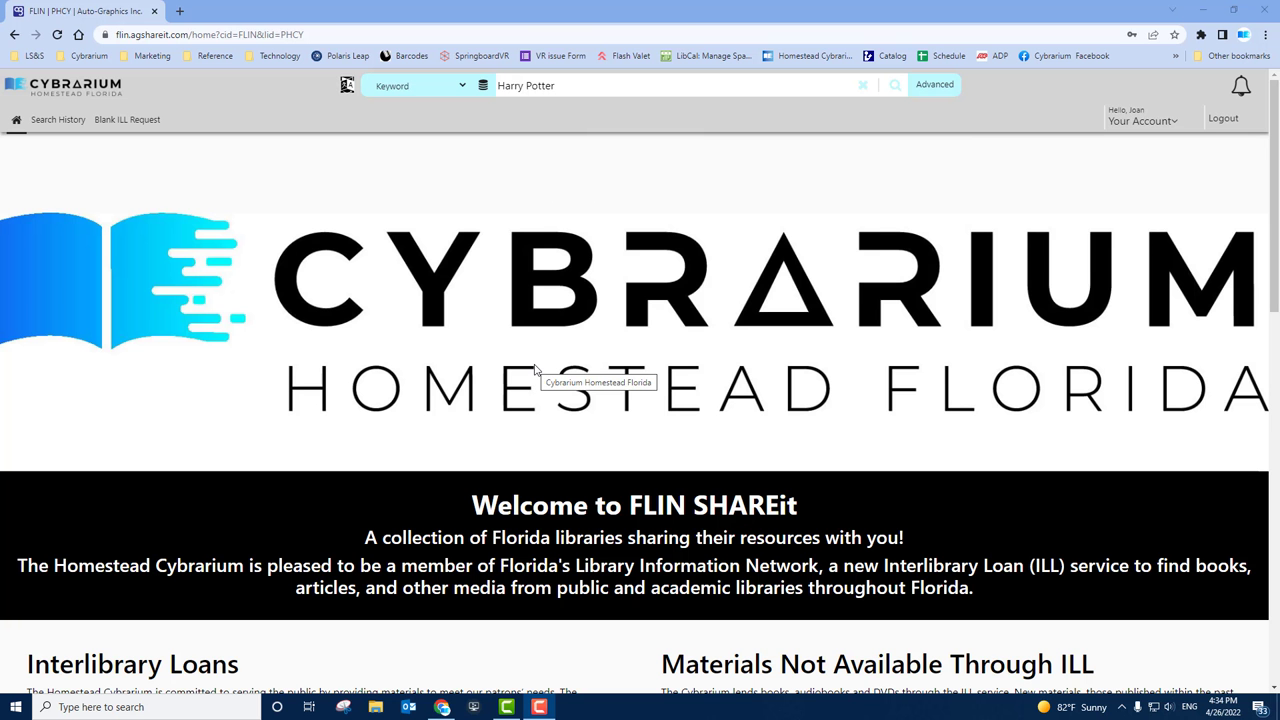
mouse_move(557, 437)
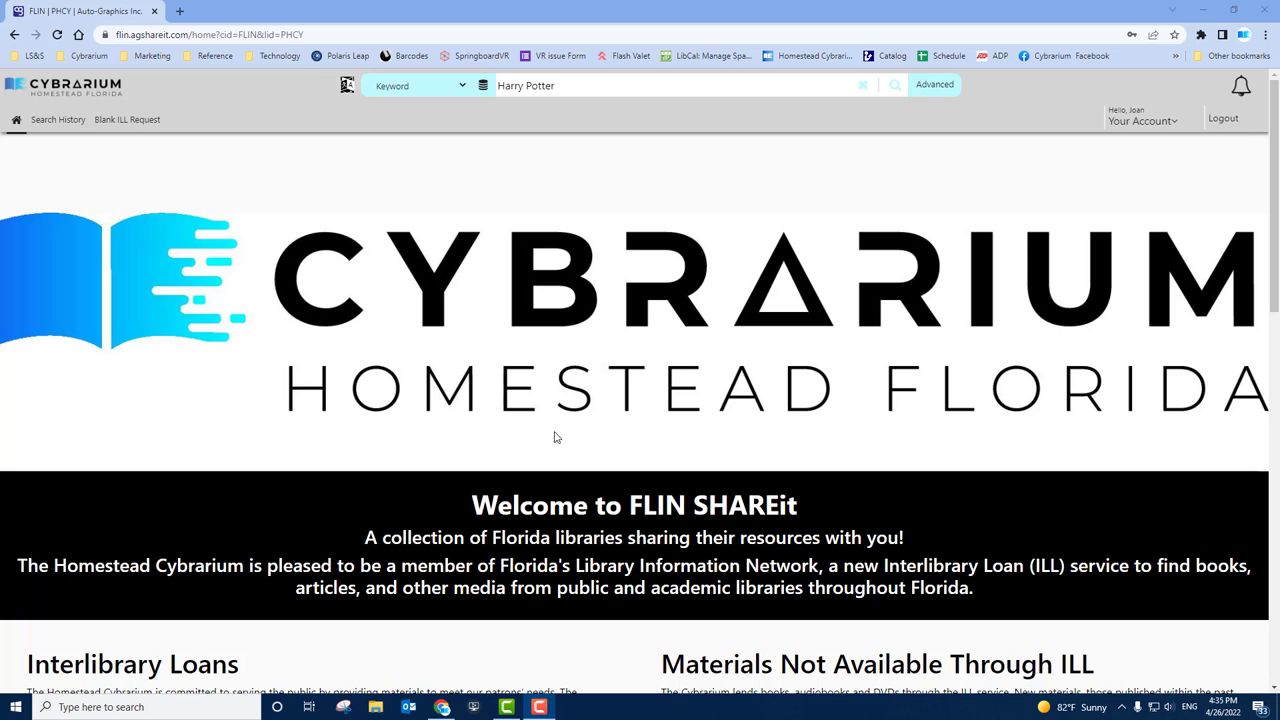
left_click(1140, 120)
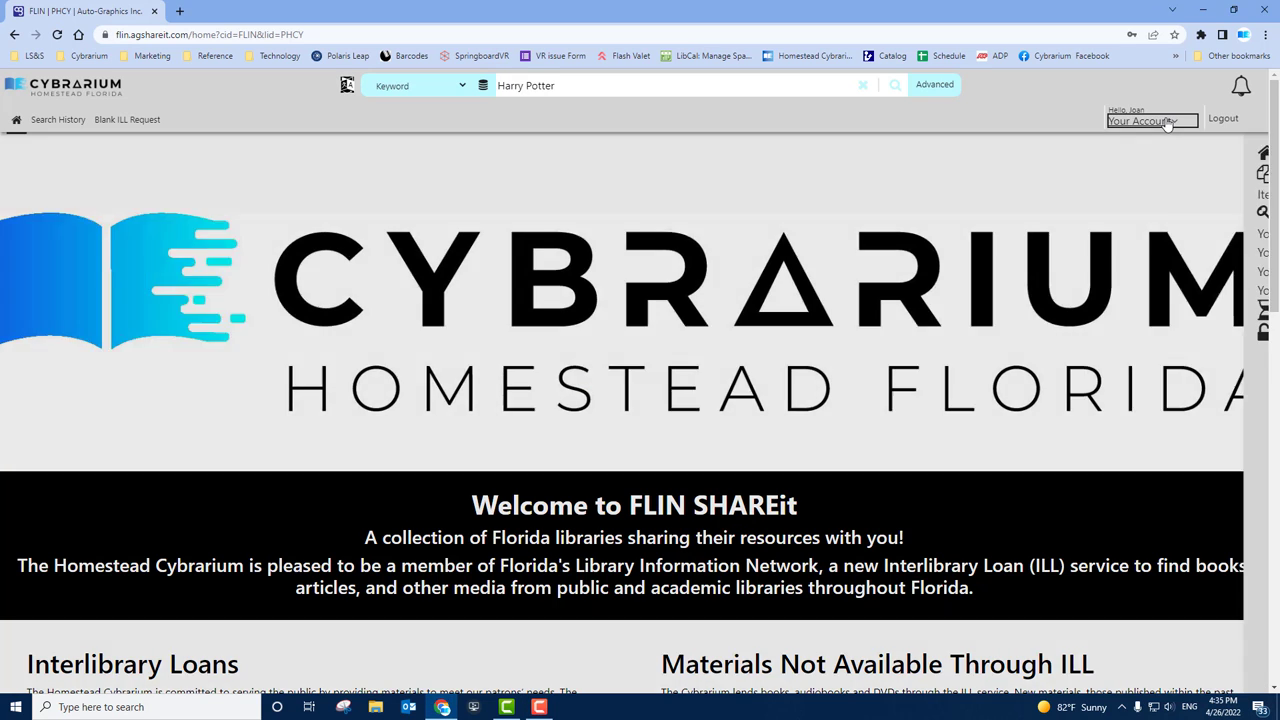
left_click(1140, 120)
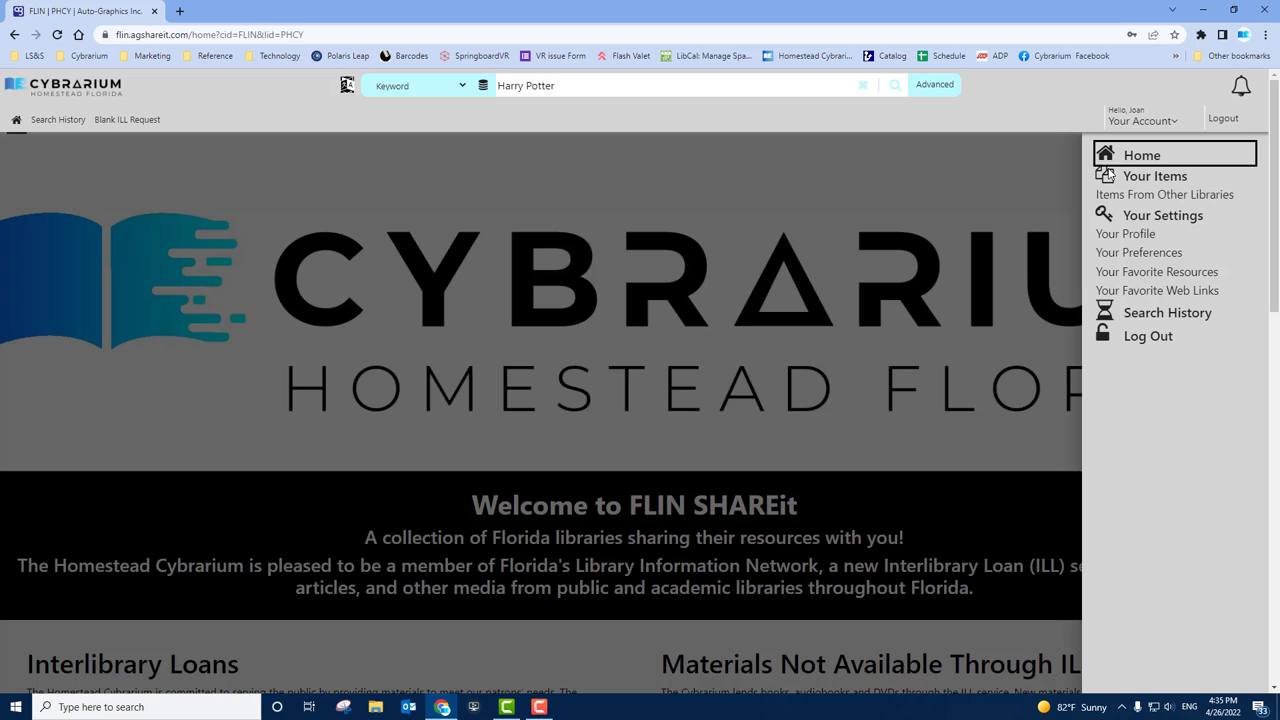
mouse_move(1145, 202)
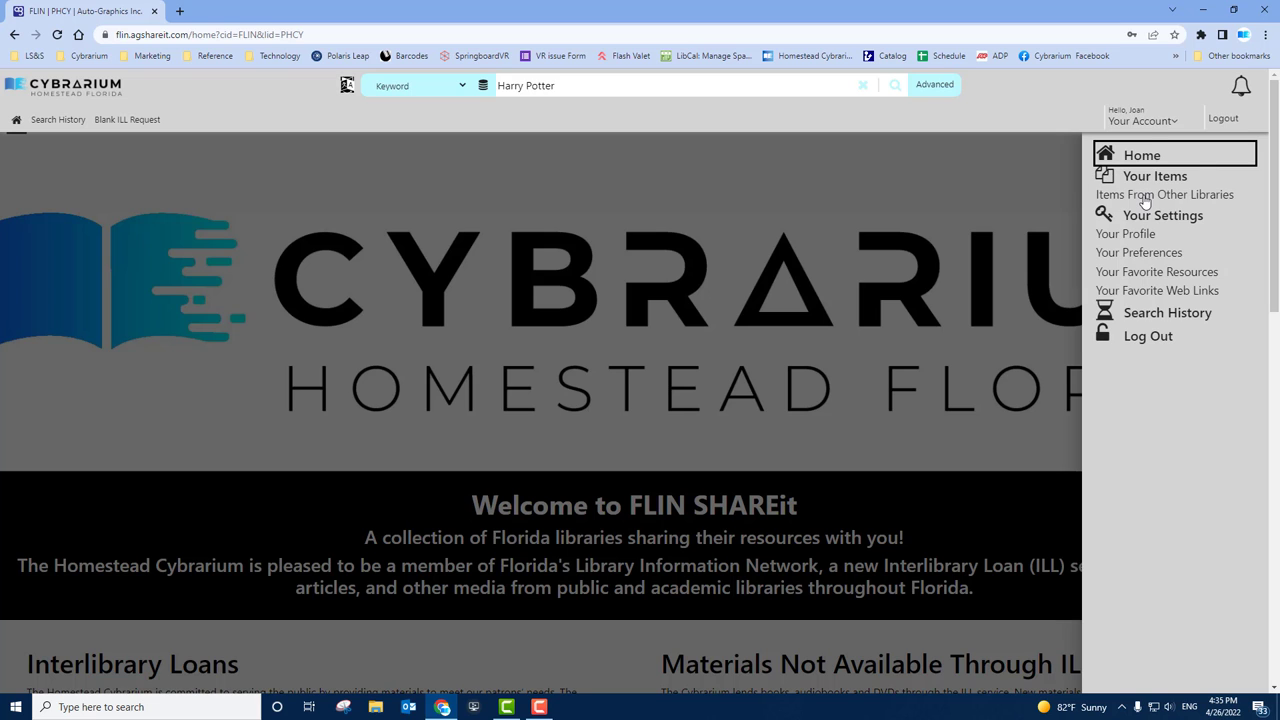
mouse_move(1161, 198)
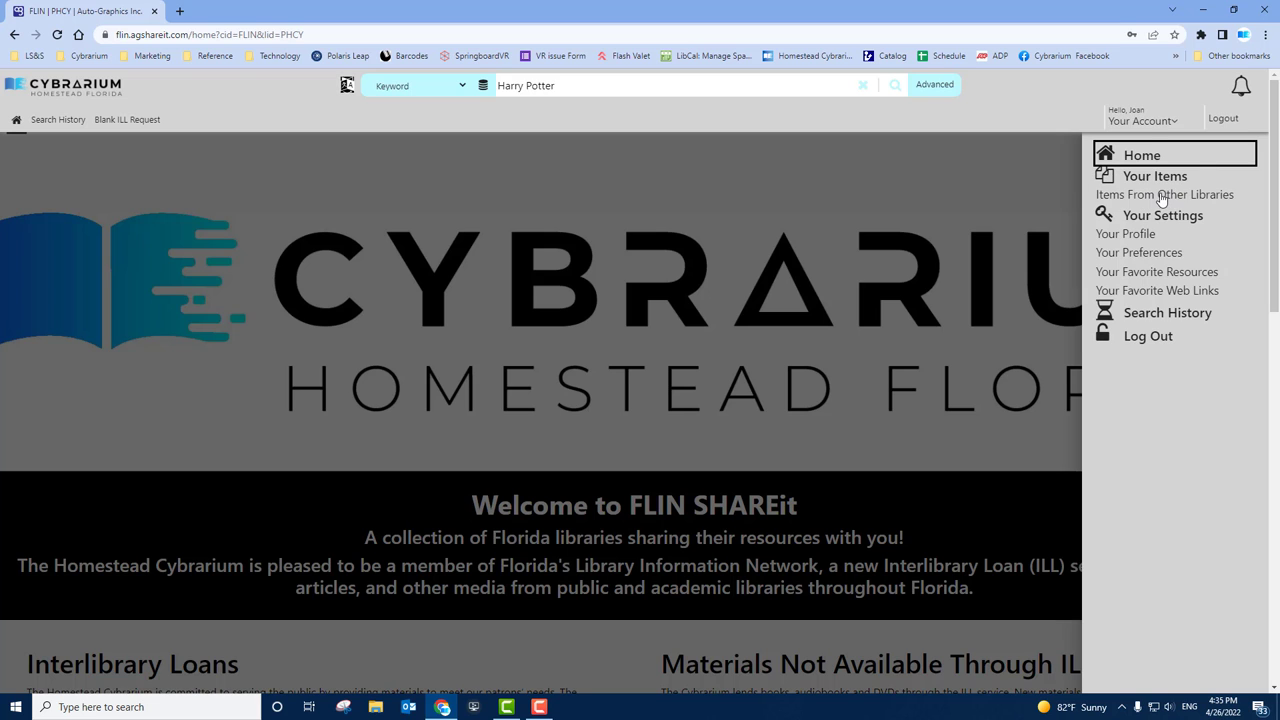
- View Items From Other Libraries, showing the Wisdom of Harry Potter request awaiting staff approval
left_click(1163, 194)
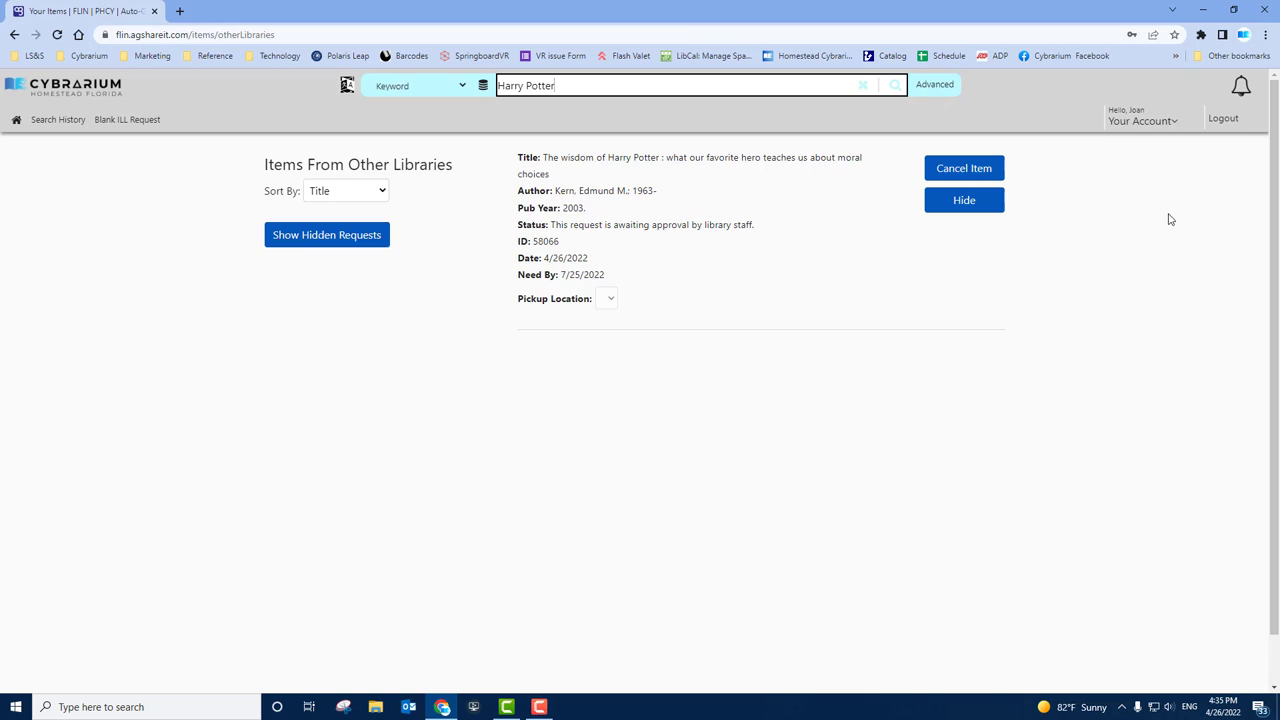
mouse_move(1125, 231)
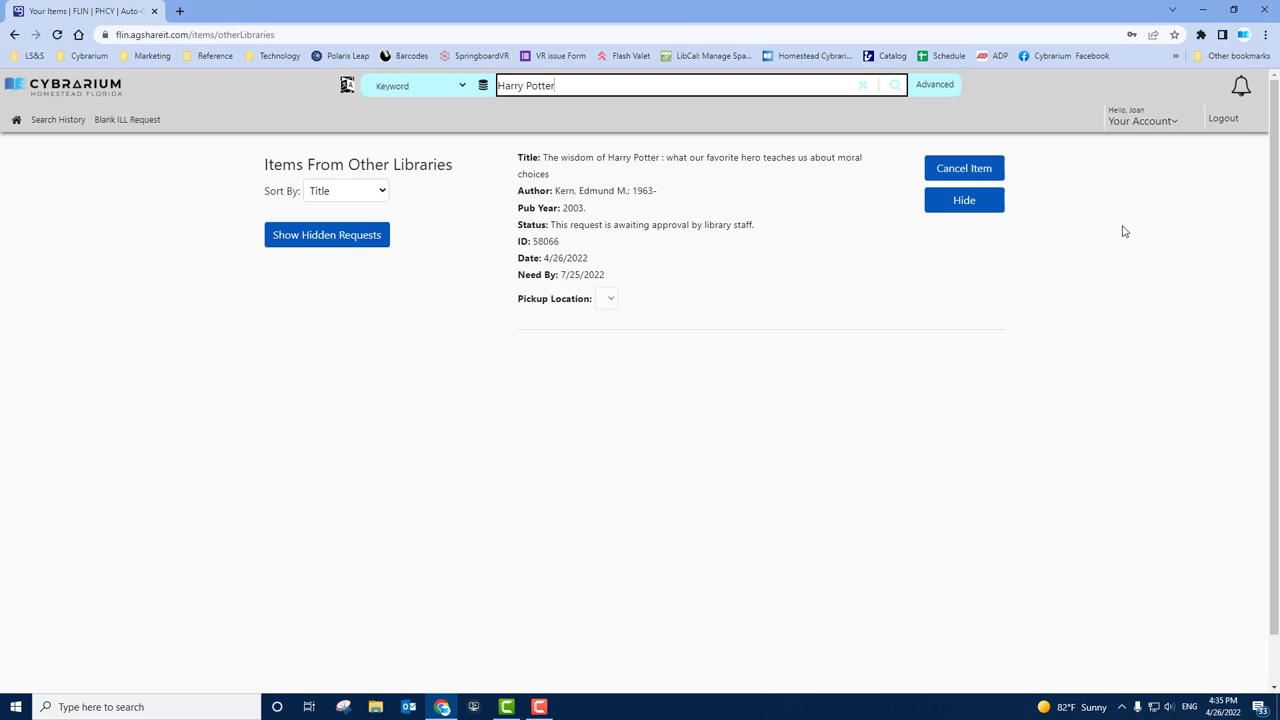
mouse_move(1051, 154)
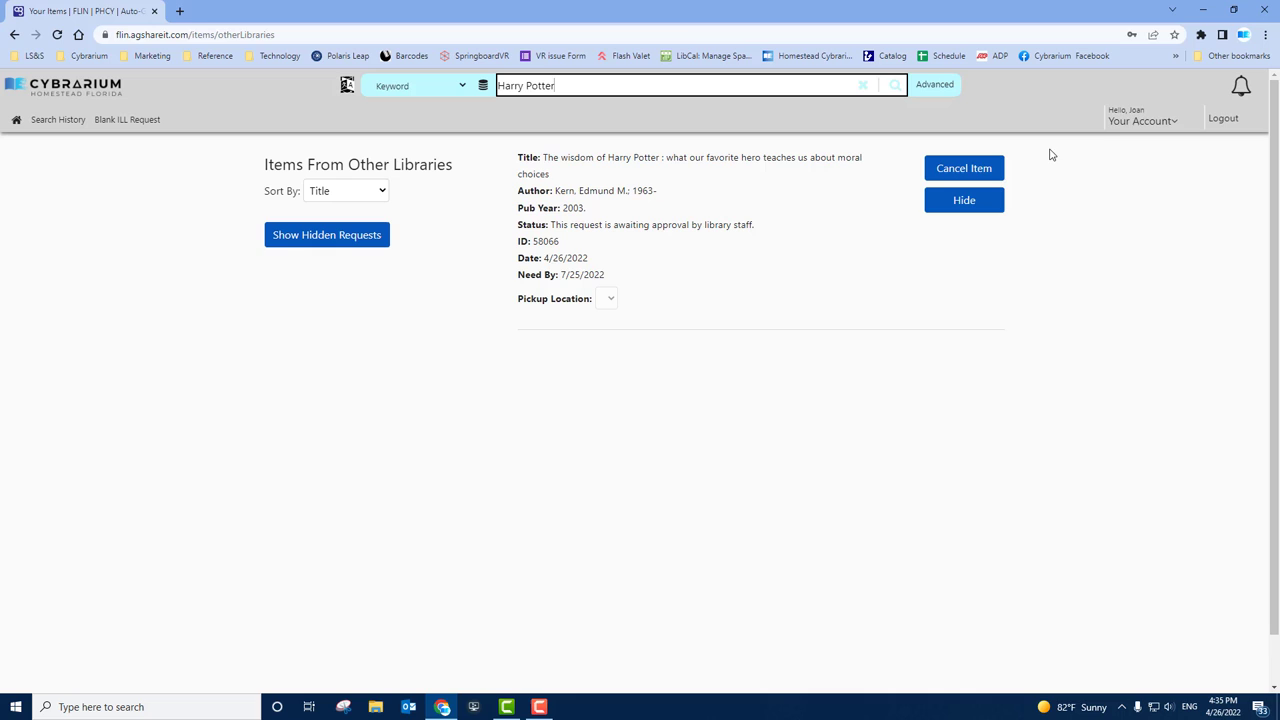
mouse_move(963, 168)
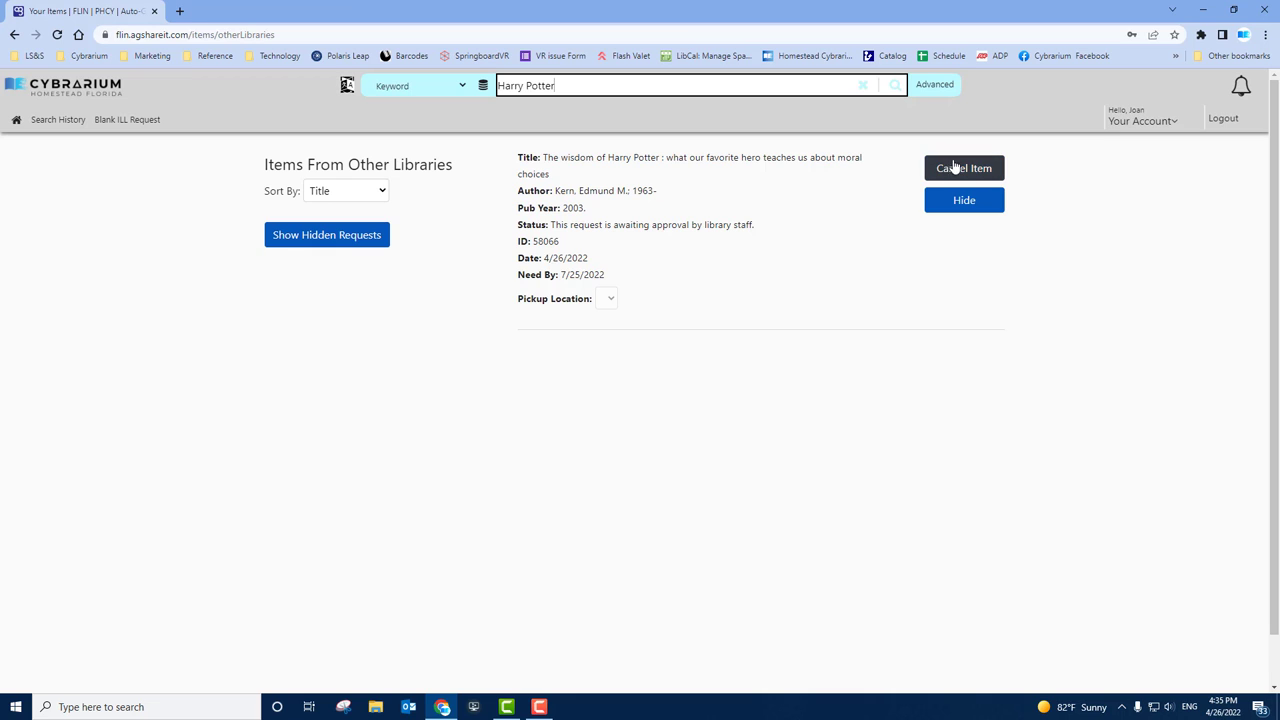
mouse_move(523, 213)
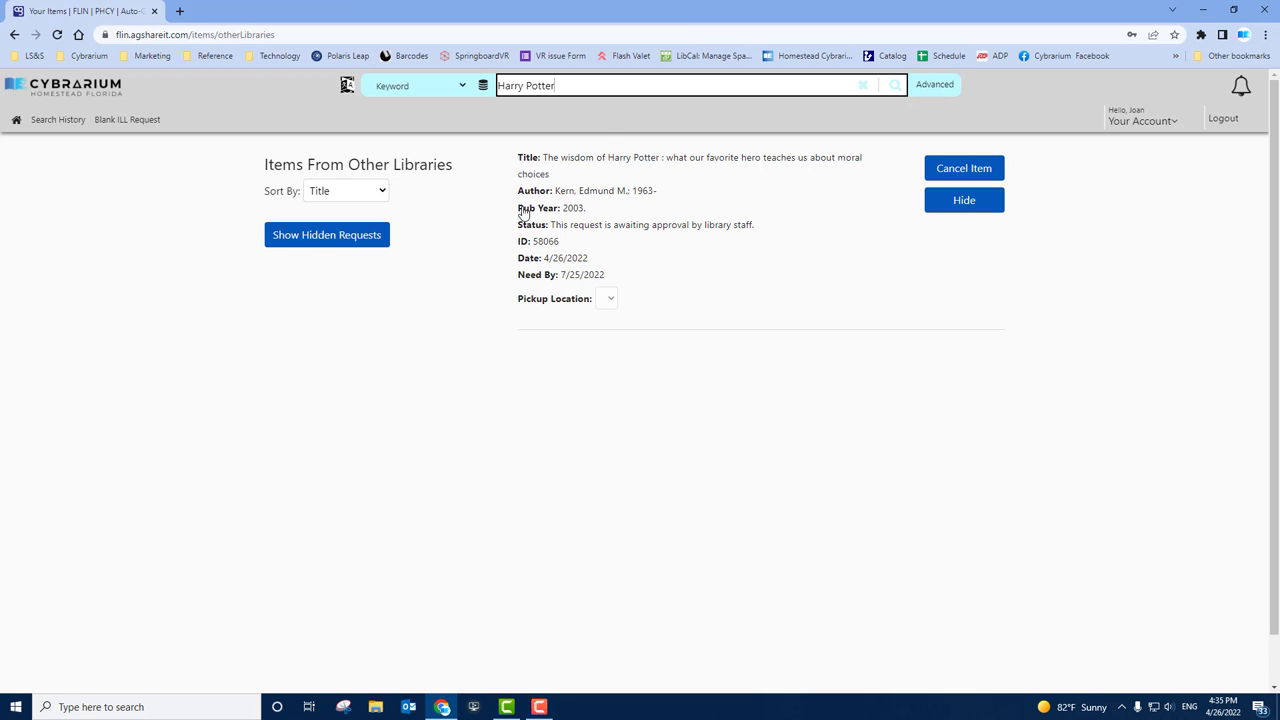
double_click(710, 224)
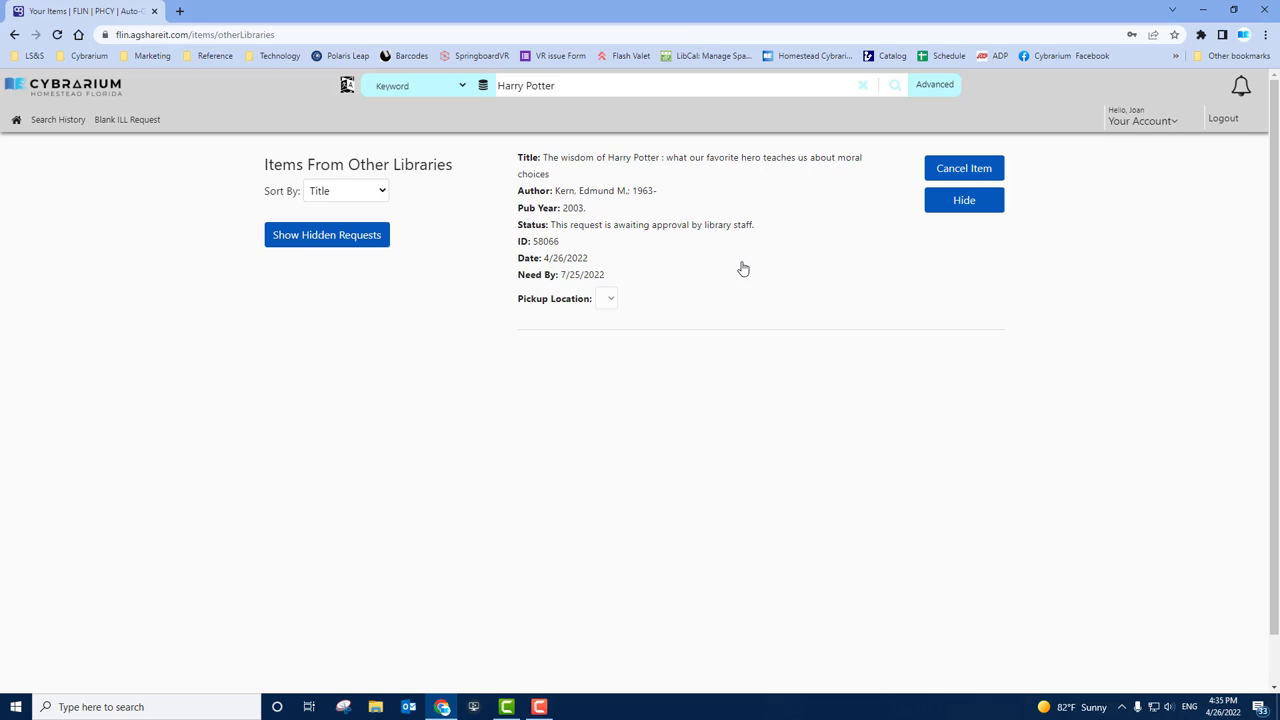
mouse_move(722, 235)
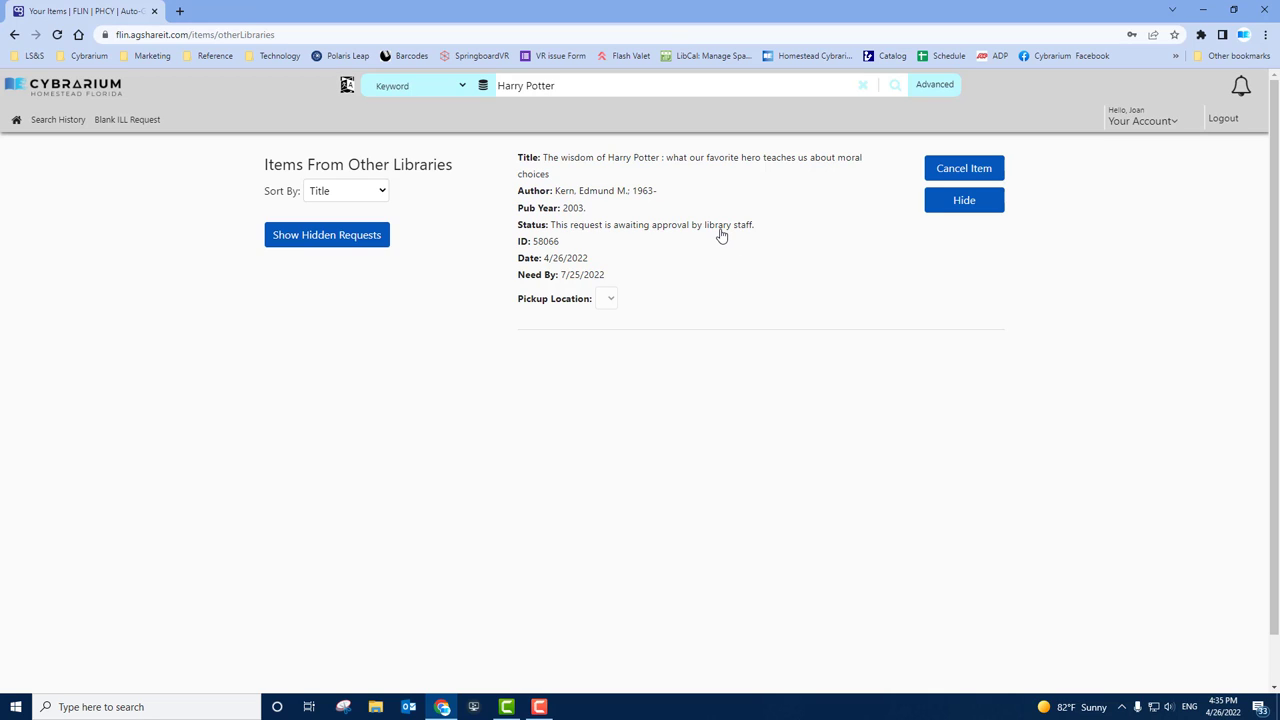
mouse_move(500, 188)
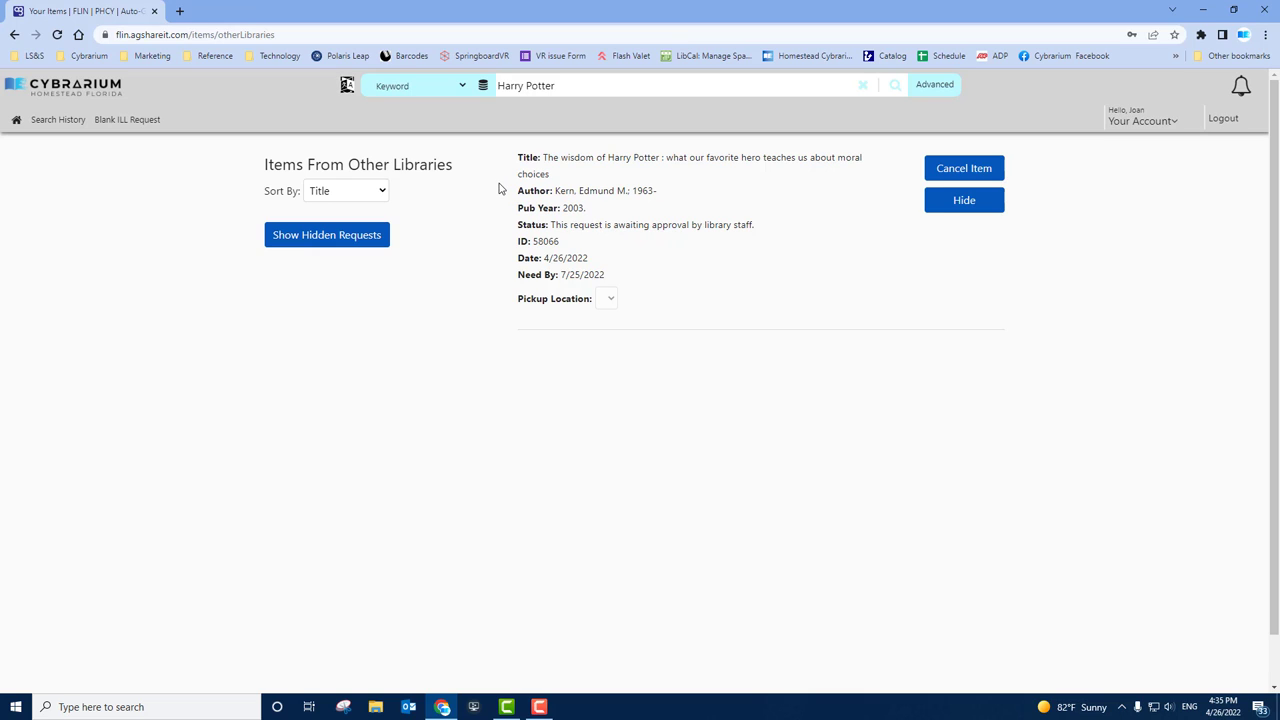
mouse_move(573, 340)
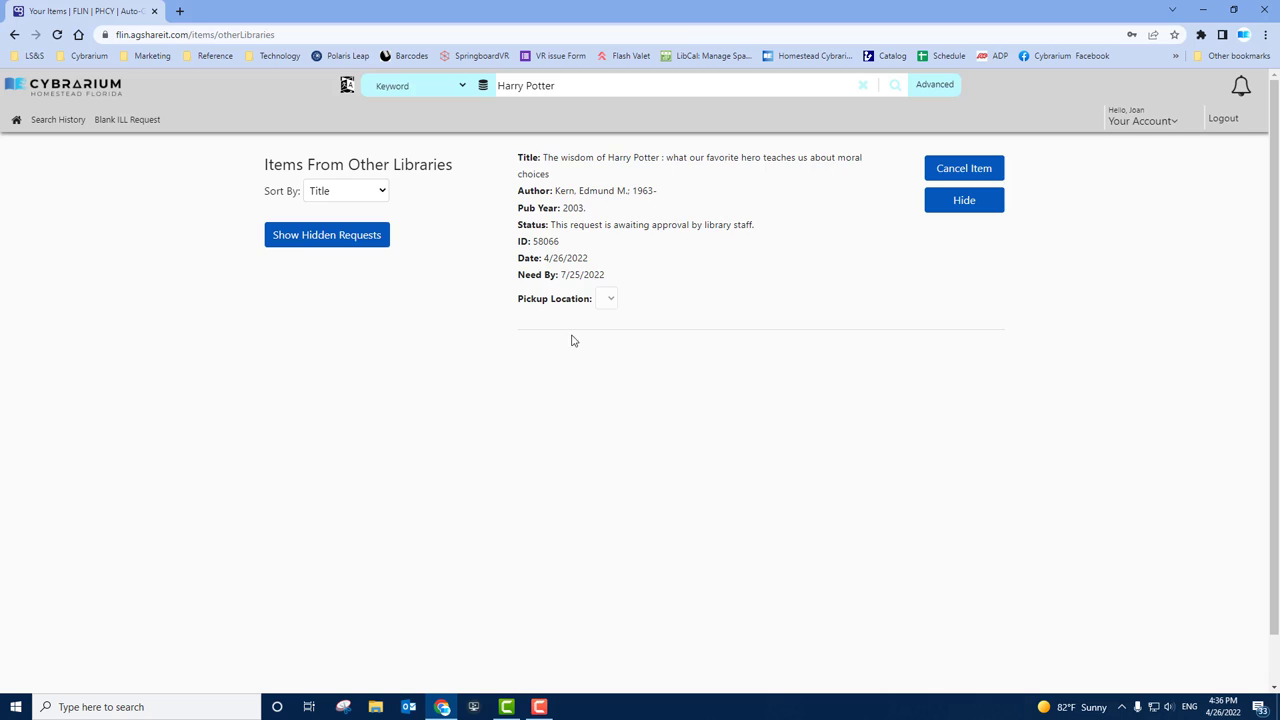
mouse_move(605, 298)
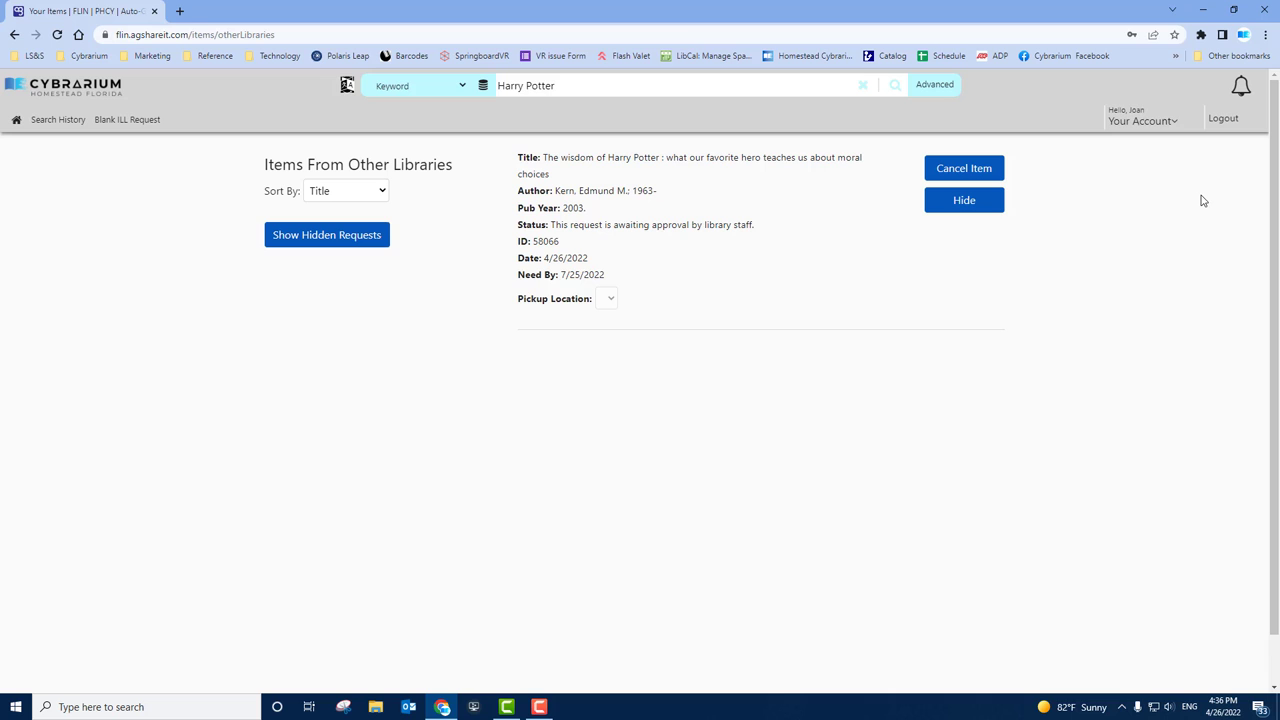
mouse_move(1196, 212)
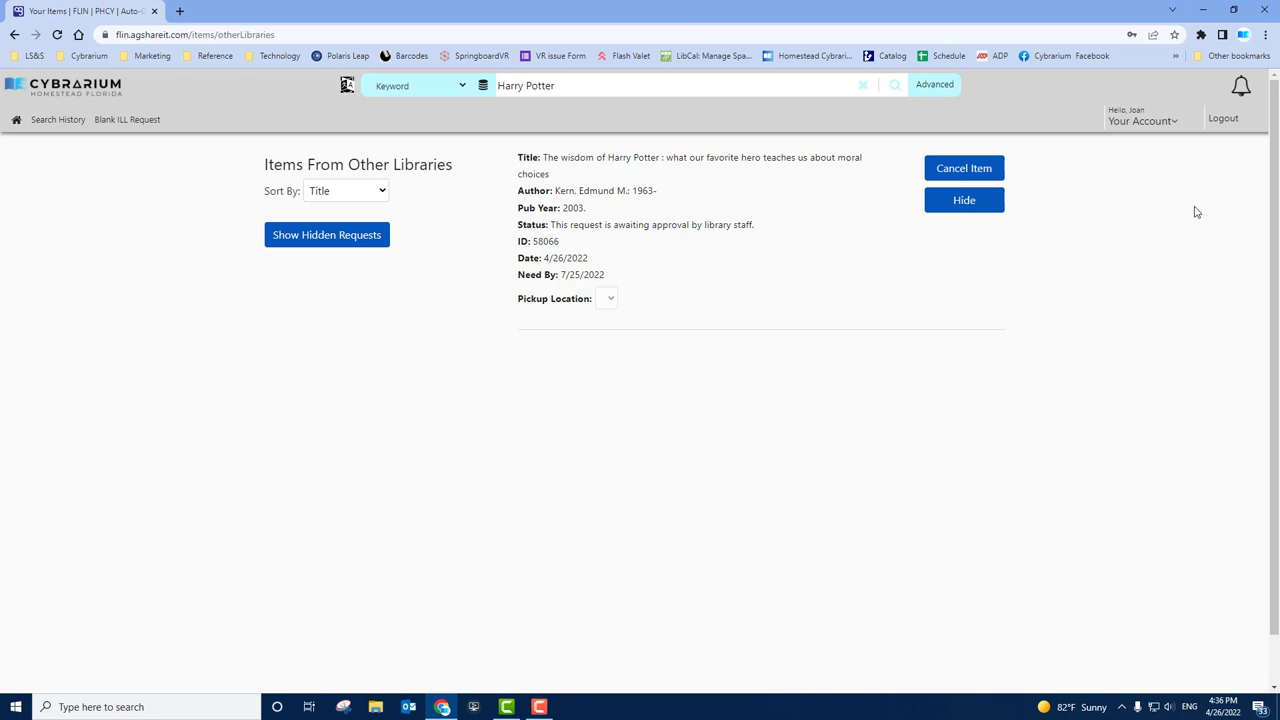